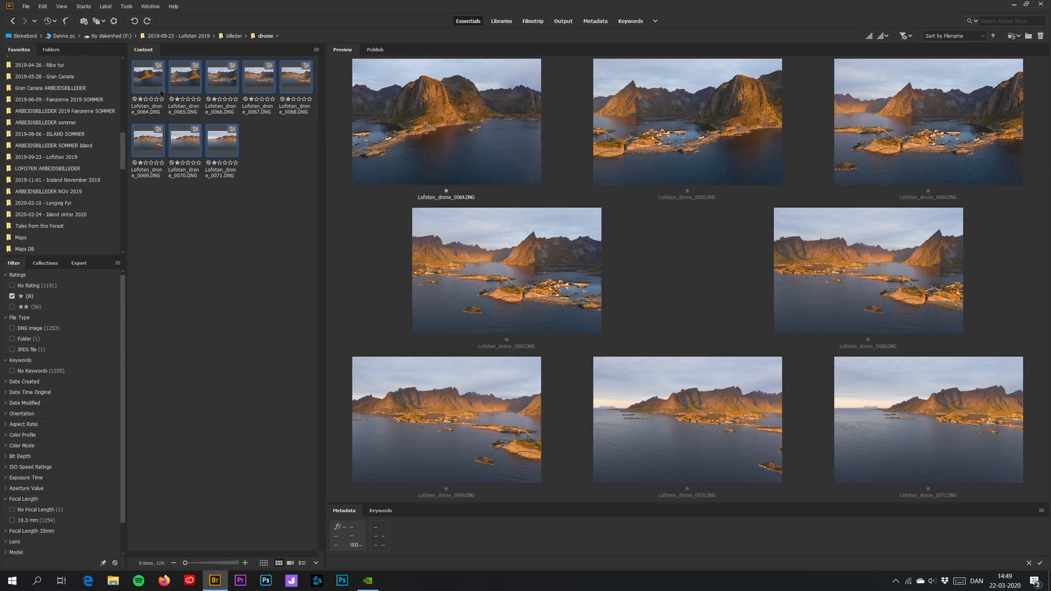
- Preview several of the Lofoten drone shots individually, then select all eight DNGs together
{"action": "double_click", "coordinate": [147, 77]}
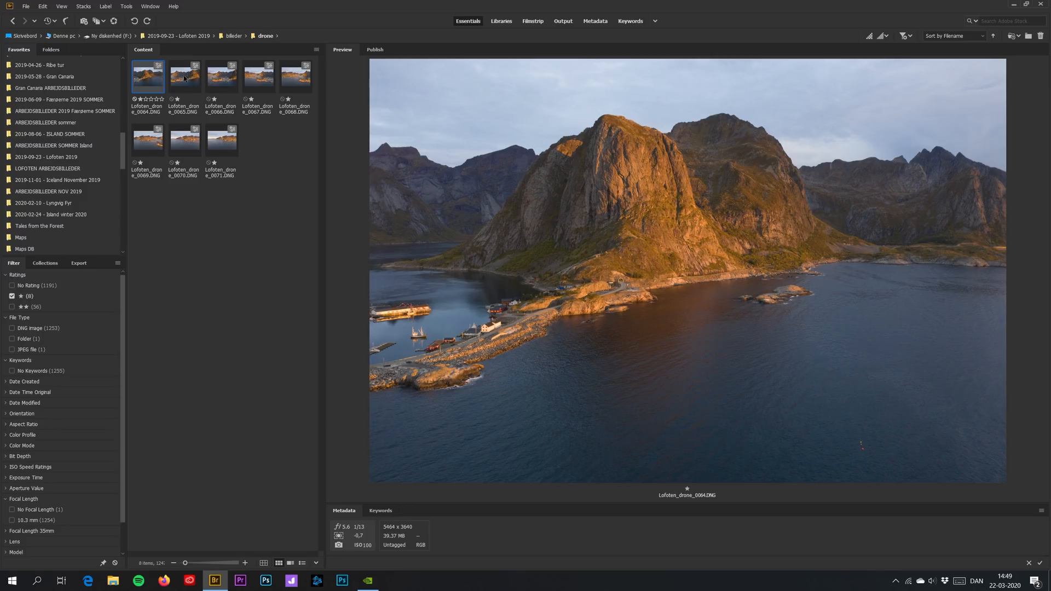
{"action": "left_click", "coordinate": [221, 75]}
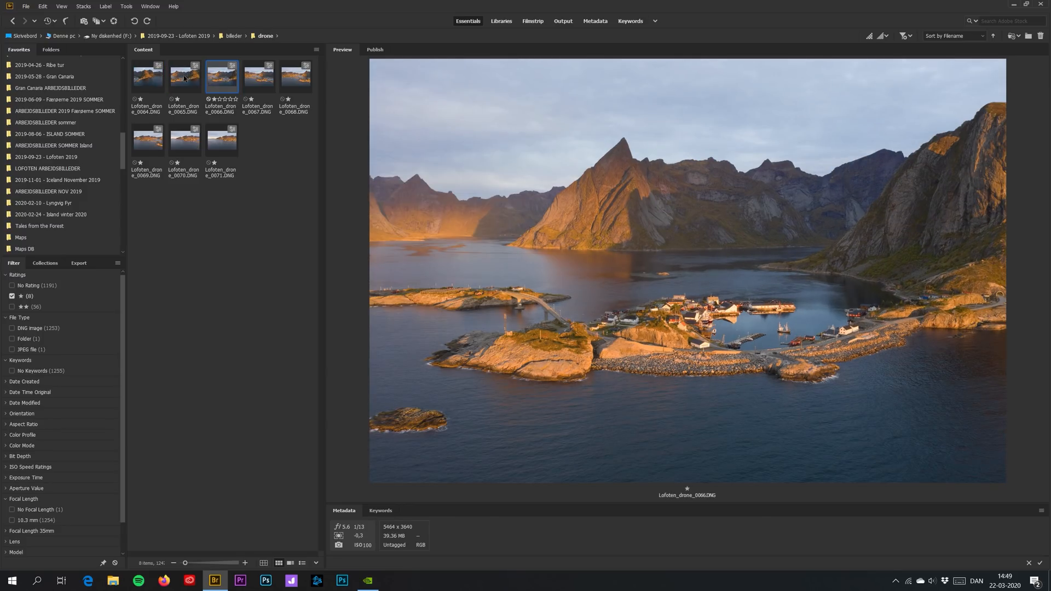
{"action": "left_click", "coordinate": [147, 139]}
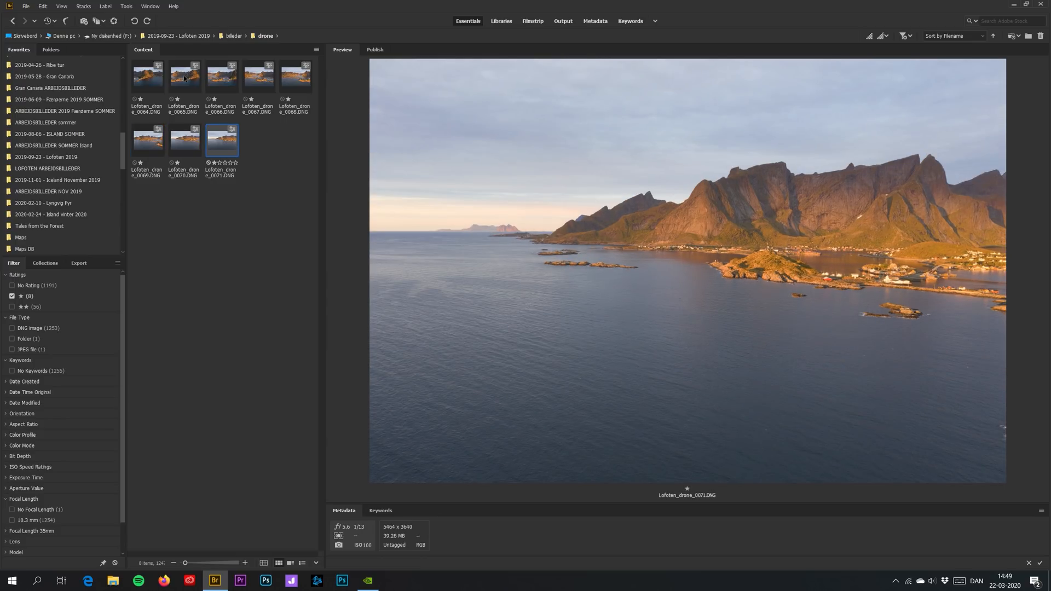
{"action": "left_click", "coordinate": [145, 76]}
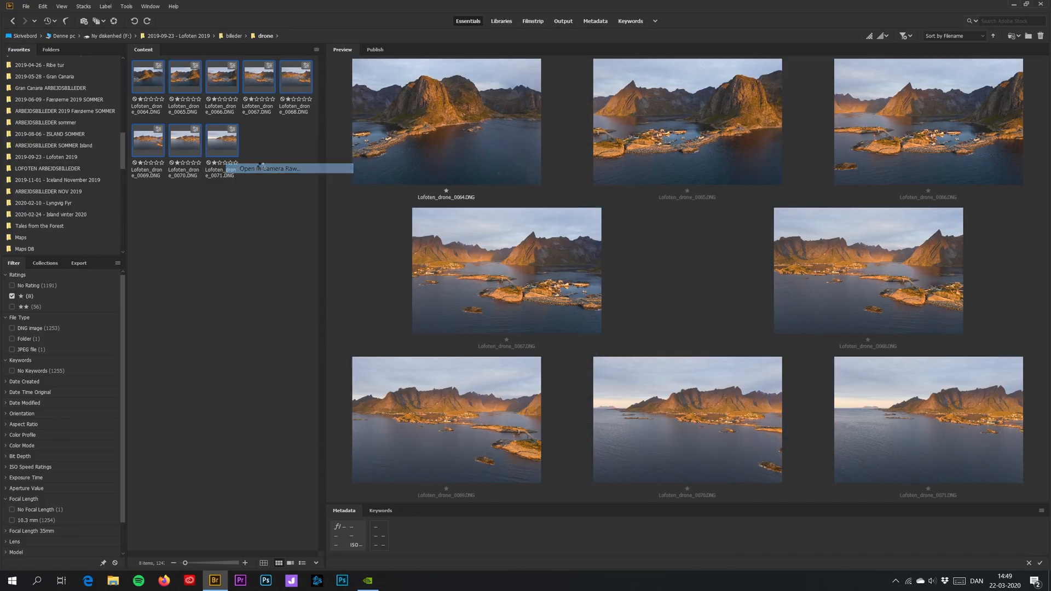
- Open the eight selected drone shots in Camera Raw, showing Lofoten_drone_0064.DNG first
{"action": "left_click", "coordinate": [269, 169]}
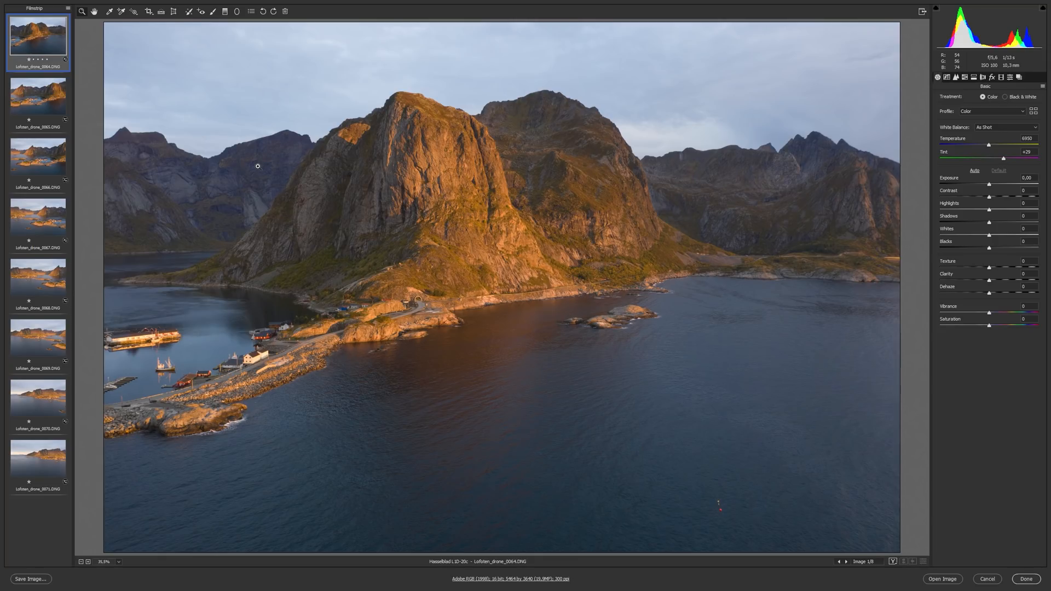
{"action": "mouse_move", "coordinate": [224, 199]}
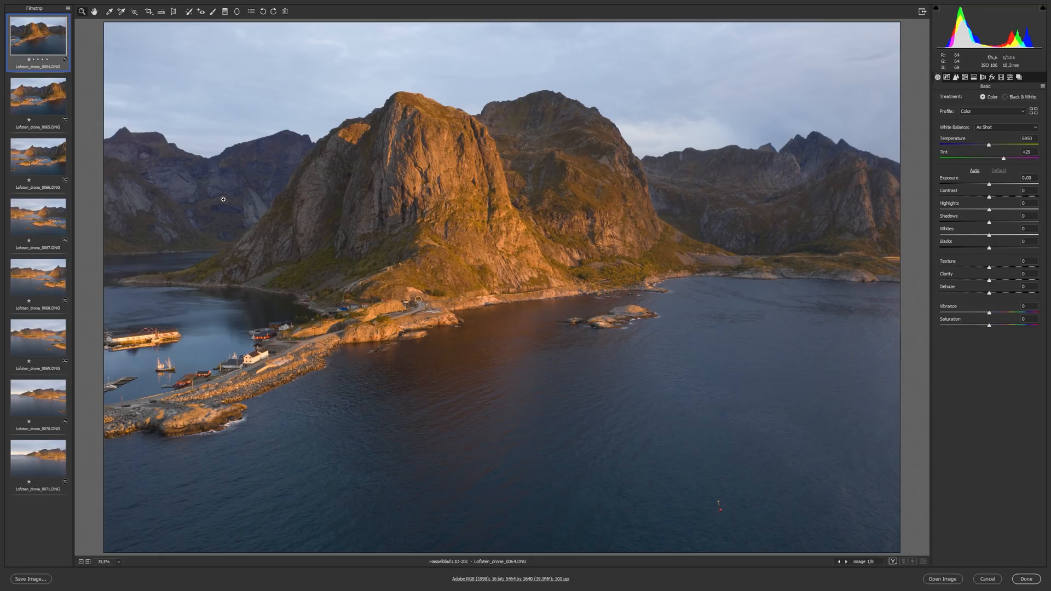
- Select all eight filmstrip shots and start Merge to Panorama
{"action": "key", "text": "ctrl+a"}
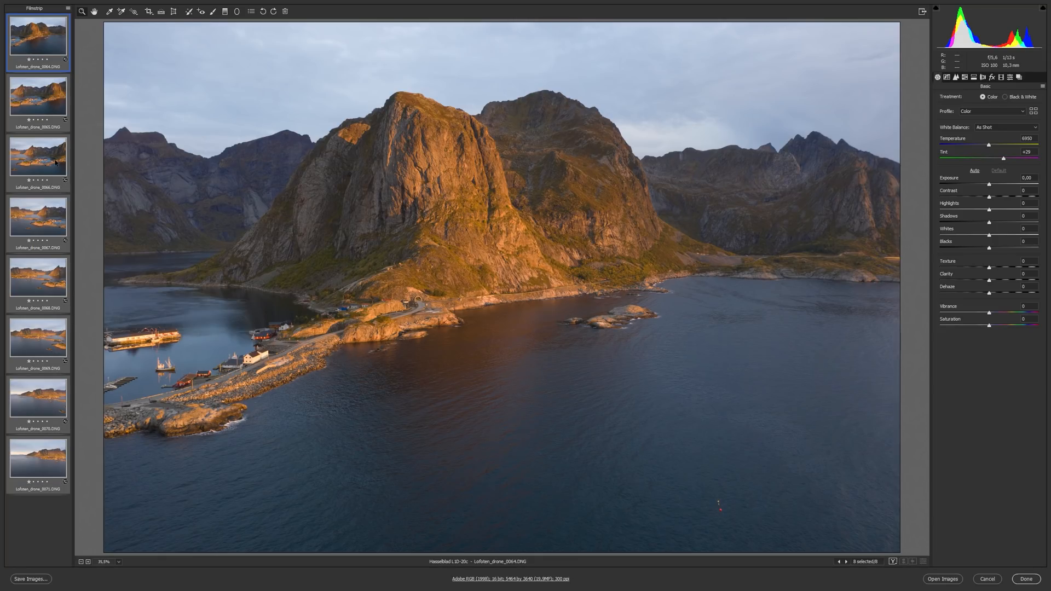
{"action": "right_click", "coordinate": [38, 158]}
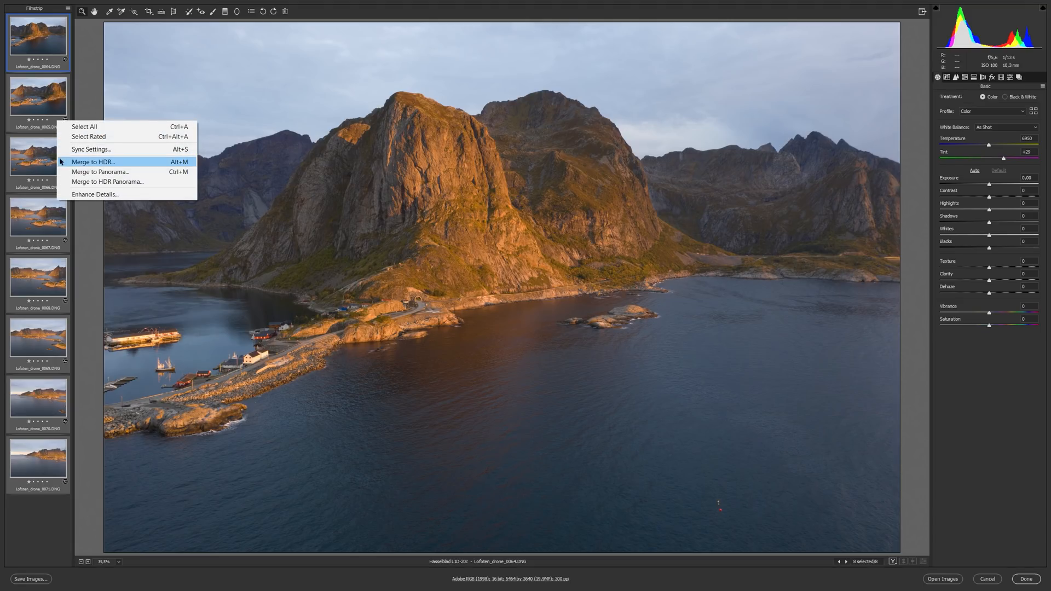
{"action": "mouse_move", "coordinate": [131, 173]}
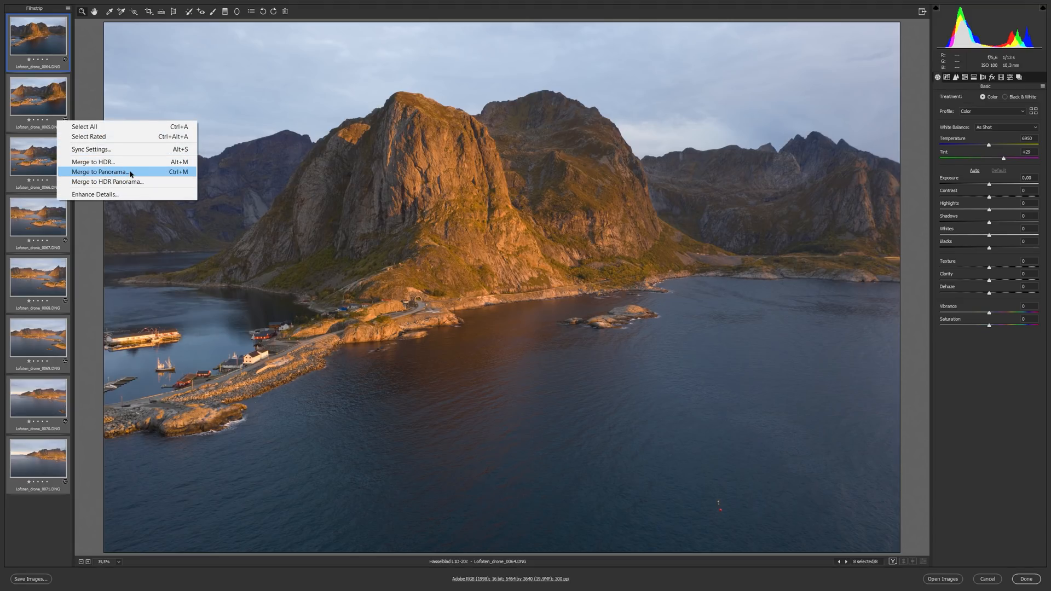
{"action": "left_click", "coordinate": [97, 172]}
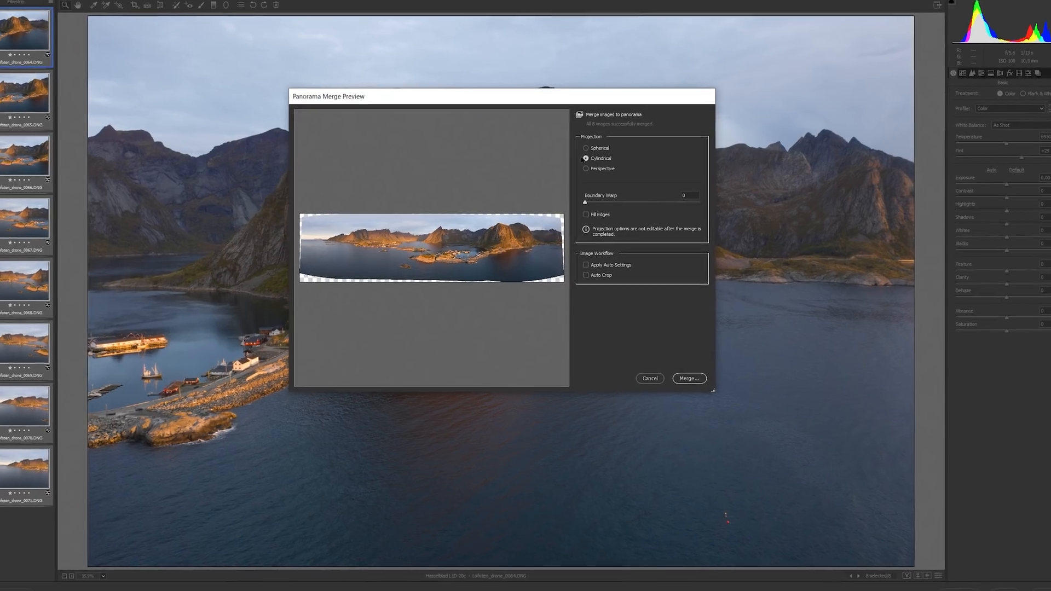
{"action": "left_click", "coordinate": [636, 119]}
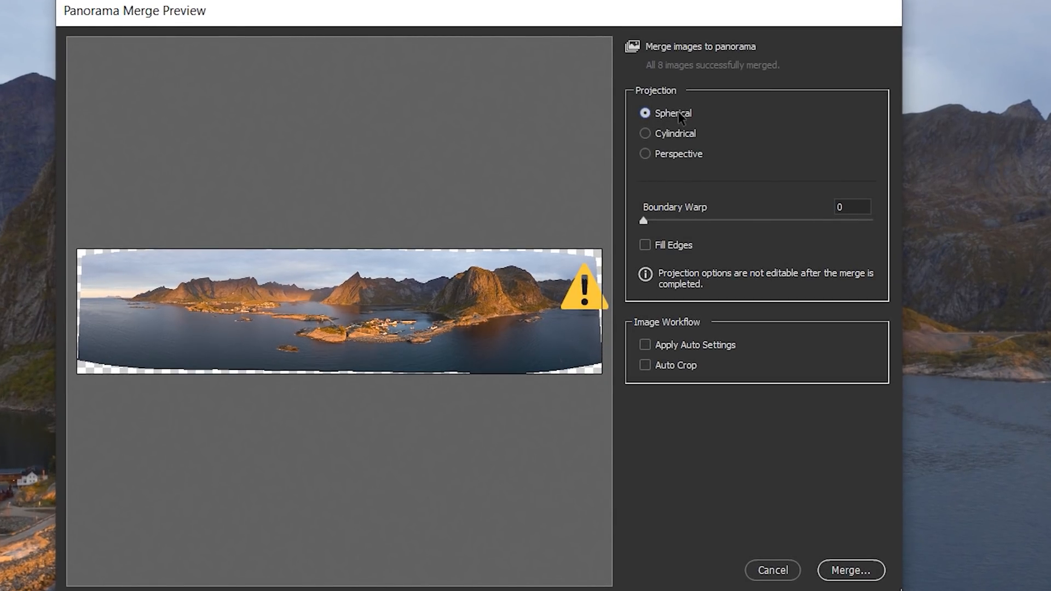
{"action": "left_click", "coordinate": [645, 134]}
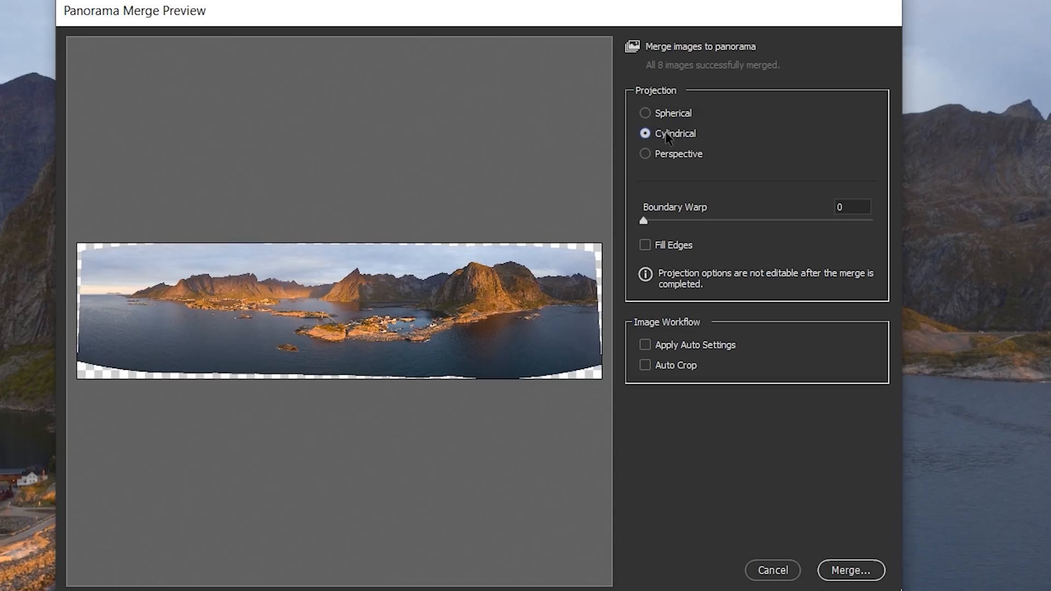
{"action": "mouse_move", "coordinate": [679, 153]}
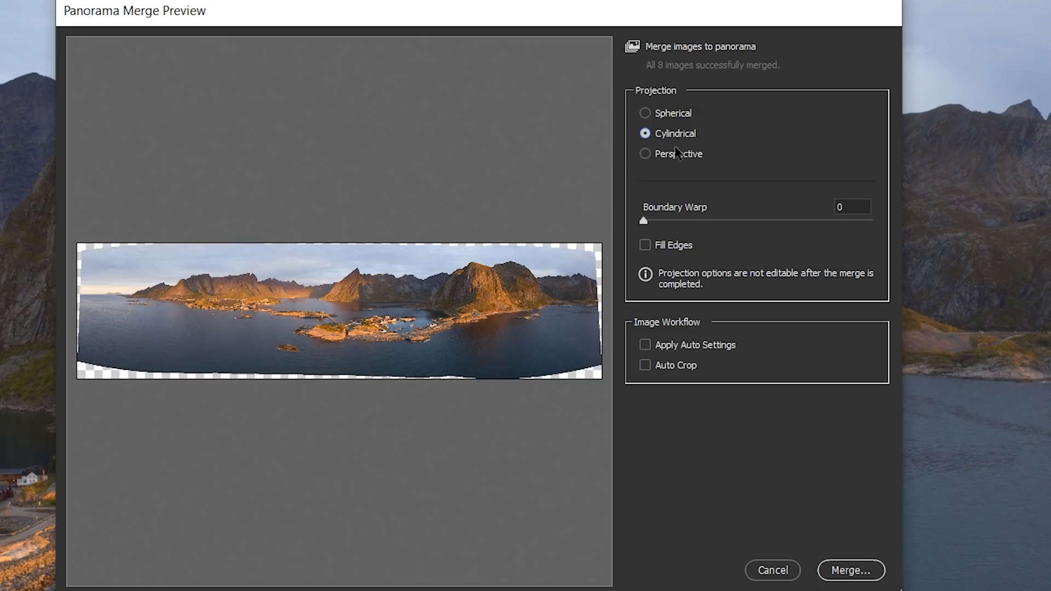
{"action": "mouse_move", "coordinate": [663, 112]}
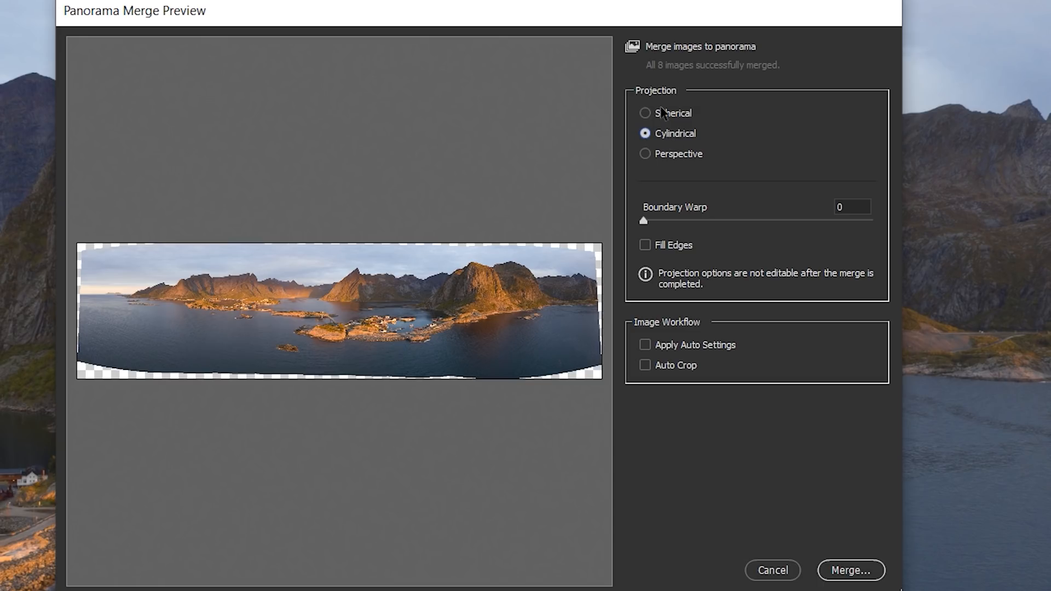
{"action": "mouse_move", "coordinate": [671, 139]}
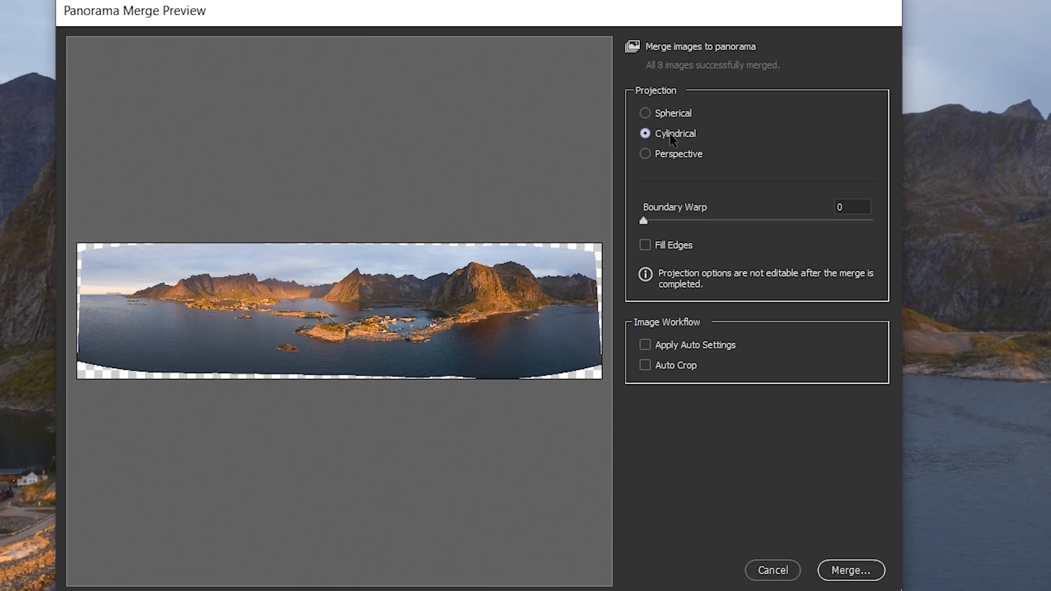
{"action": "left_click", "coordinate": [644, 113]}
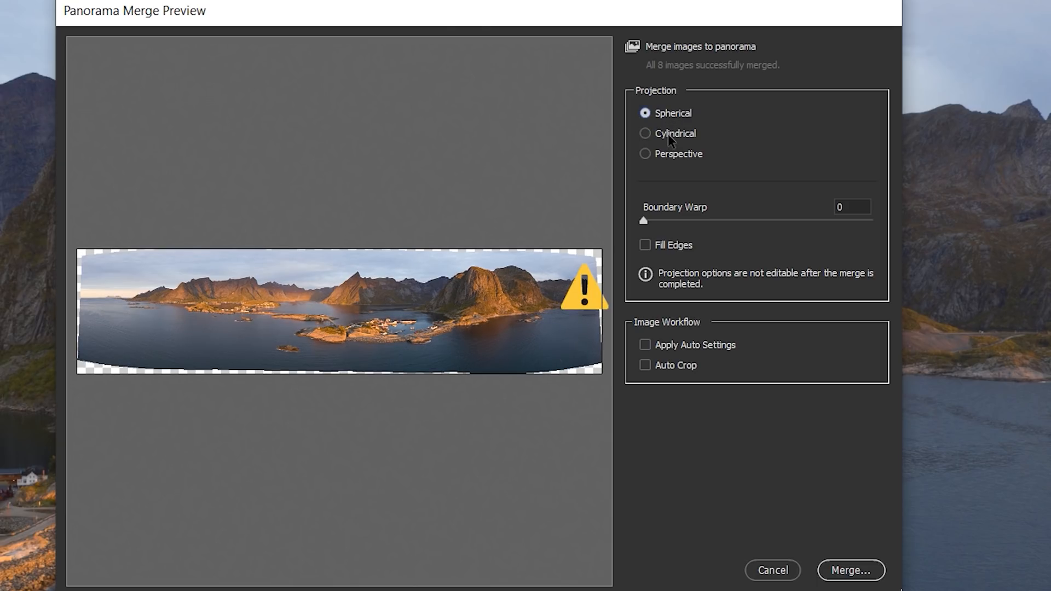
{"action": "left_click", "coordinate": [644, 133]}
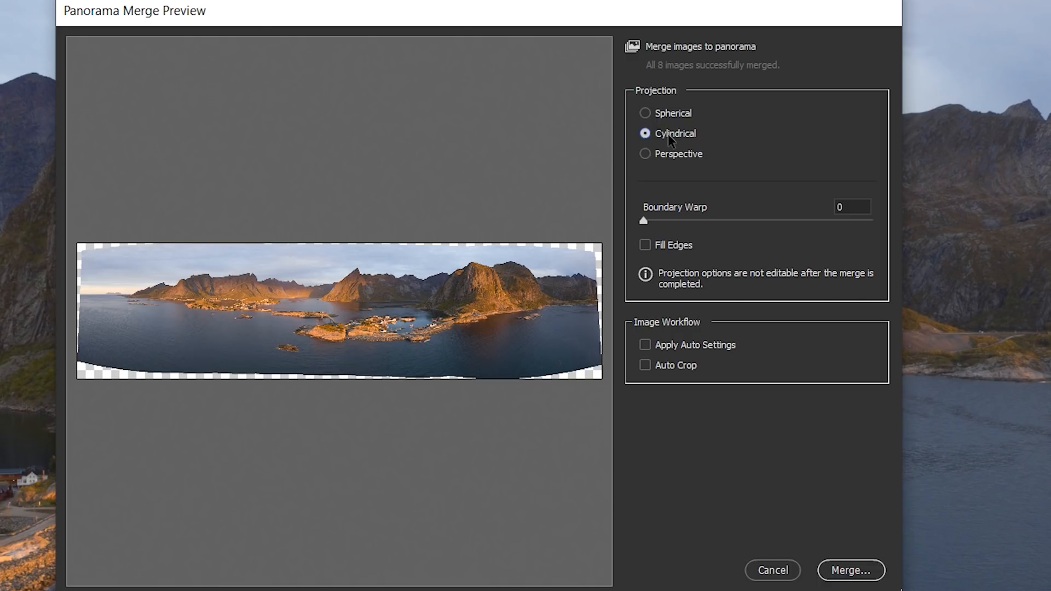
{"action": "left_click", "coordinate": [644, 153]}
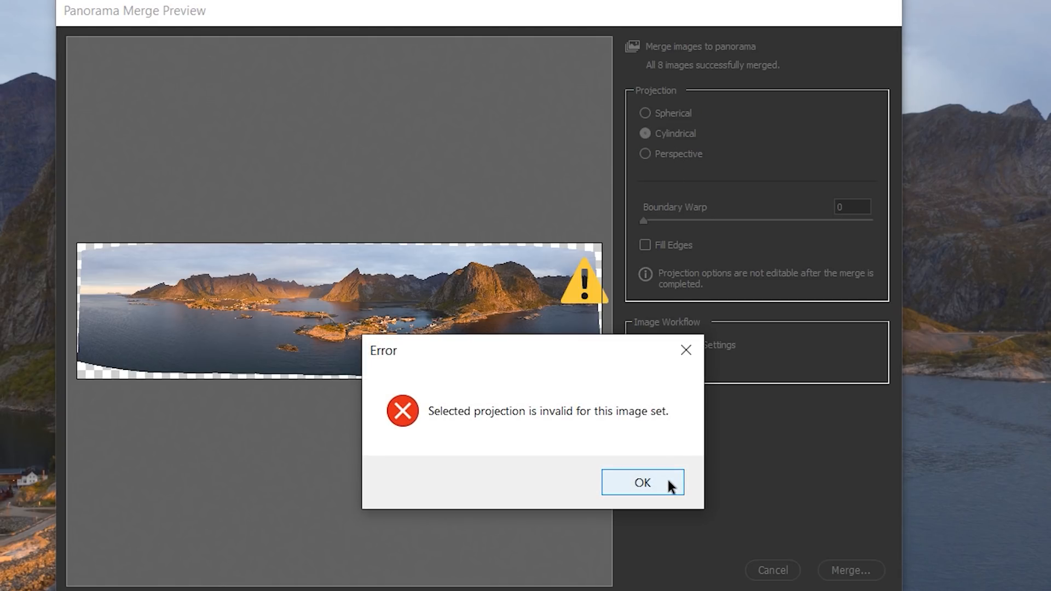
{"action": "left_click", "coordinate": [640, 483]}
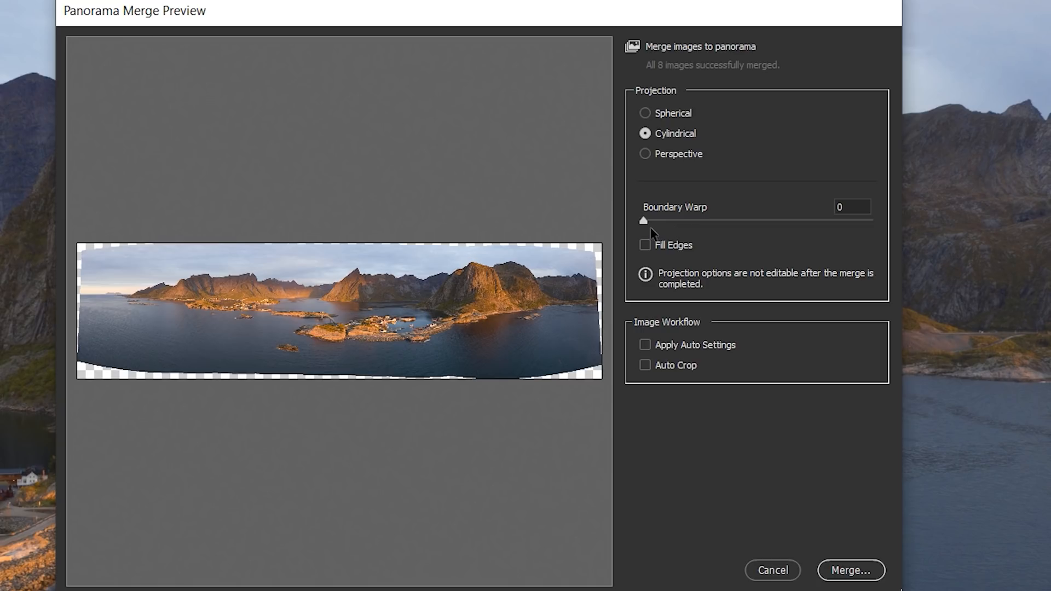
- Try the Boundary Warp slider to bend the panorama edges toward a rectangle
{"action": "left_click_drag", "start_coordinate": [642, 220], "coordinate": [822, 220]}
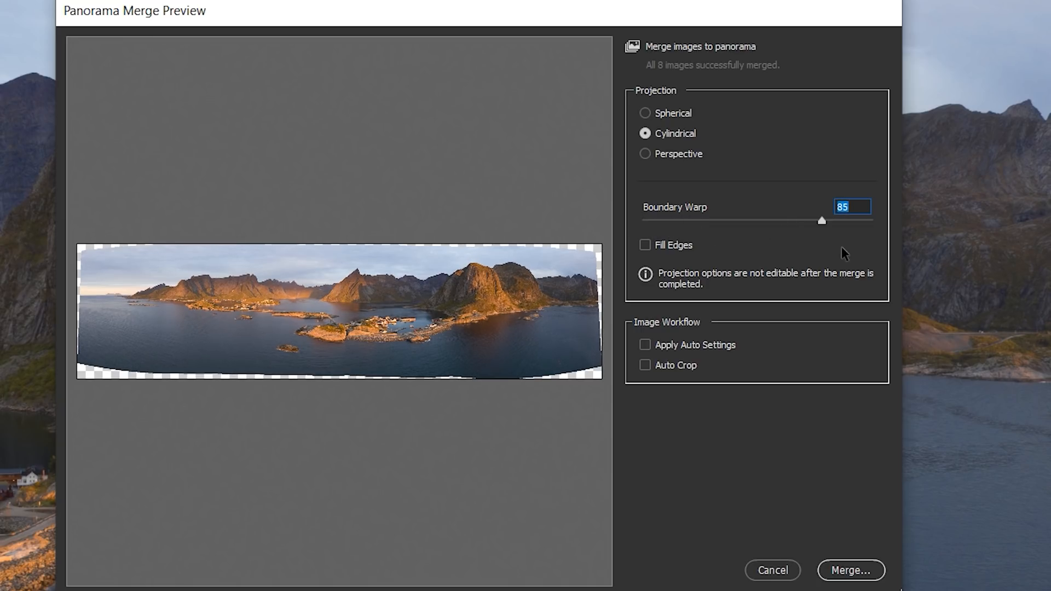
{"action": "left_click_drag", "start_coordinate": [821, 220], "coordinate": [870, 220]}
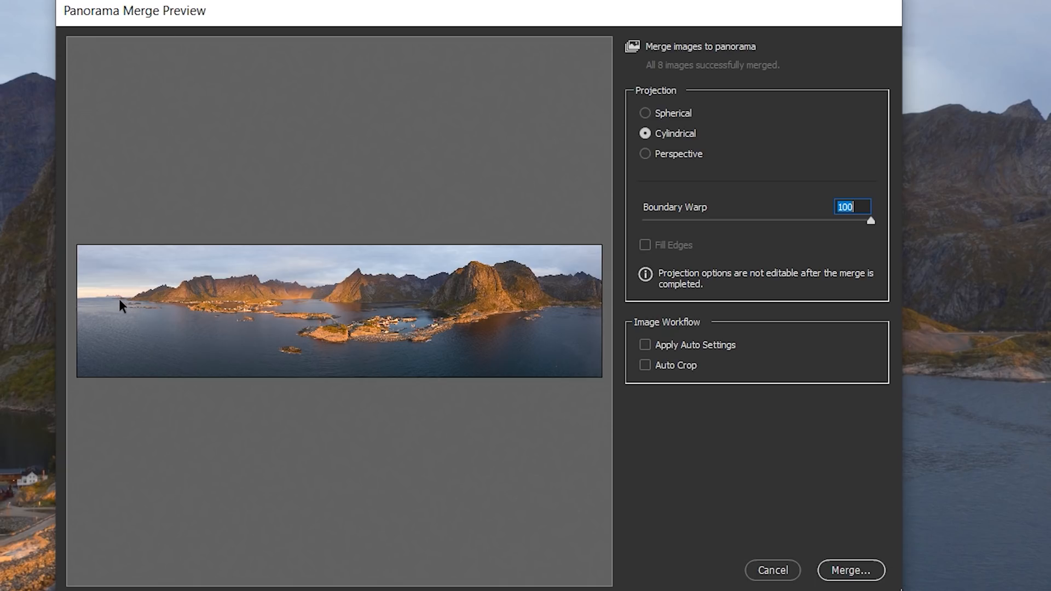
{"action": "mouse_move", "coordinate": [122, 313]}
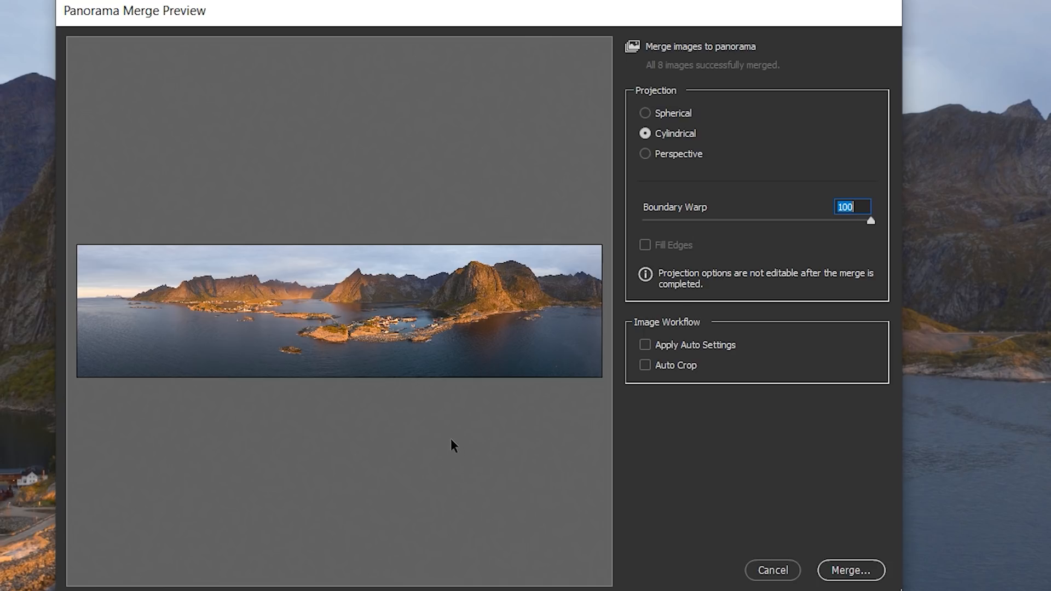
{"action": "mouse_move", "coordinate": [819, 249]}
{"action": "type", "text": "0"}
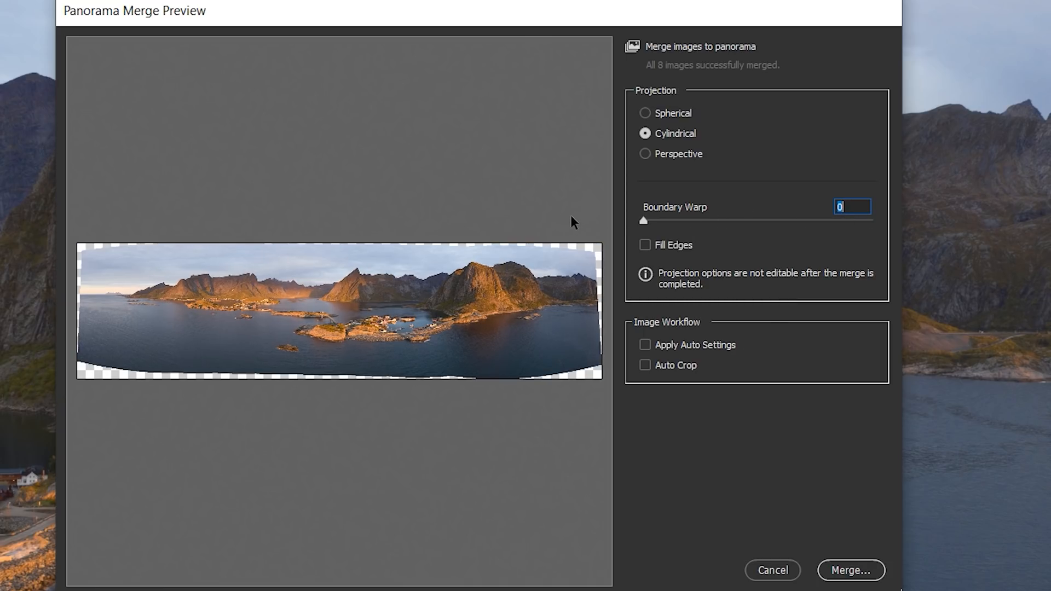
{"action": "mouse_move", "coordinate": [745, 258]}
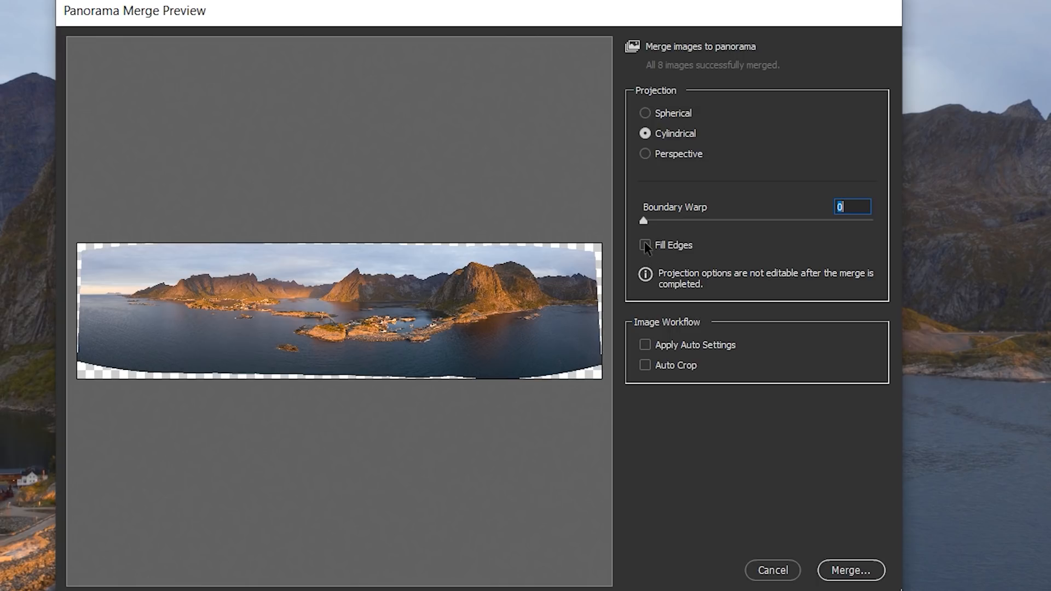
- Toggle Fill Edges to preview automatic edge filling, leaving it off with transparent edges
{"action": "left_click", "coordinate": [643, 244]}
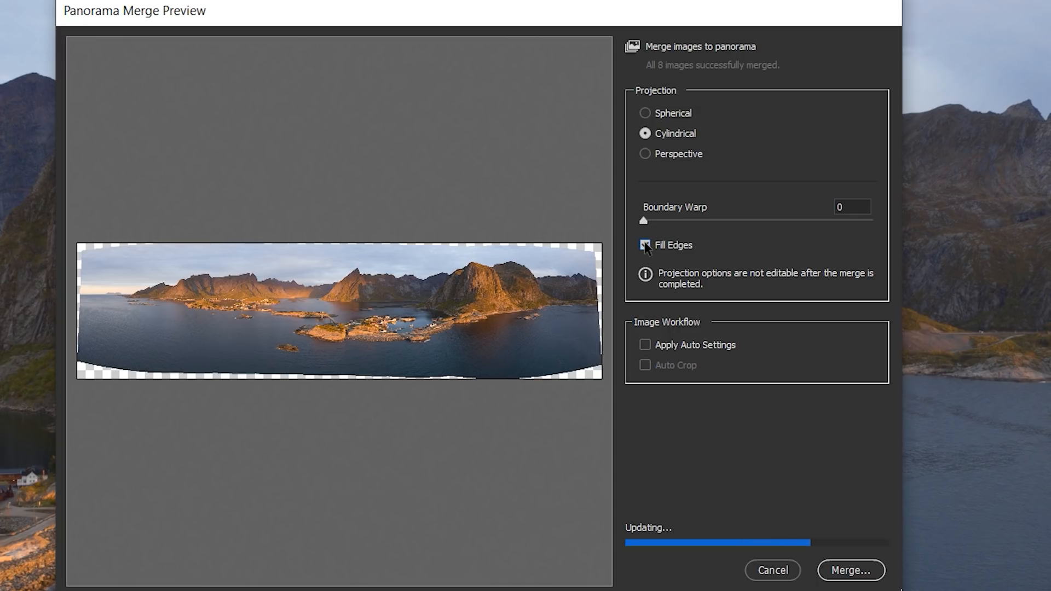
{"action": "left_click", "coordinate": [644, 245]}
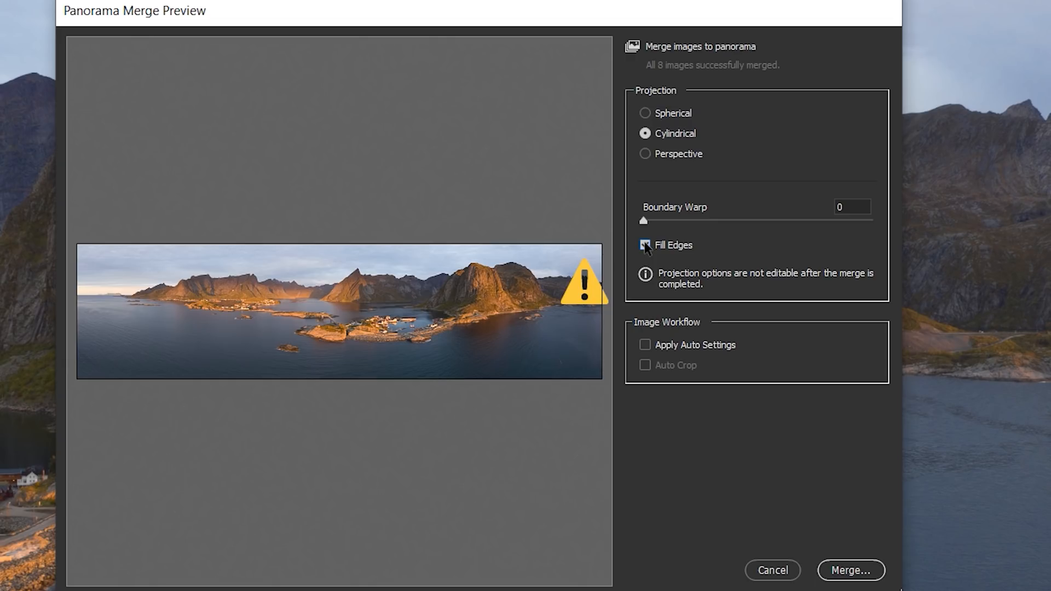
{"action": "left_click", "coordinate": [644, 246]}
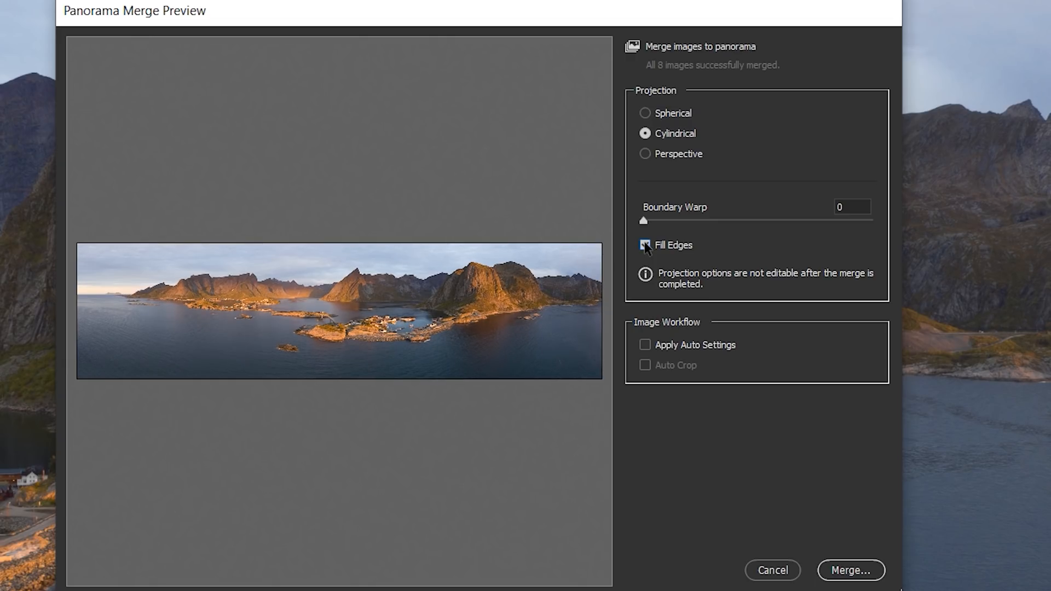
{"action": "left_click", "coordinate": [643, 246]}
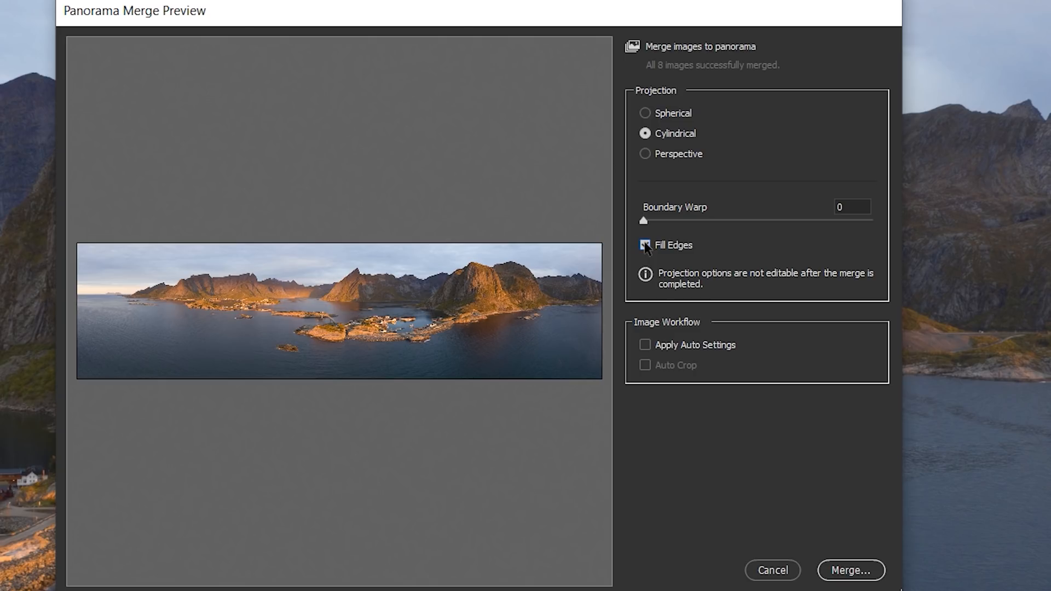
{"action": "left_click", "coordinate": [644, 244]}
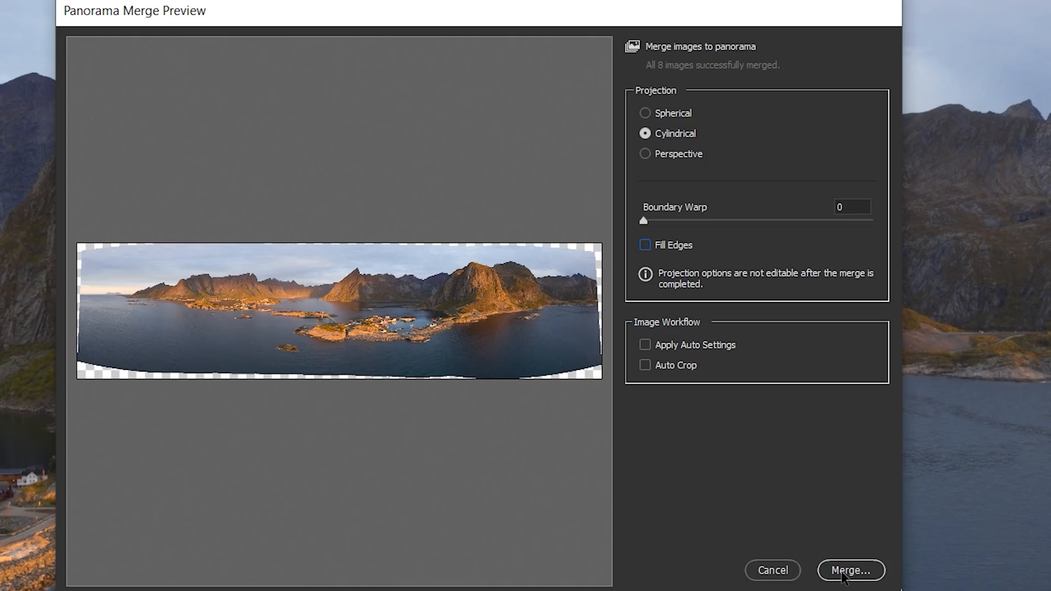
- Merge the shots and save the result as Lofoten_drone_0064-Pano.dng
{"action": "left_click", "coordinate": [849, 569]}
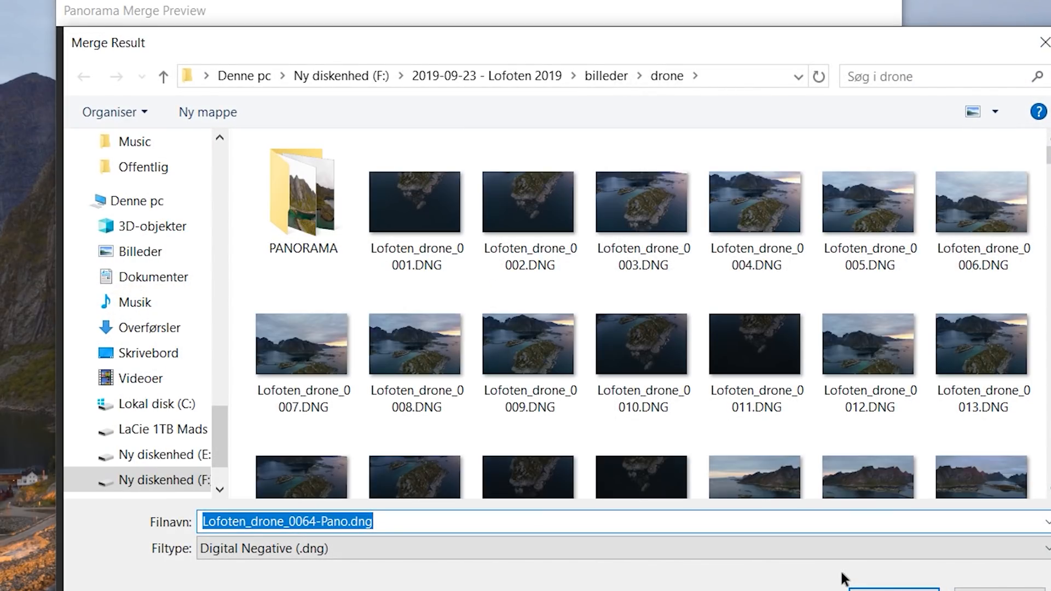
{"action": "left_click", "coordinate": [889, 587]}
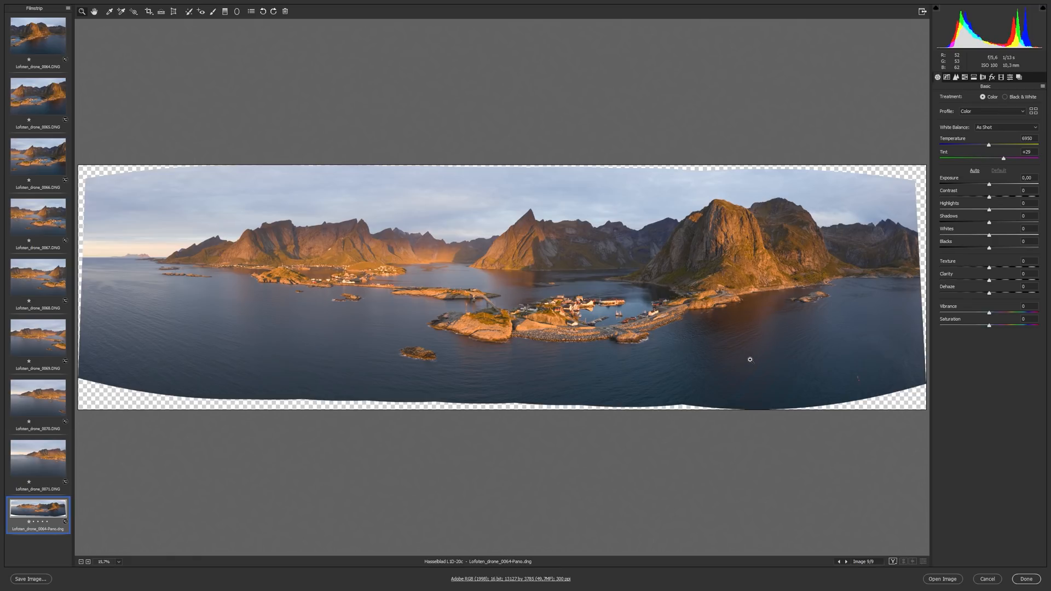
{"action": "mouse_move", "coordinate": [750, 357]}
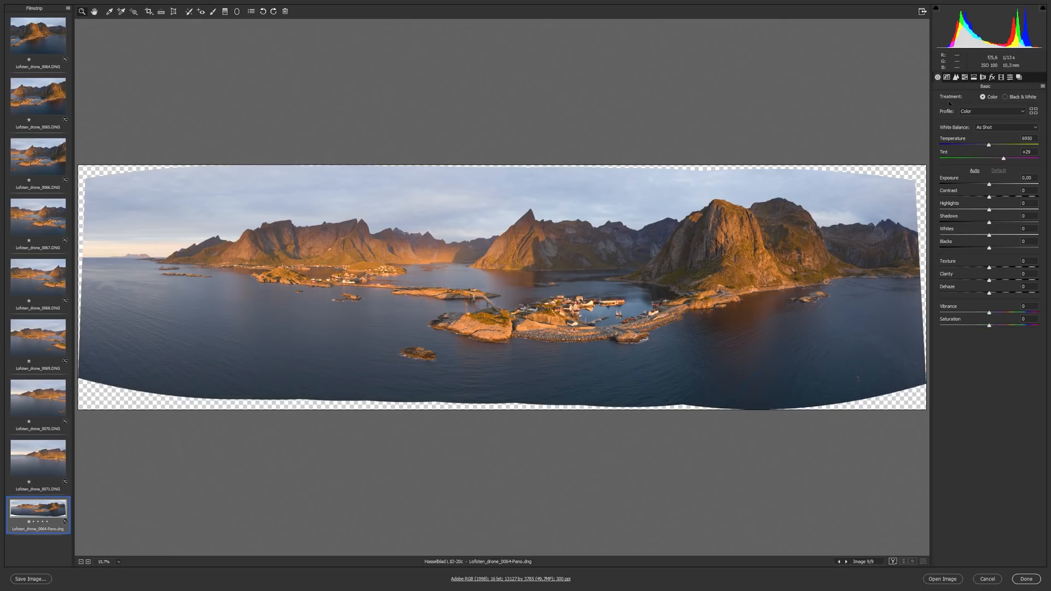
- Check the Lens Corrections settings, then return to the Basic tone panel
{"action": "left_click", "coordinate": [973, 77]}
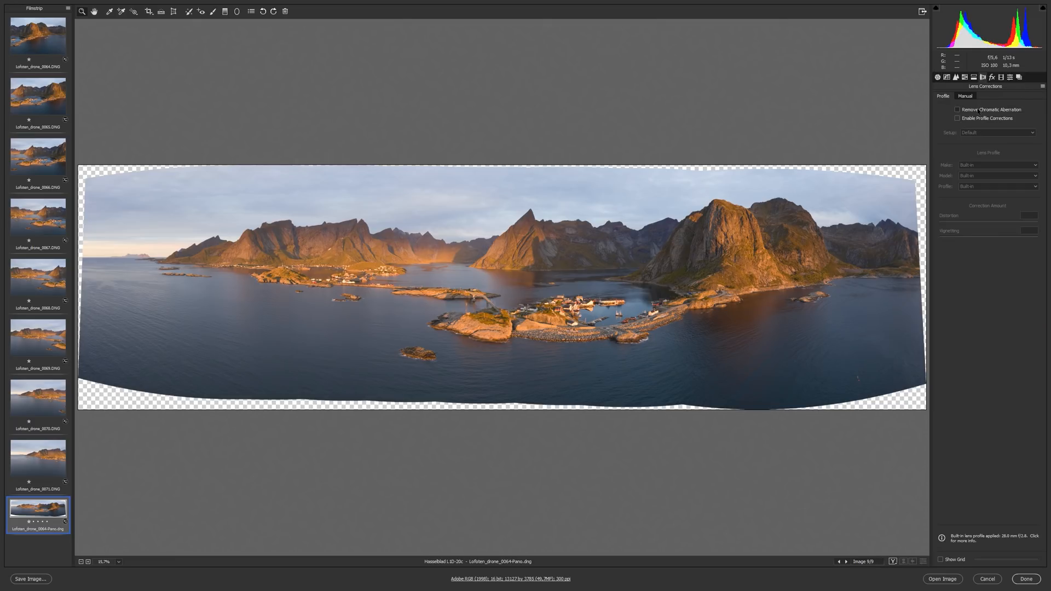
{"action": "left_click", "coordinate": [957, 110]}
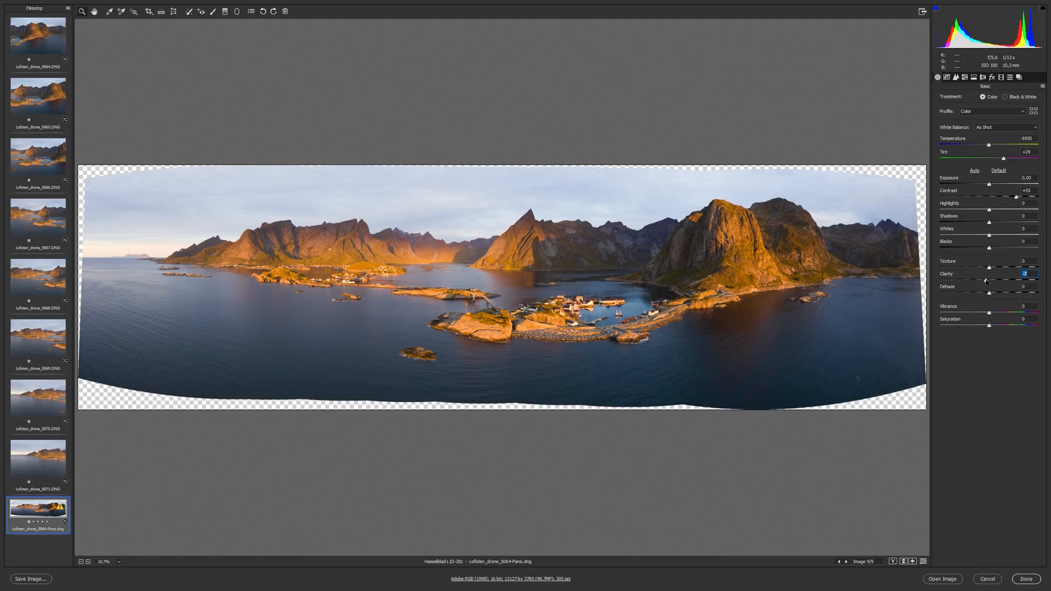
{"action": "mouse_move", "coordinate": [981, 265]}
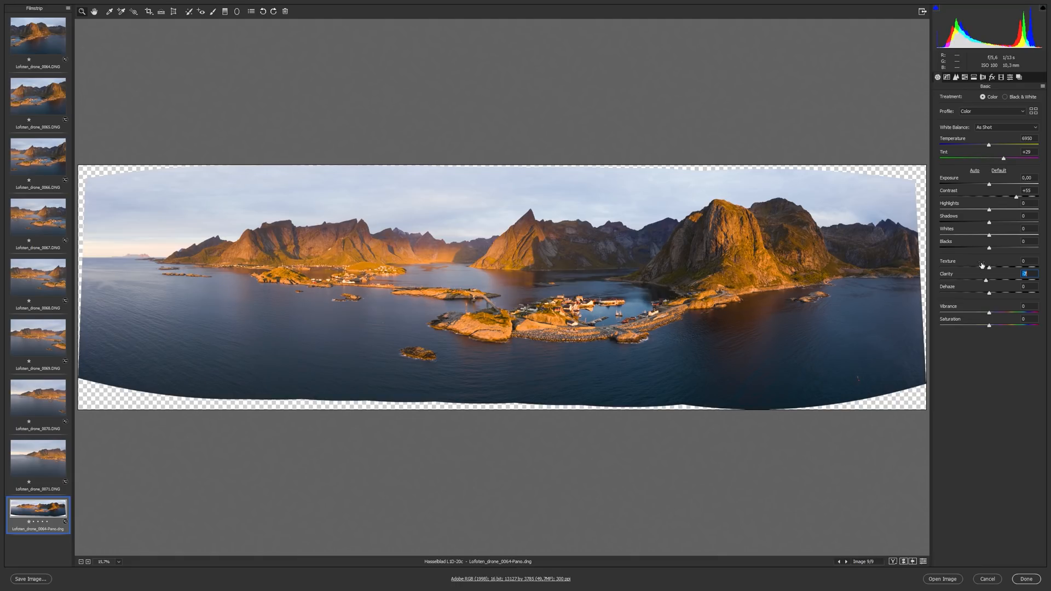
{"action": "mouse_move", "coordinate": [994, 215]}
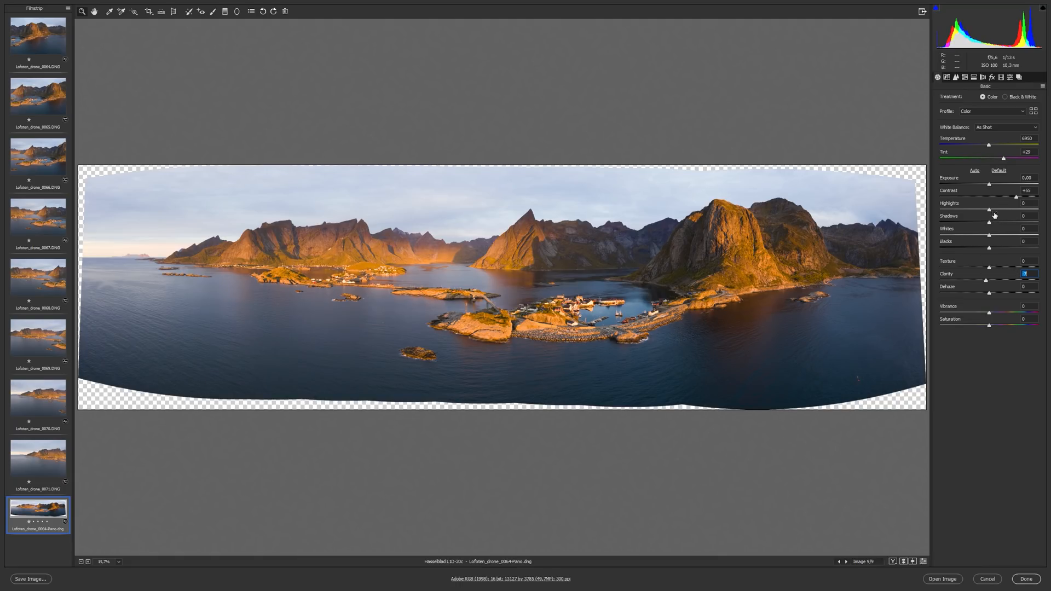
{"action": "mouse_move", "coordinate": [226, 11]}
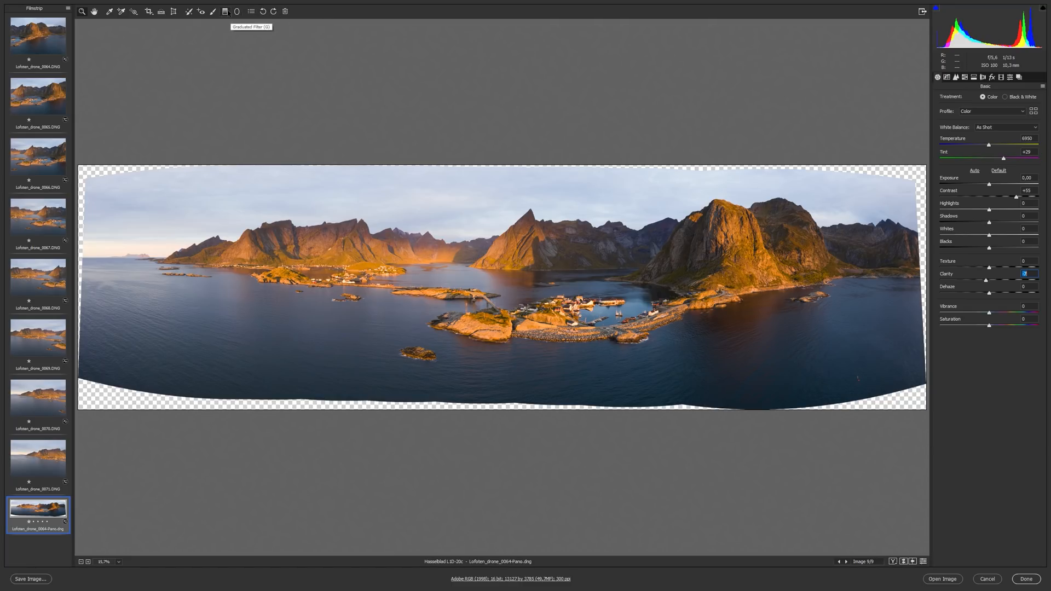
- Add a −0.90 exposure graduated filter over the sky, masked to a raised luminance range
{"action": "left_click", "coordinate": [227, 11]}
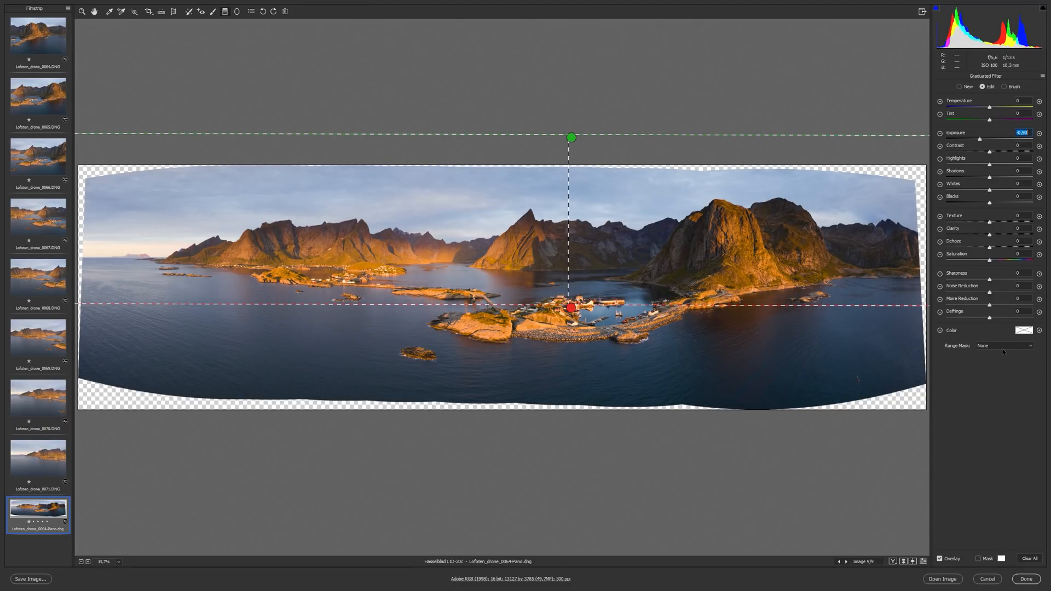
{"action": "left_click", "coordinate": [1005, 345]}
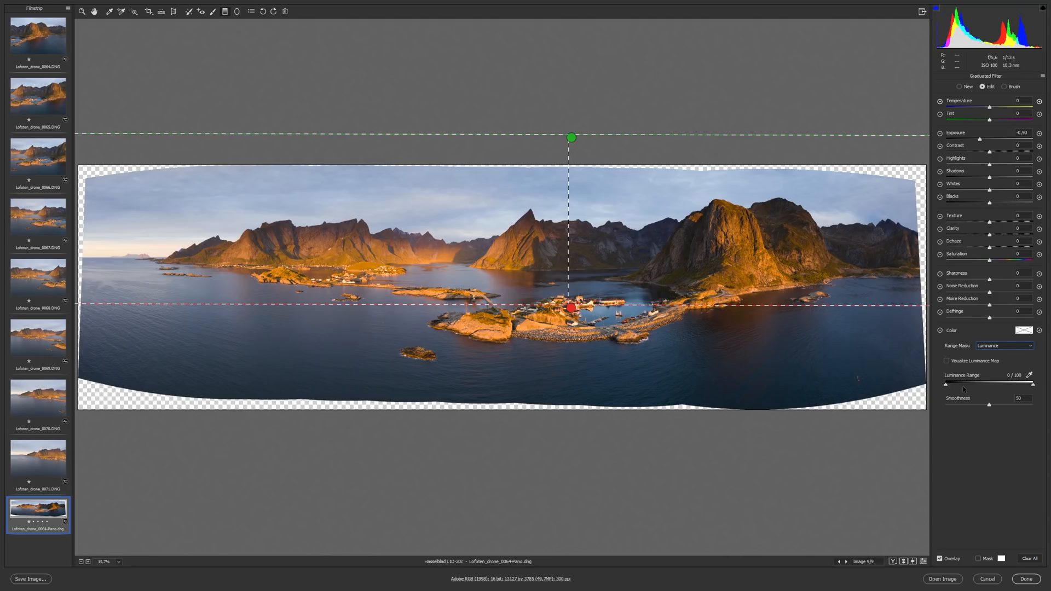
{"action": "left_click_drag", "start_coordinate": [945, 385], "coordinate": [964, 385]}
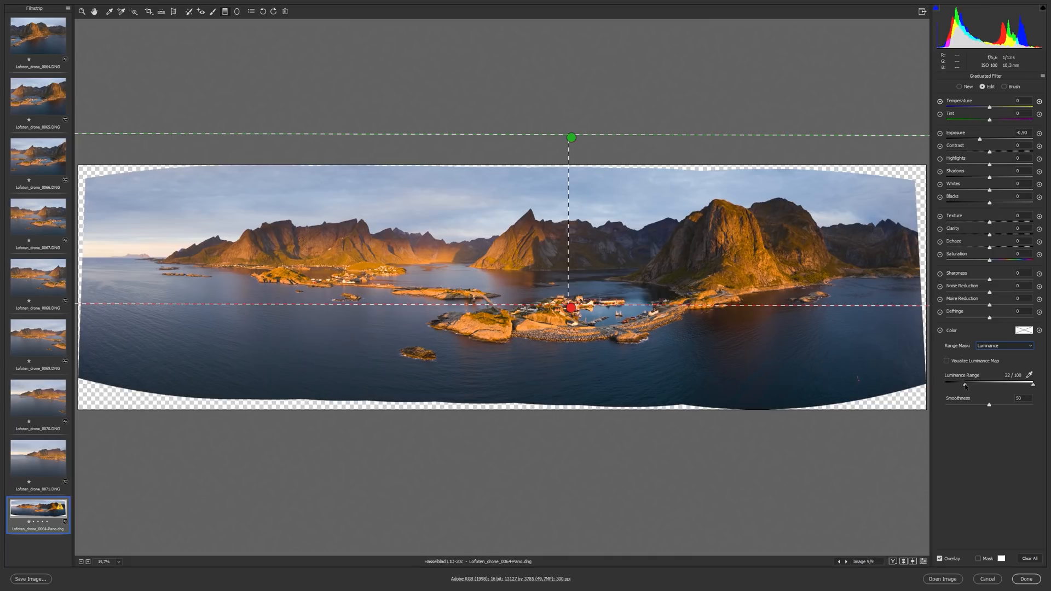
{"action": "left_click_drag", "start_coordinate": [965, 384], "coordinate": [964, 384]}
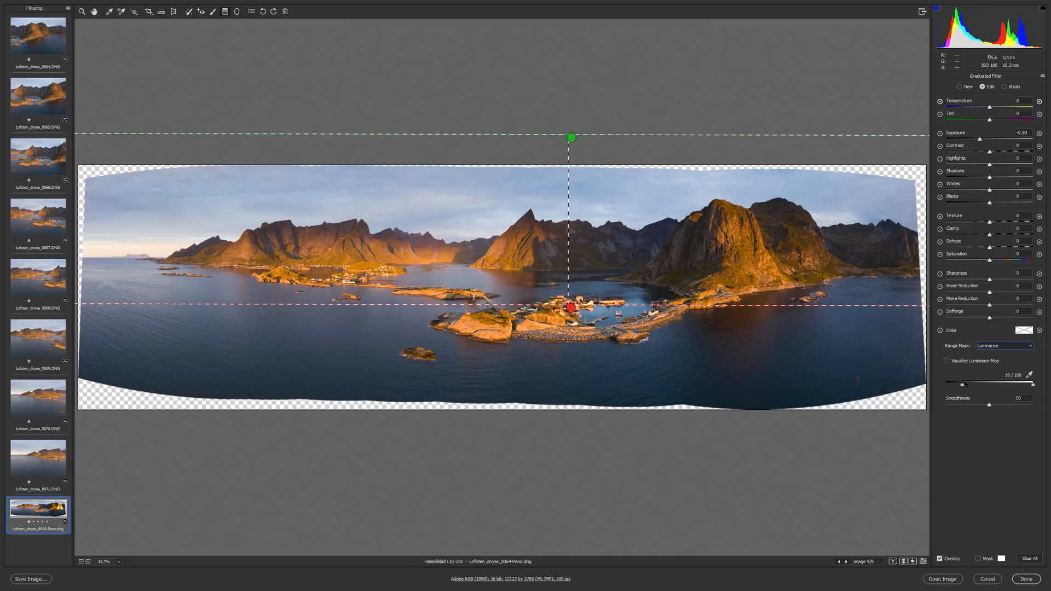
{"action": "left_click_drag", "start_coordinate": [964, 384], "coordinate": [974, 384]}
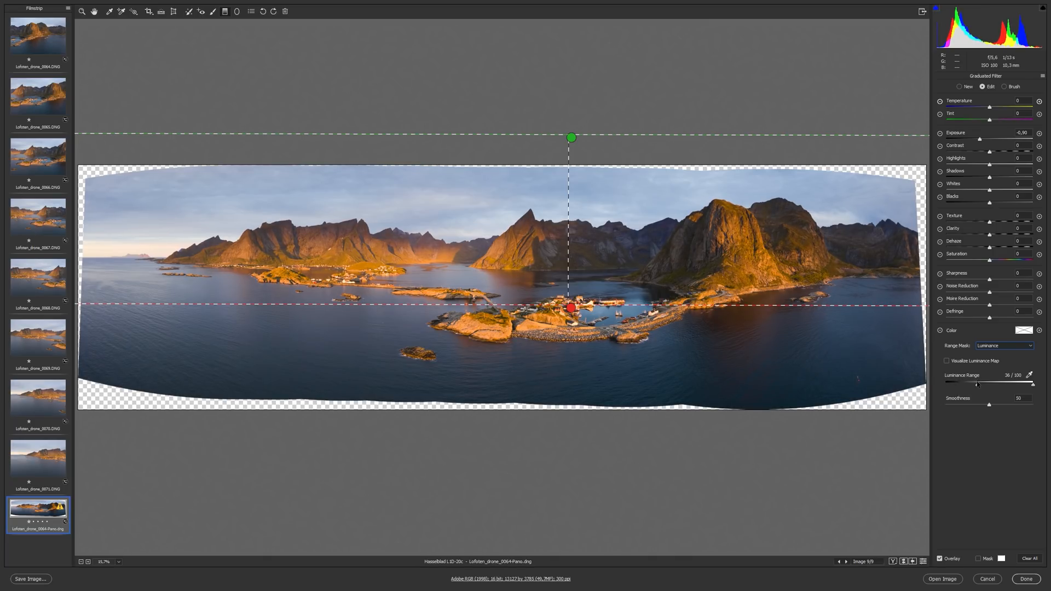
{"action": "left_click", "coordinate": [938, 77]}
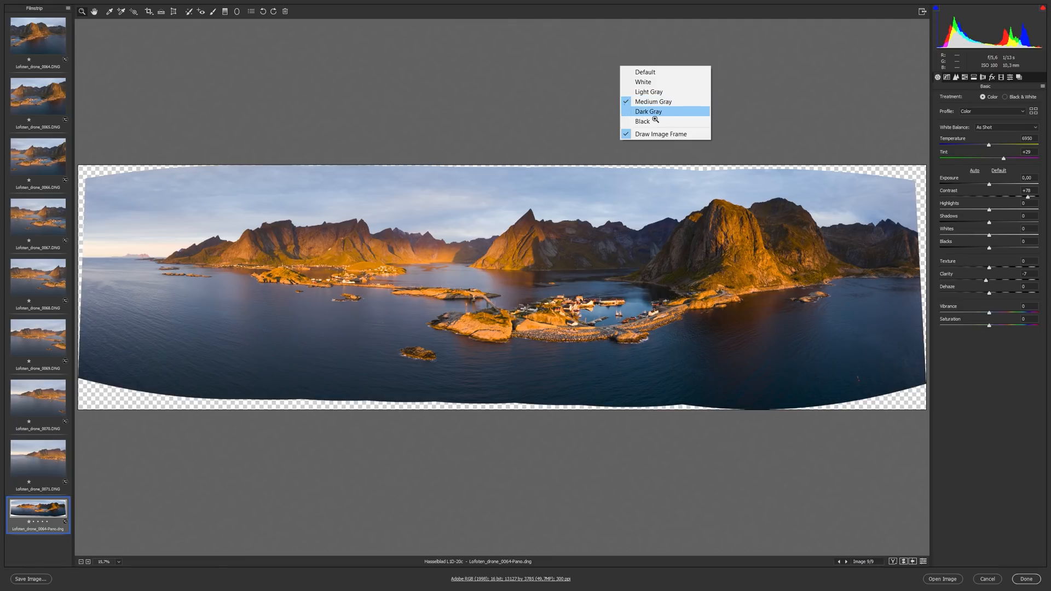
- Set the preview surround behind the panorama to white
{"action": "left_click", "coordinate": [644, 82]}
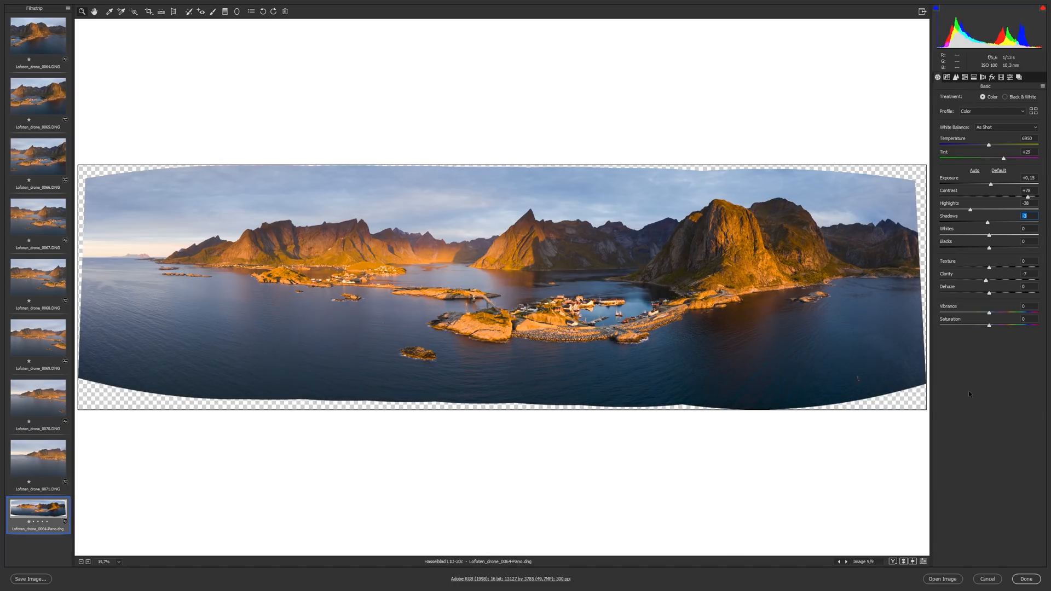
{"action": "mouse_move", "coordinate": [171, 24]}
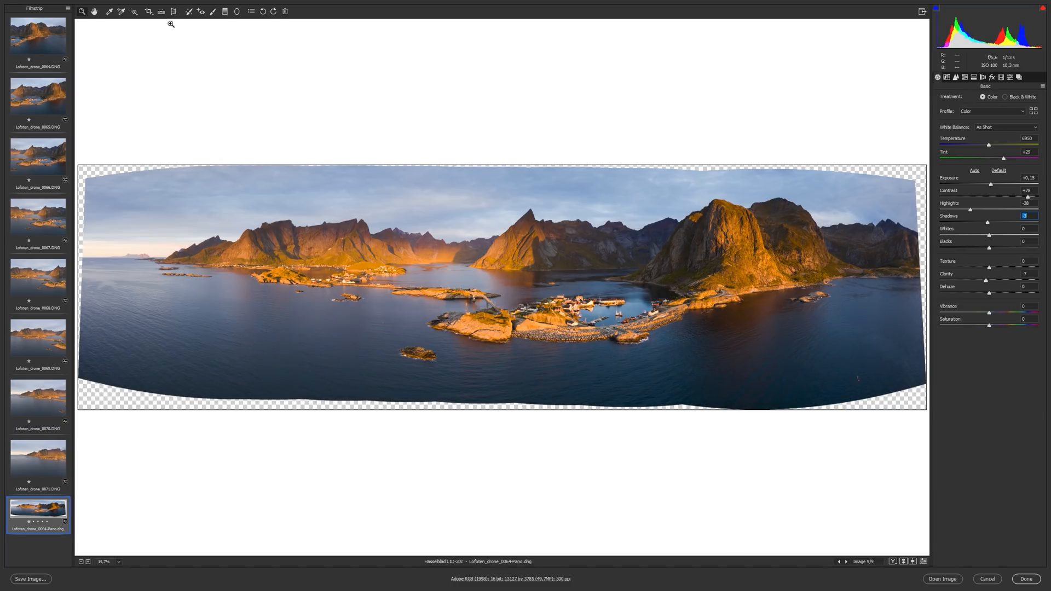
- In Transform, stretch the panorama horizontally with an Aspect value of about +42
{"action": "left_click", "coordinate": [957, 76]}
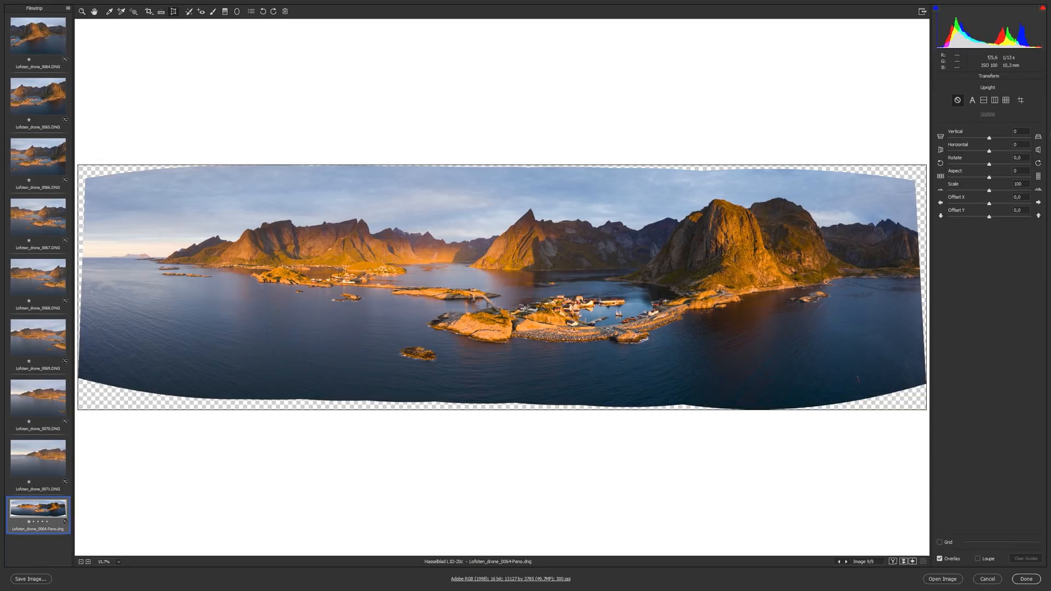
{"action": "mouse_move", "coordinate": [999, 179]}
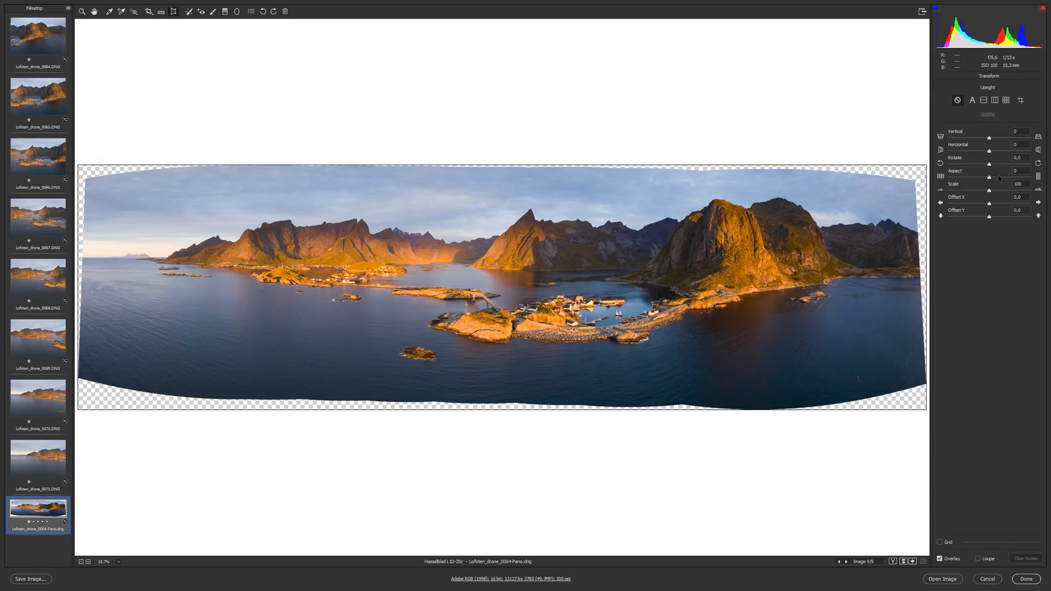
{"action": "mouse_move", "coordinate": [234, 303]}
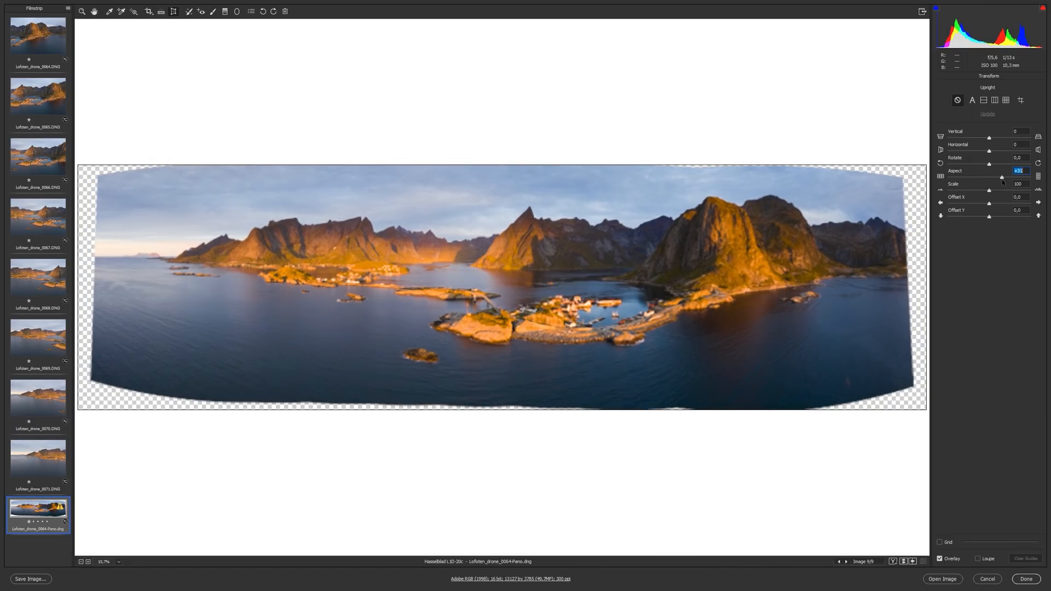
{"action": "left_click_drag", "start_coordinate": [1003, 177], "coordinate": [1031, 178]}
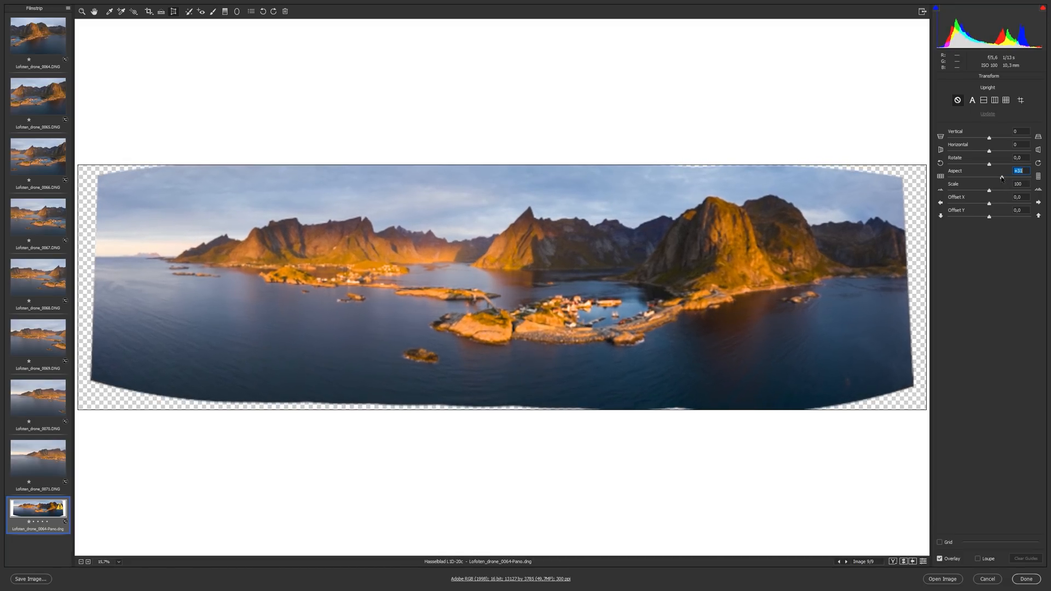
{"action": "left_click_drag", "start_coordinate": [990, 177], "coordinate": [1005, 177]}
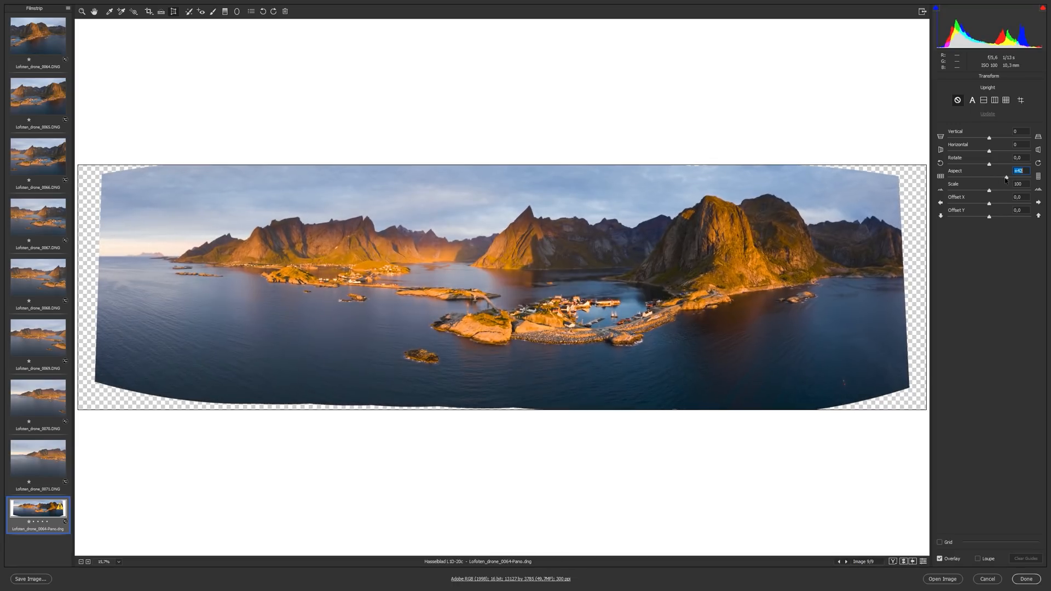
{"action": "left_click_drag", "start_coordinate": [999, 178], "coordinate": [989, 177]}
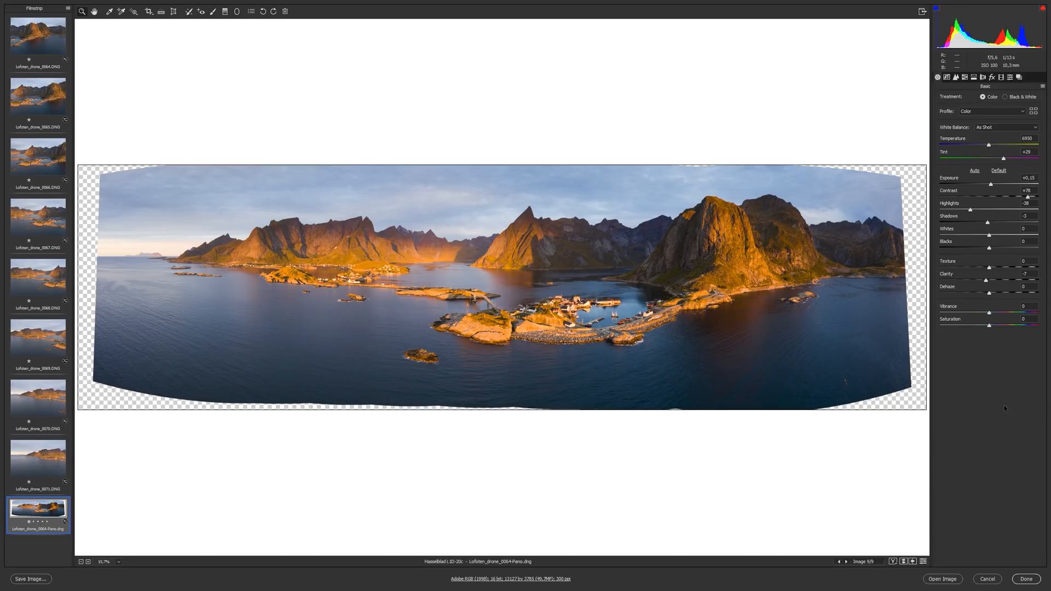
{"action": "mouse_move", "coordinate": [955, 555]}
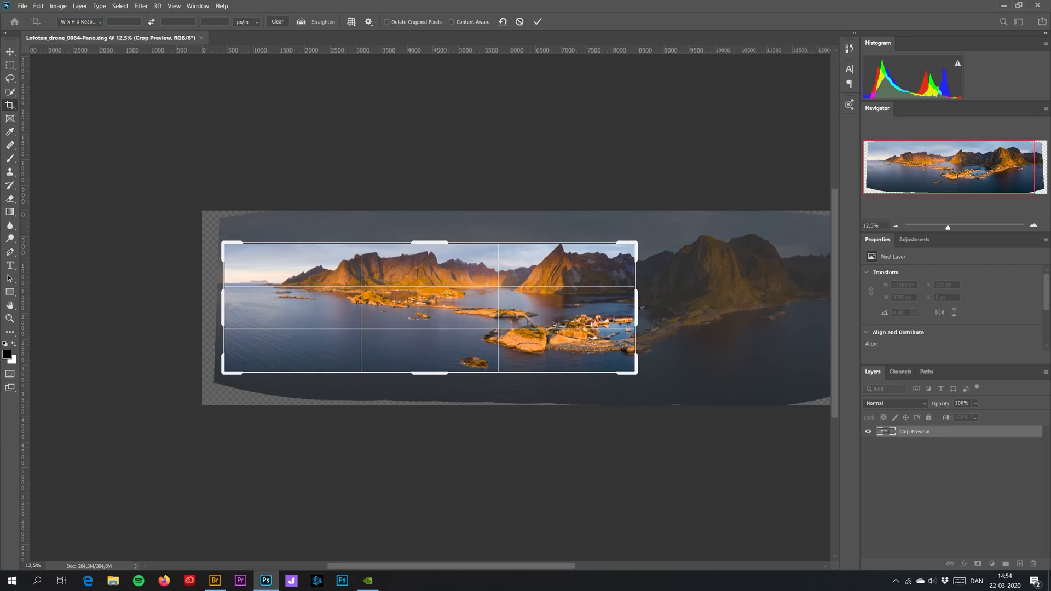
- Drag the crop handles to the panorama edges to trim most of the empty border
{"action": "left_click_drag", "start_coordinate": [641, 308], "coordinate": [751, 308]}
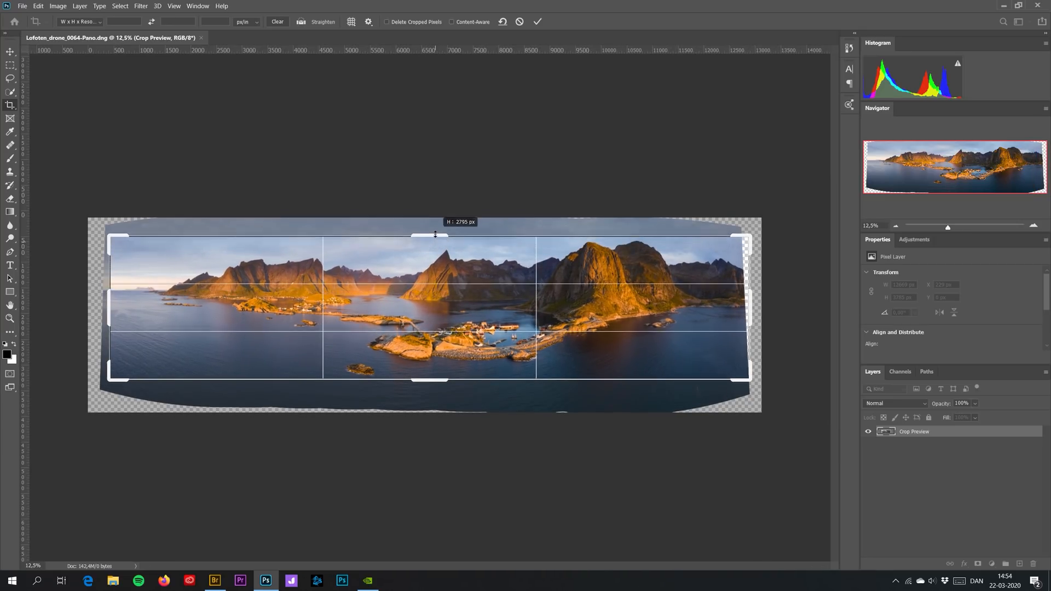
{"action": "left_click_drag", "start_coordinate": [436, 234], "coordinate": [439, 396]}
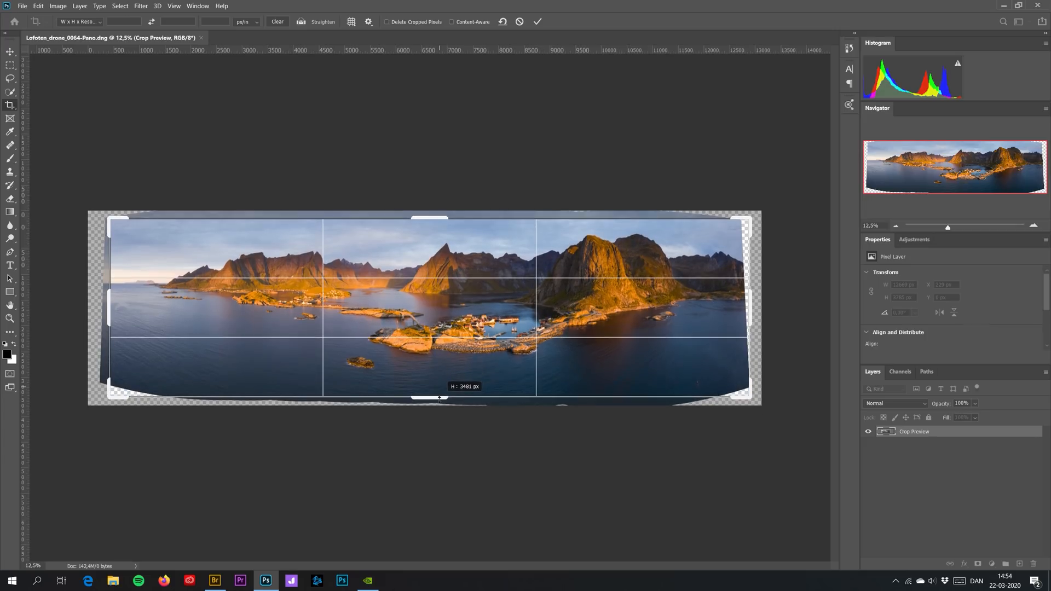
{"action": "left_click_drag", "start_coordinate": [440, 396], "coordinate": [440, 400]}
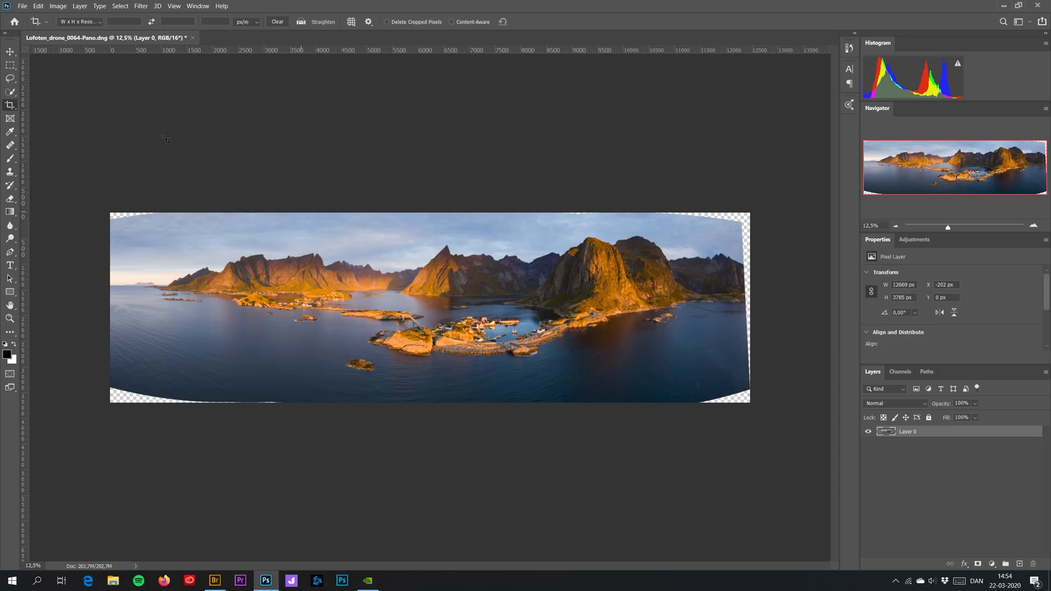
- Select the panorama's left half and squeeze it narrower horizontally with Free Transform, then commit
{"action": "left_click_drag", "start_coordinate": [104, 211], "coordinate": [195, 321]}
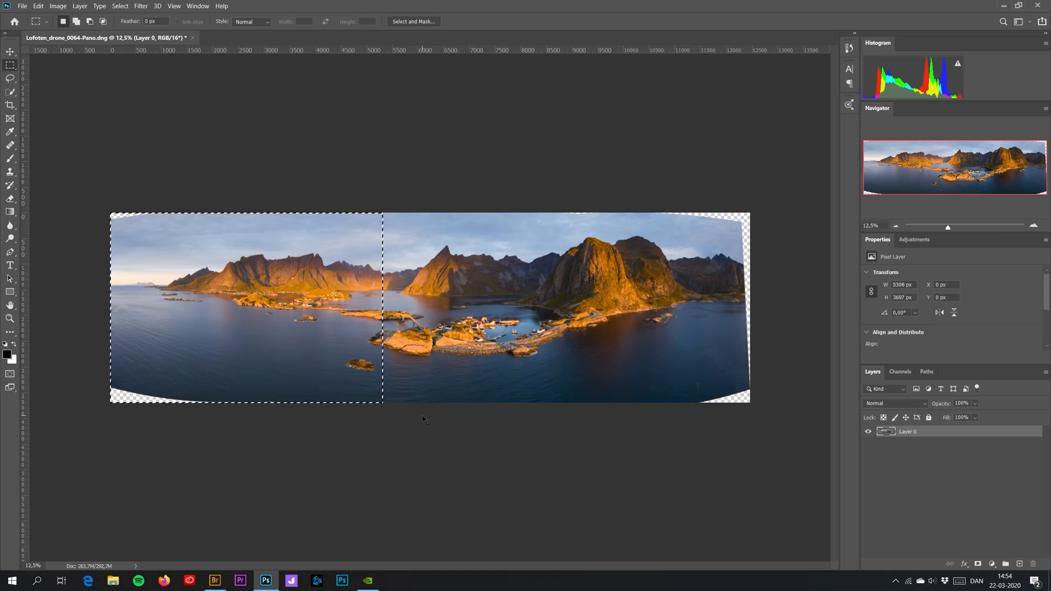
{"action": "key", "text": "ctrl+t"}
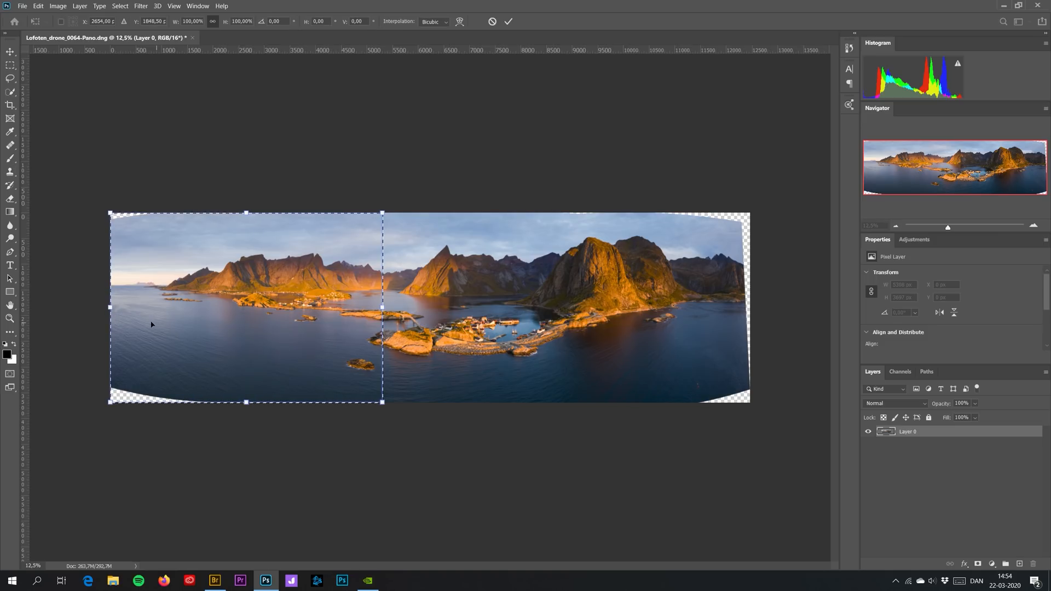
{"action": "left_click_drag", "start_coordinate": [109, 307], "coordinate": [124, 309]}
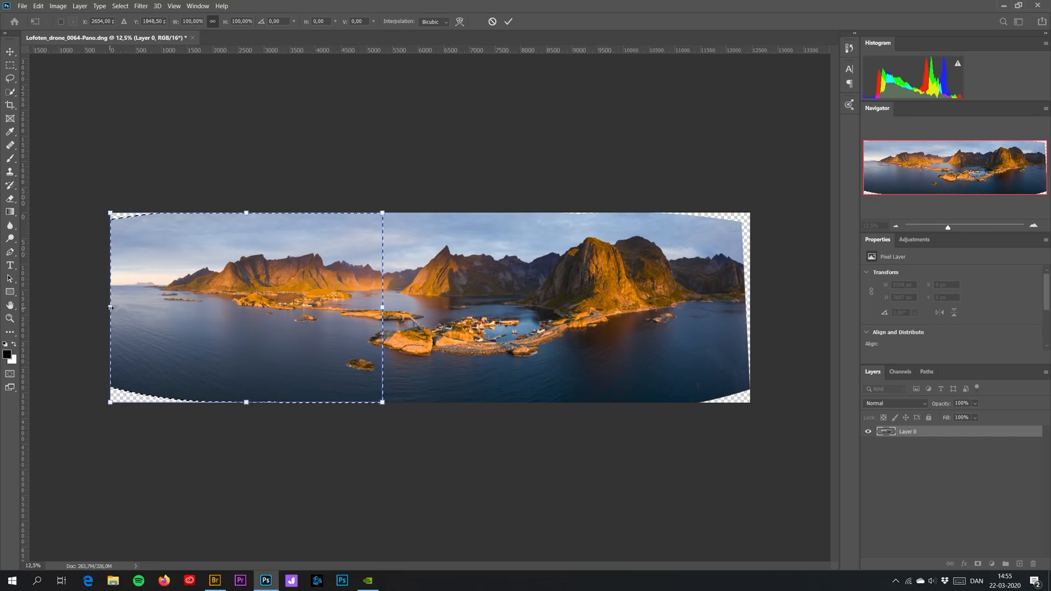
{"action": "left_click_drag", "start_coordinate": [110, 308], "coordinate": [119, 308]}
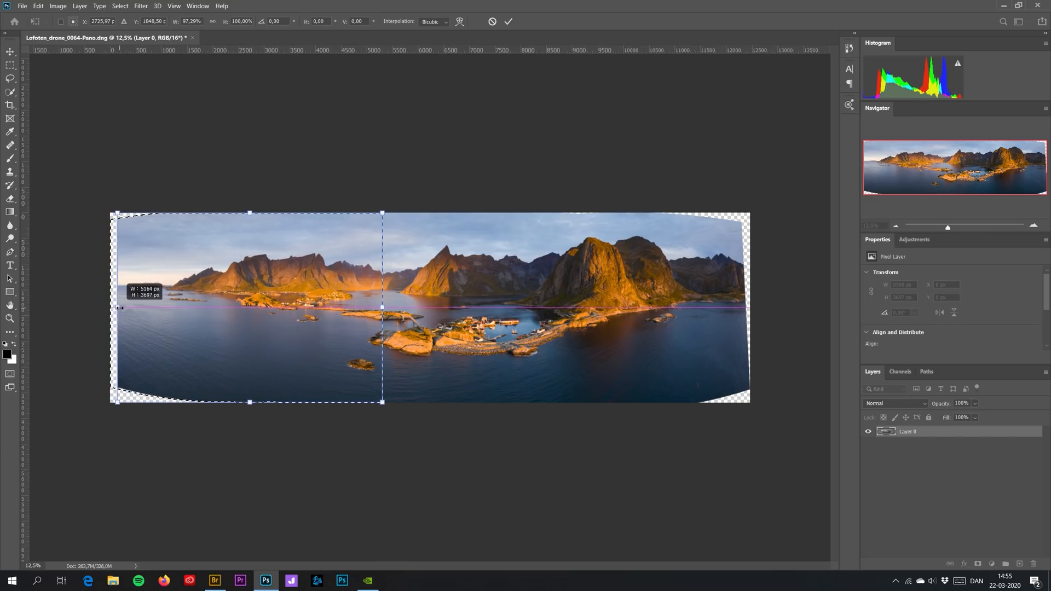
{"action": "left_click_drag", "start_coordinate": [112, 306], "coordinate": [127, 306]}
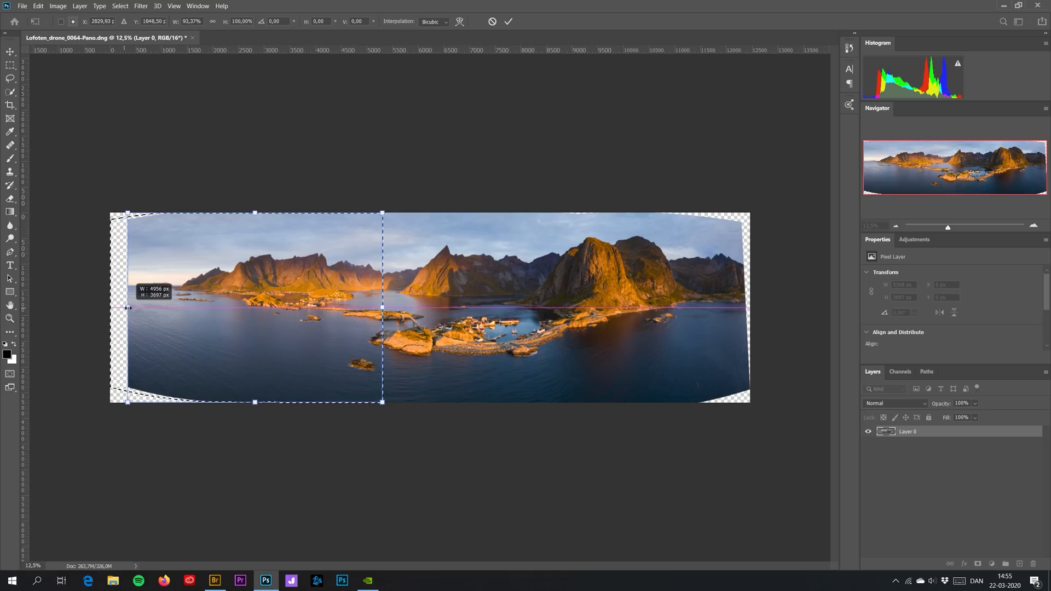
{"action": "left_click", "coordinate": [508, 21]}
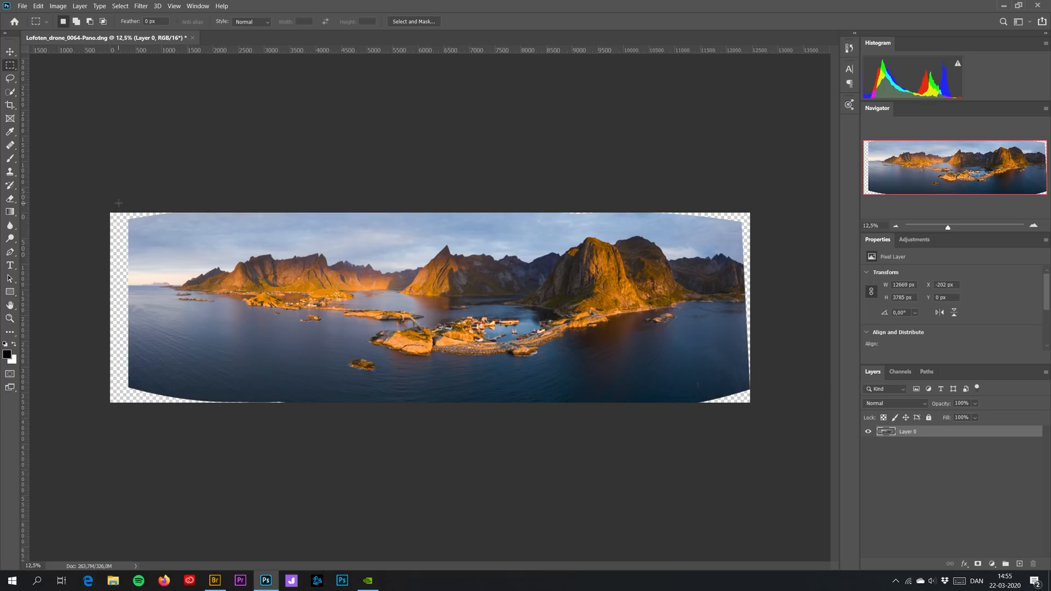
- Draw a fresh crop frame that excludes the emptied strip on the left
{"action": "left_click_drag", "start_coordinate": [112, 212], "coordinate": [515, 414]}
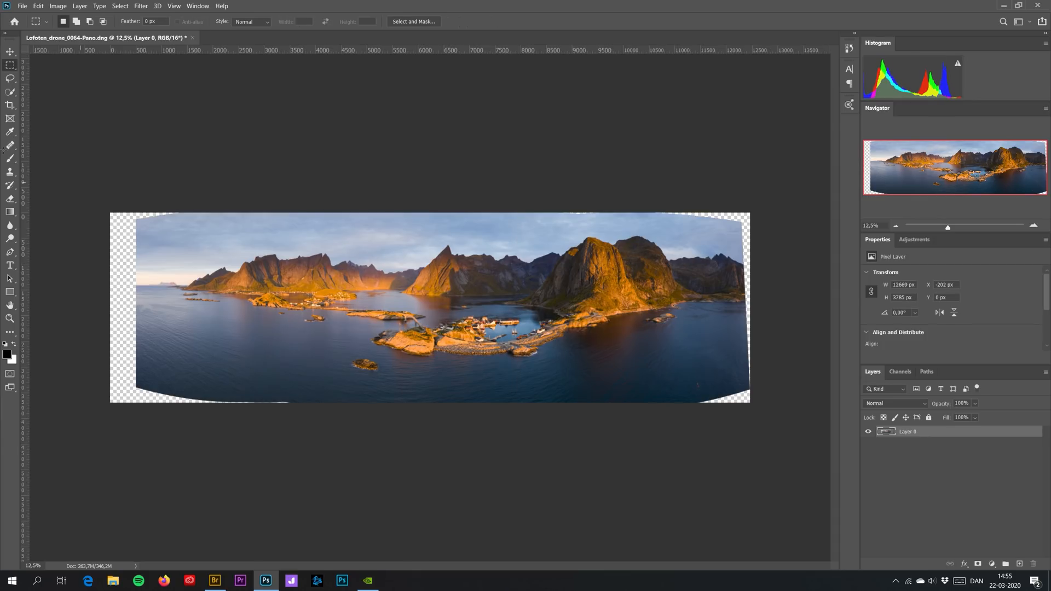
{"action": "left_click", "coordinate": [10, 105]}
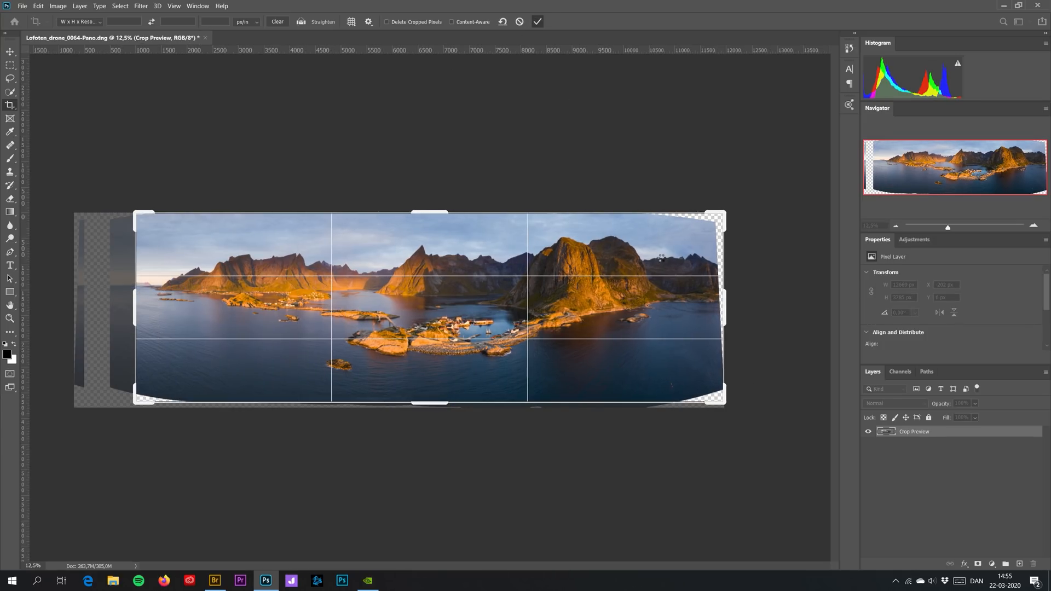
- Start a transform on the panorama layer and switch it to Warp mode
{"action": "left_click", "coordinate": [536, 22]}
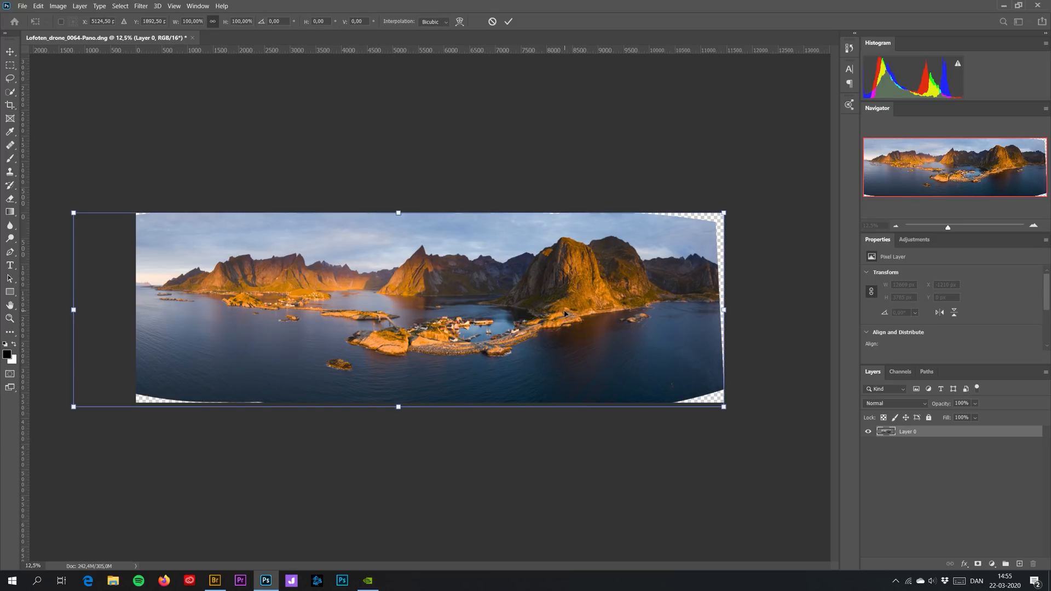
{"action": "right_click", "coordinate": [563, 314]}
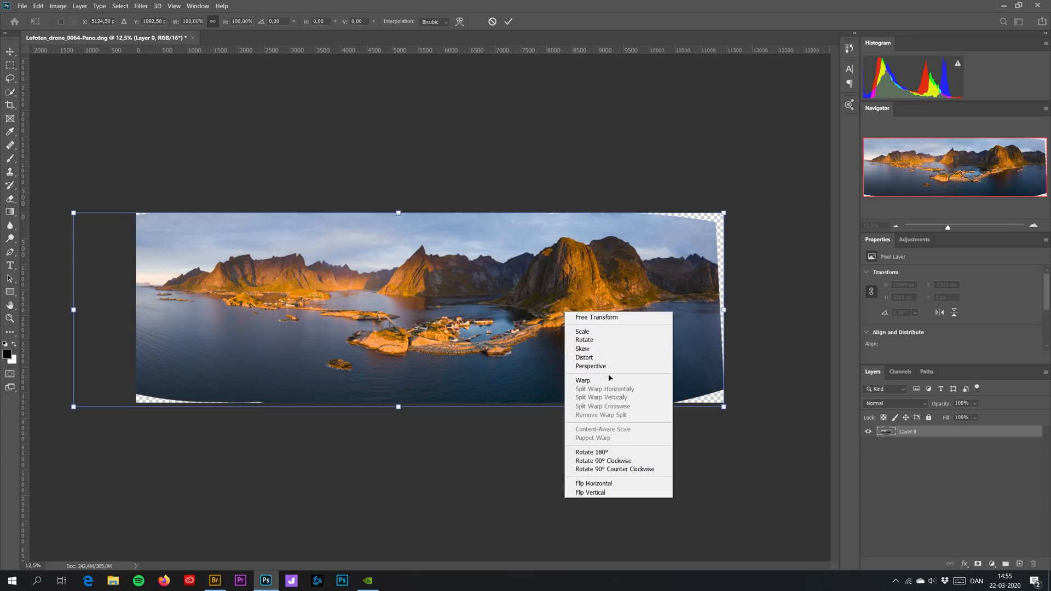
{"action": "left_click", "coordinate": [583, 380]}
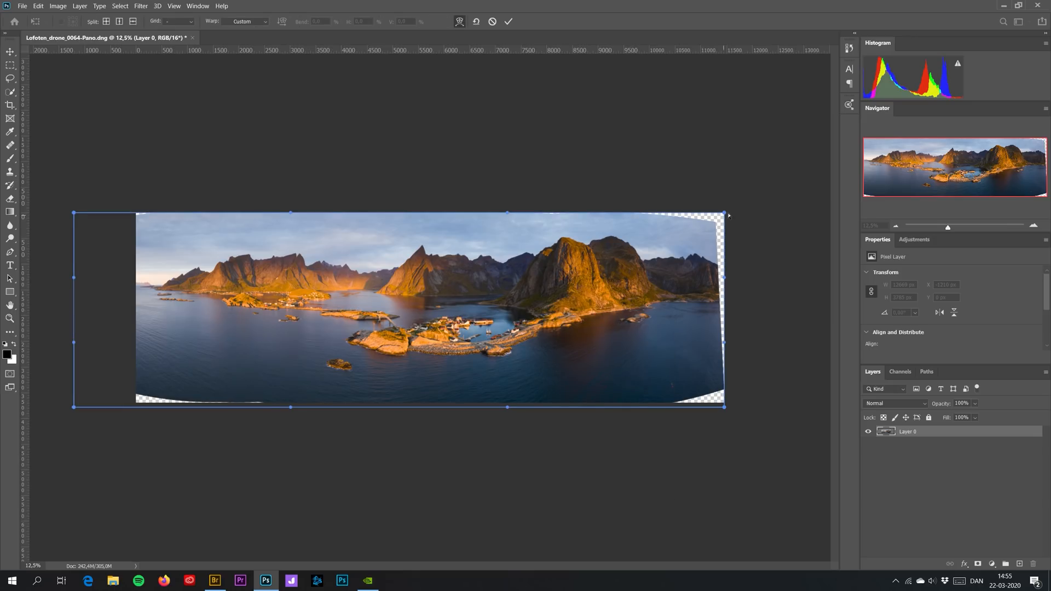
- Pull the right-side corner and edge handles outward so the image fills the transparent corners
{"action": "left_click_drag", "start_coordinate": [726, 214], "coordinate": [727, 210]}
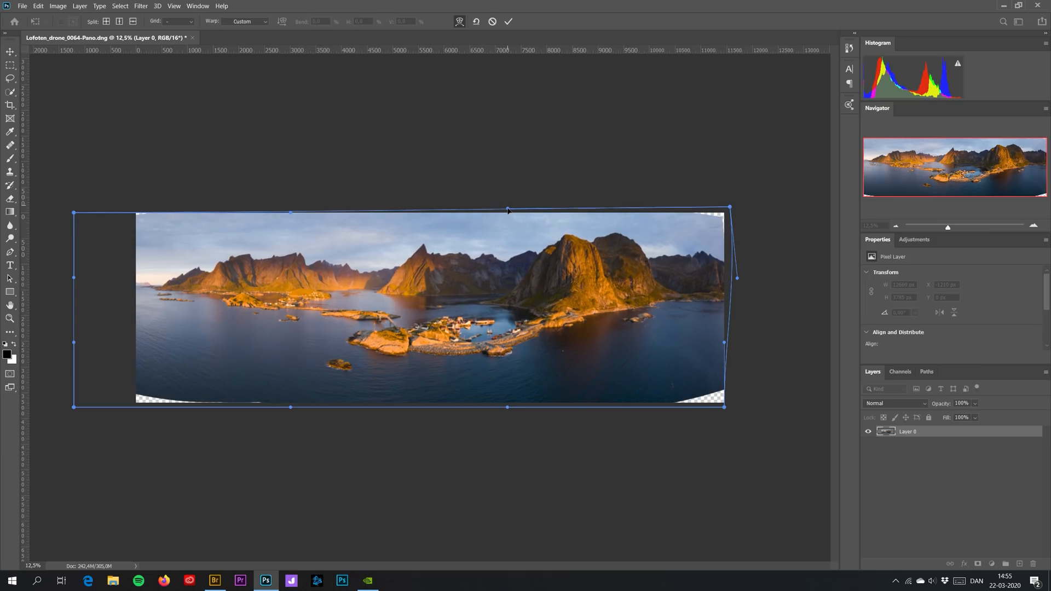
{"action": "left_click_drag", "start_coordinate": [735, 277], "coordinate": [732, 345]}
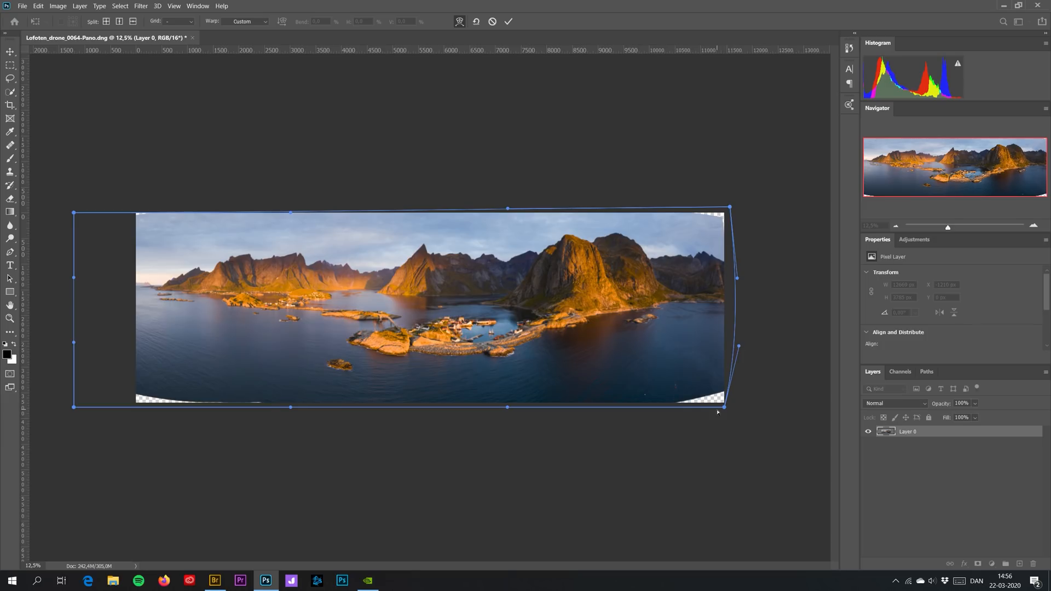
{"action": "left_click_drag", "start_coordinate": [737, 347], "coordinate": [737, 420]}
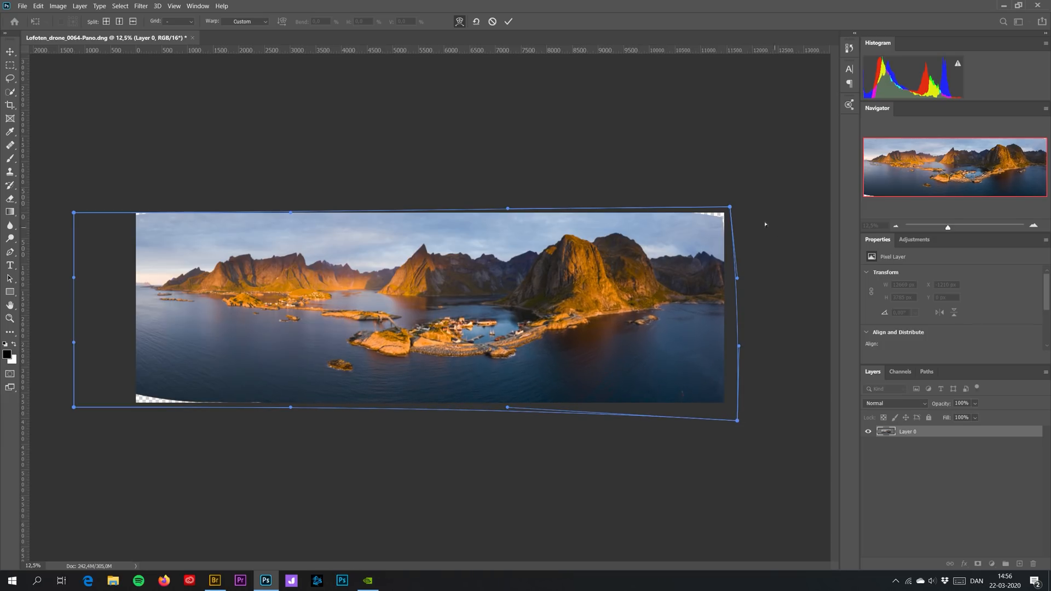
{"action": "left_click_drag", "start_coordinate": [729, 207], "coordinate": [733, 200]}
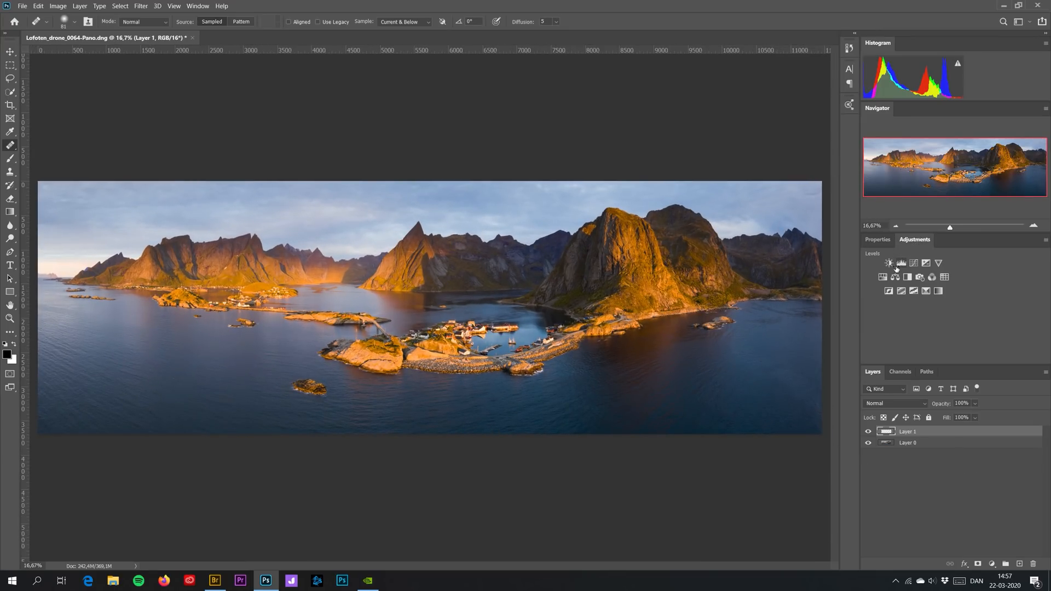
- Add a Brightness/Contrast adjustment layer and turn its mask into a luminosity mask via Apply Image
{"action": "left_click", "coordinate": [58, 7]}
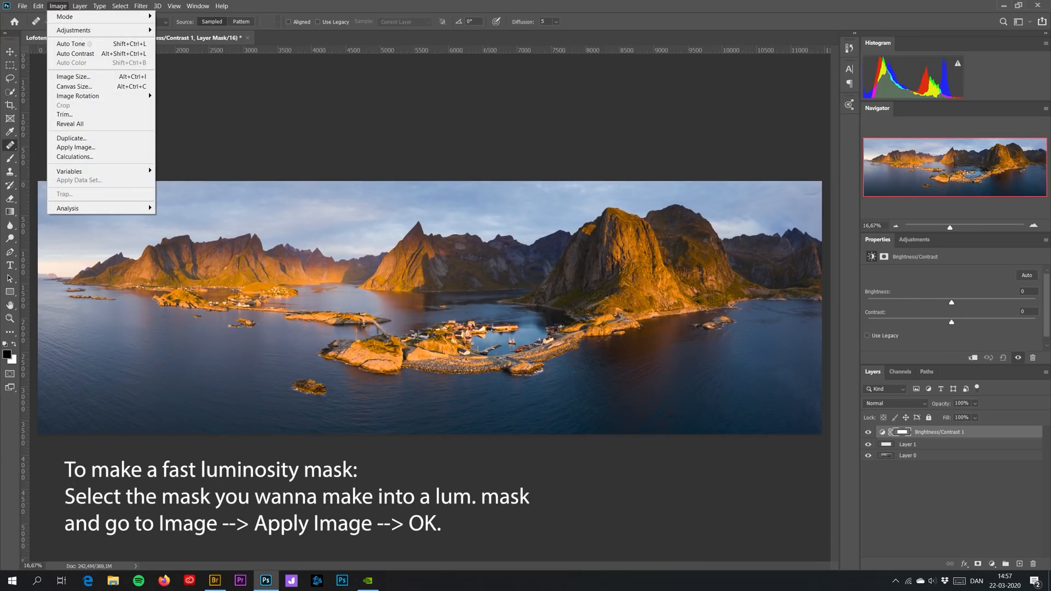
{"action": "left_click", "coordinate": [75, 148]}
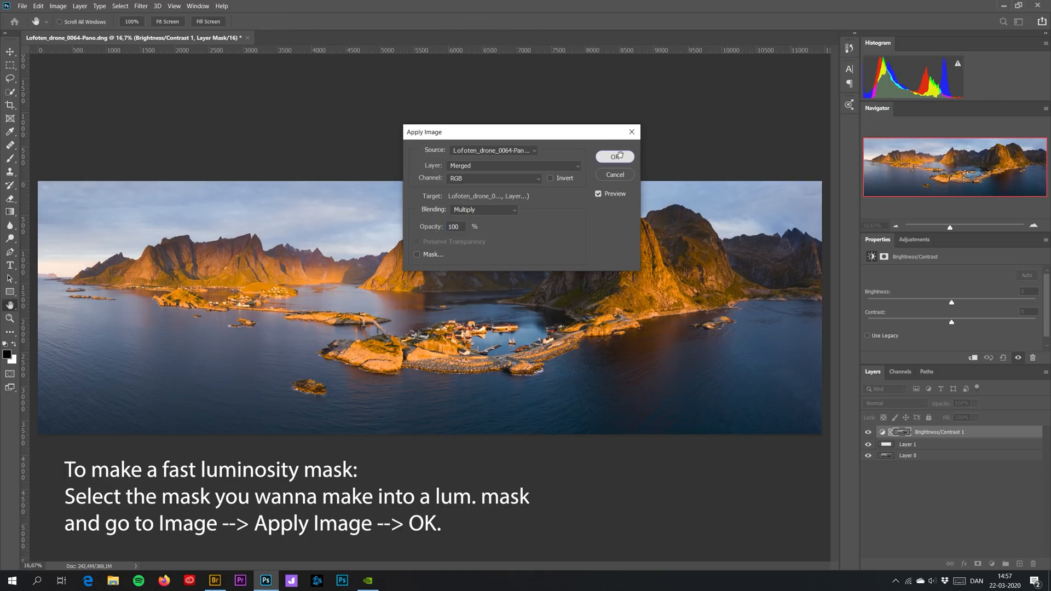
{"action": "left_click", "coordinate": [614, 156]}
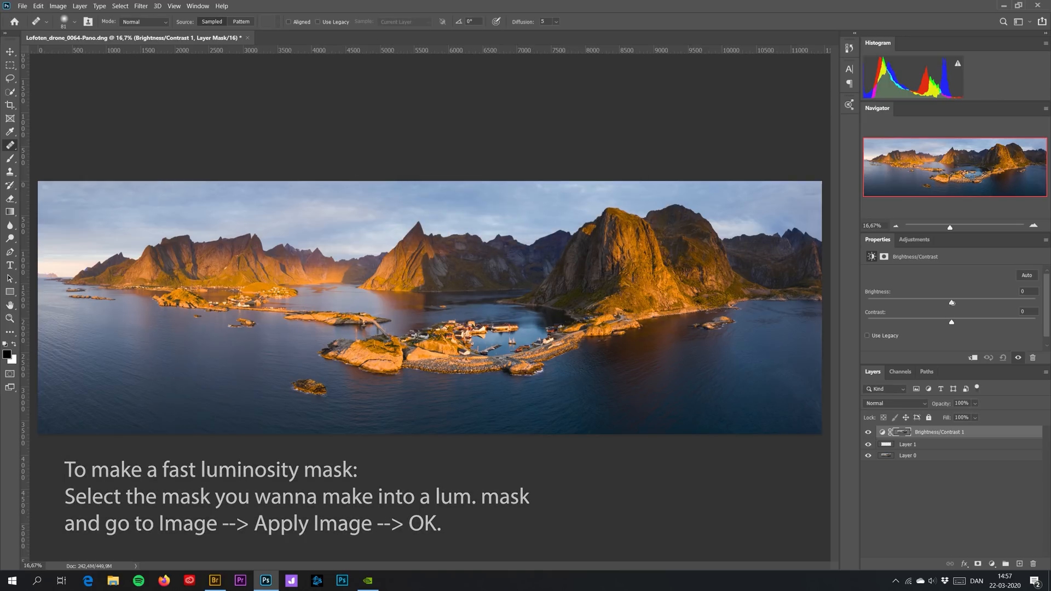
- Set the adjustment to Brightness -10 and Contrast 60
{"action": "left_click_drag", "start_coordinate": [951, 302], "coordinate": [943, 302]}
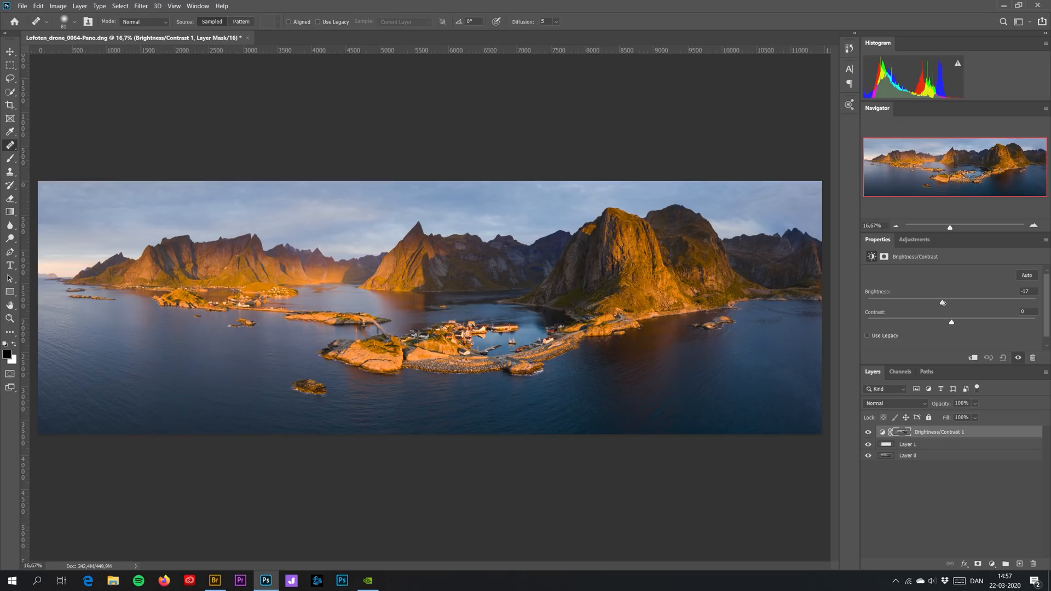
{"action": "left_click_drag", "start_coordinate": [943, 302], "coordinate": [938, 302]}
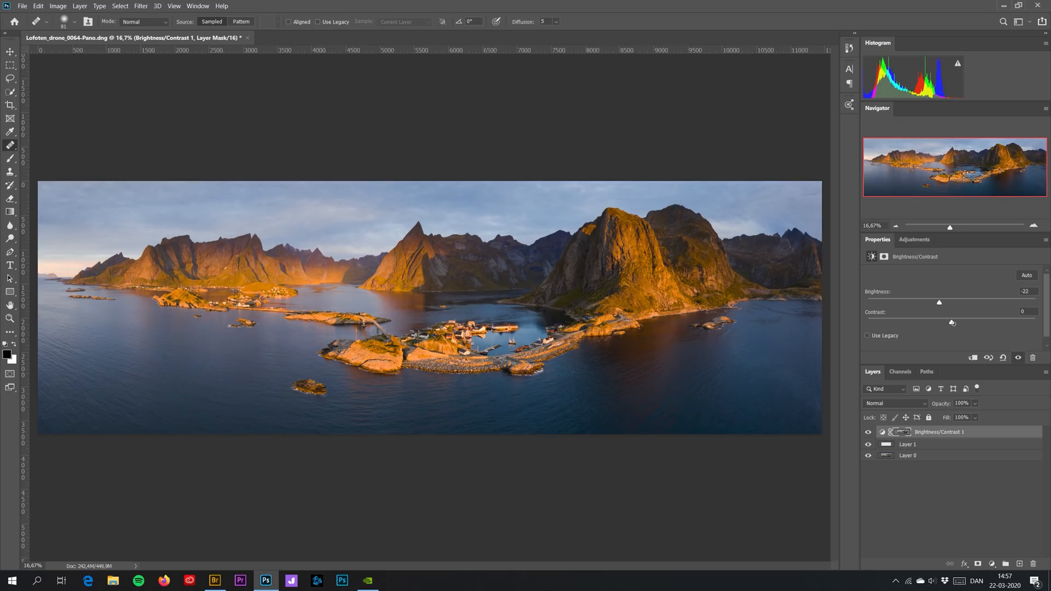
{"action": "left_click_drag", "start_coordinate": [939, 322], "coordinate": [1012, 322]}
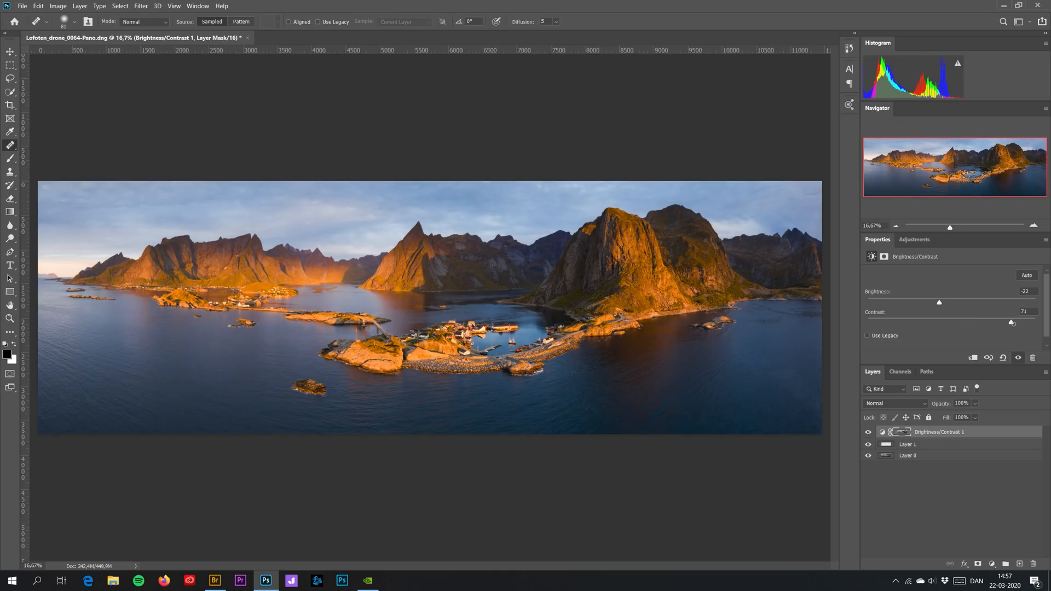
{"action": "left_click_drag", "start_coordinate": [1012, 322], "coordinate": [1002, 322]}
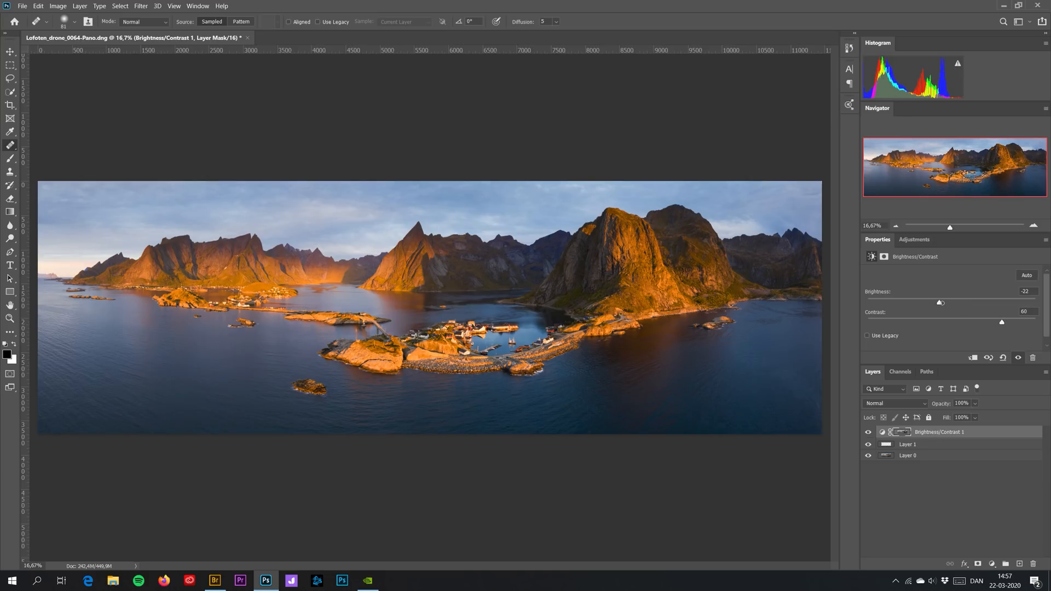
{"action": "left_click_drag", "start_coordinate": [940, 302], "coordinate": [946, 302]}
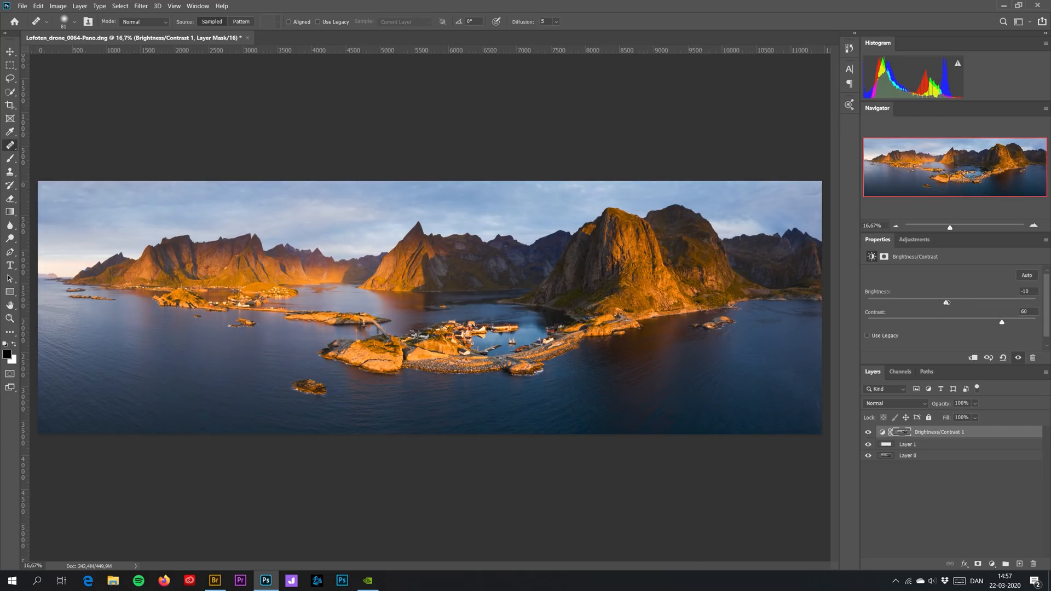
{"action": "left_click_drag", "start_coordinate": [947, 302], "coordinate": [945, 302]}
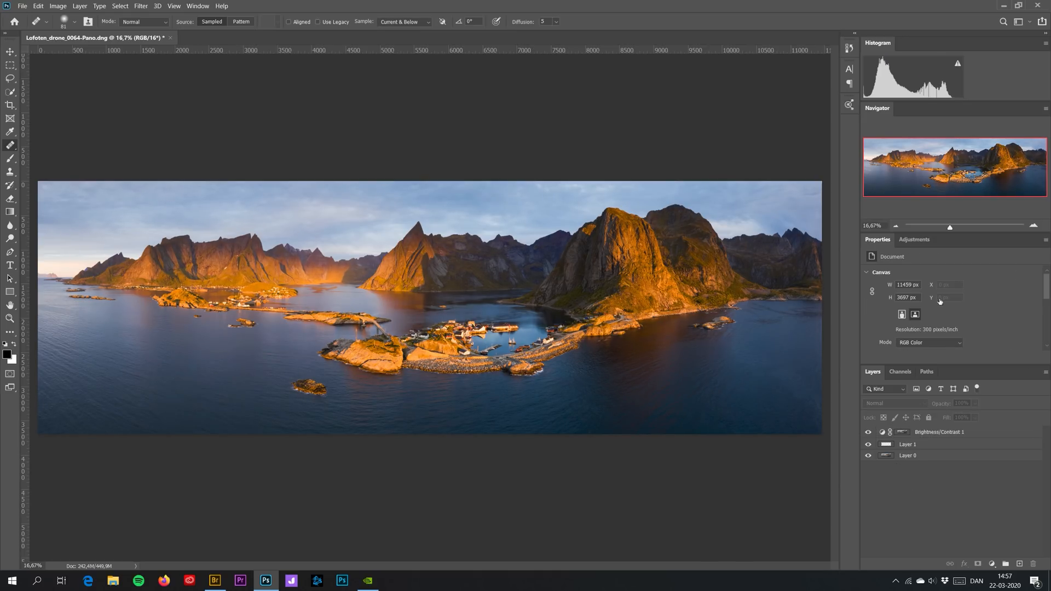
{"action": "left_click", "coordinate": [914, 240]}
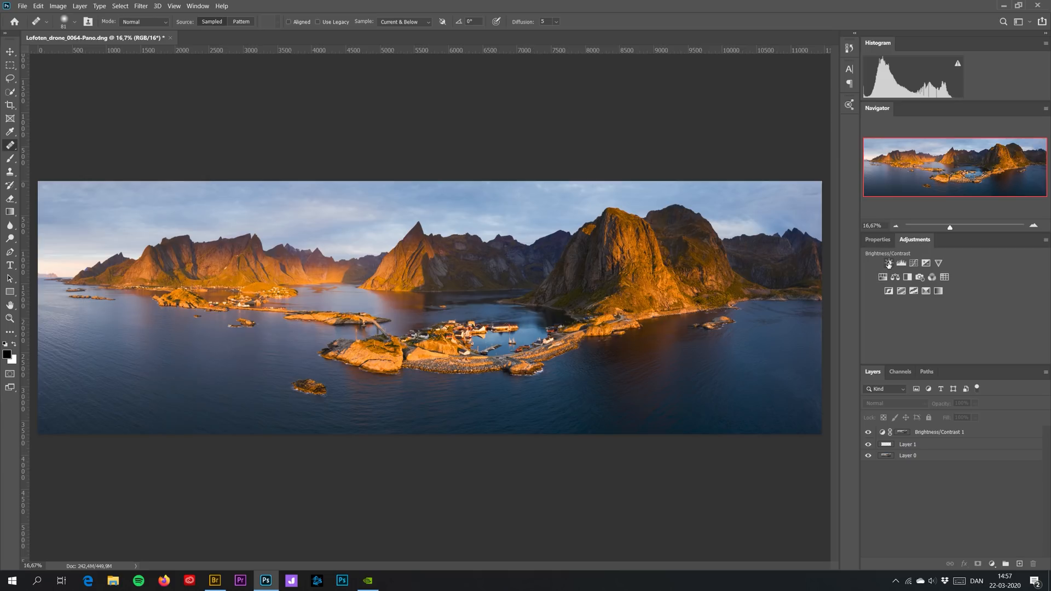
- Add a second Brightness/Contrast adjustment with a luminosity mask from Apply Image
{"action": "left_click", "coordinate": [888, 262]}
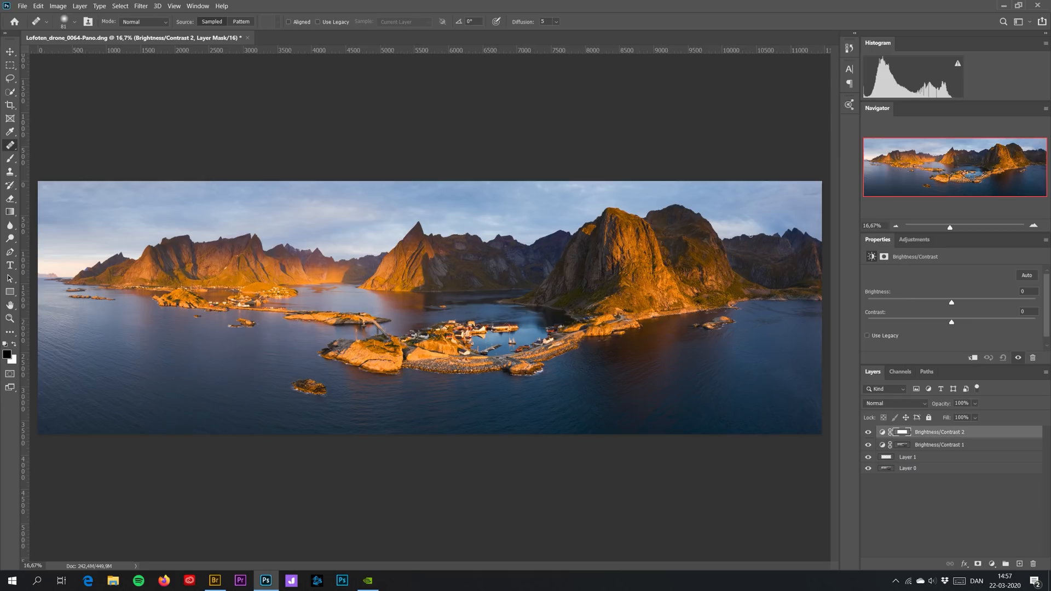
{"action": "left_click", "coordinate": [57, 6]}
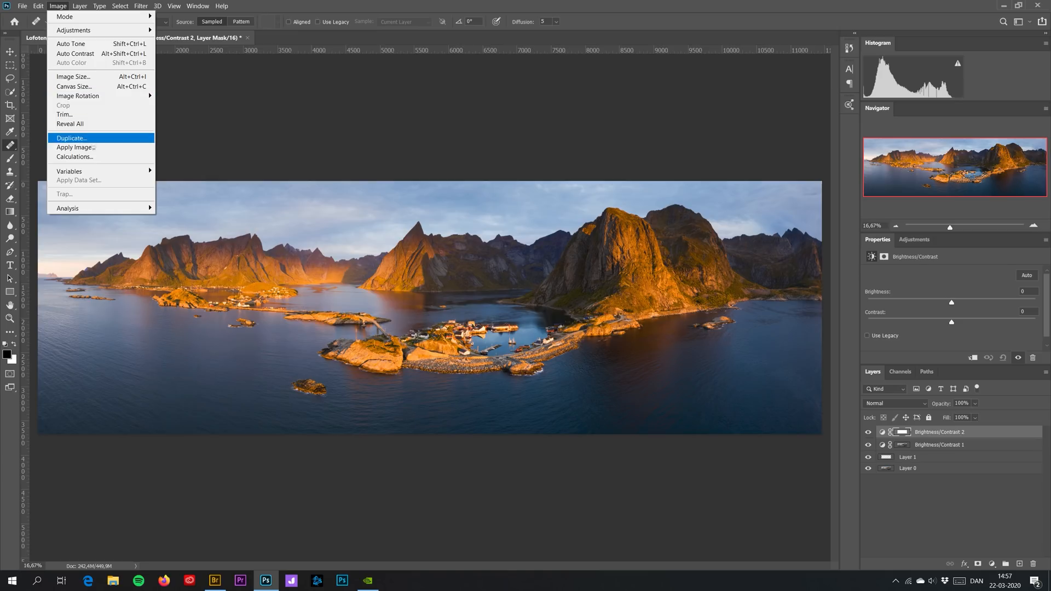
{"action": "left_click", "coordinate": [76, 148]}
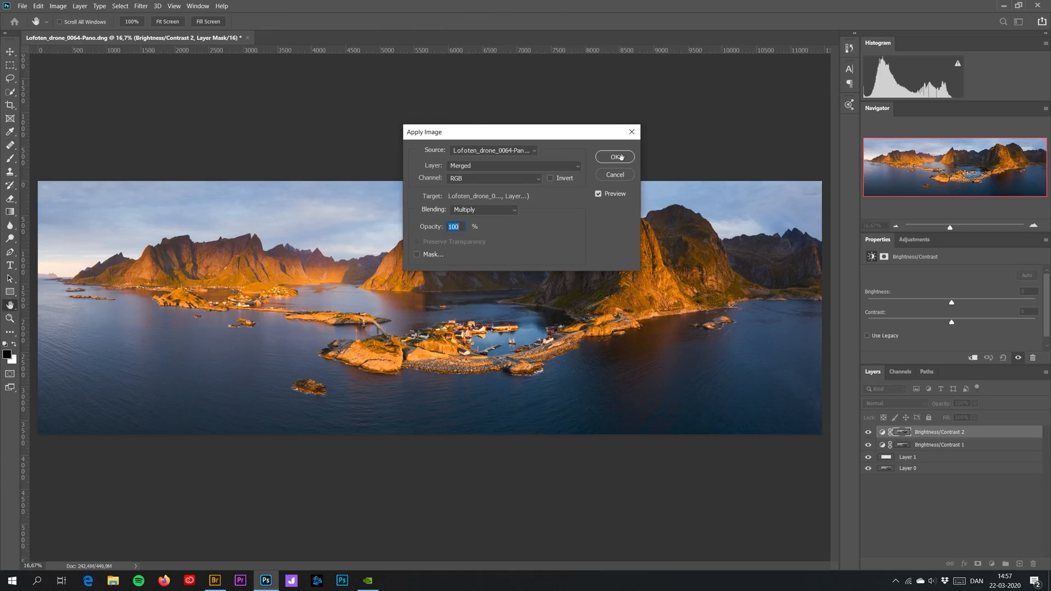
{"action": "left_click", "coordinate": [614, 157]}
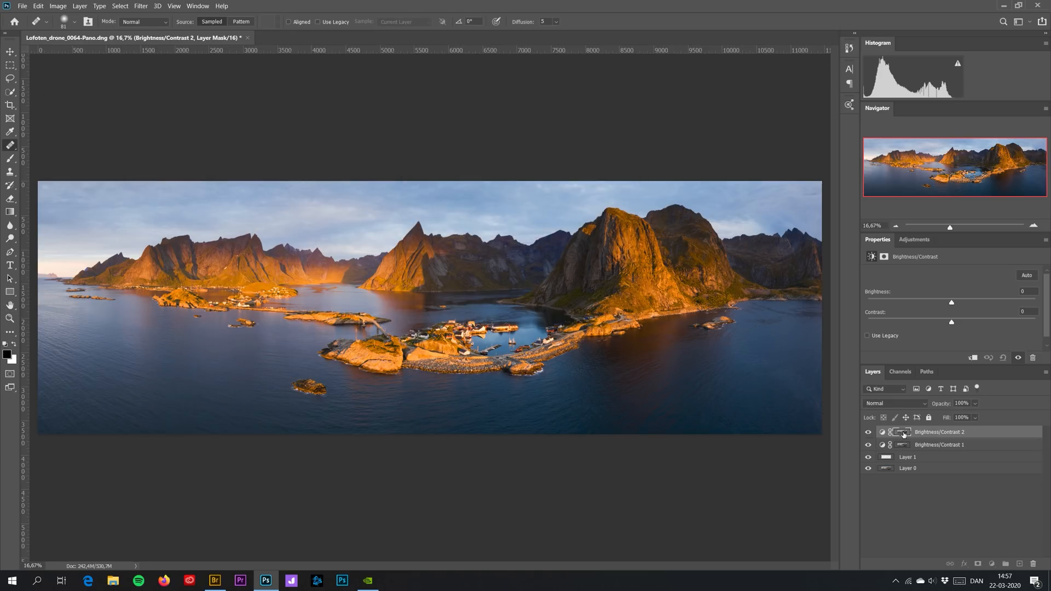
- Boost the mask's contrast with Levels (inputs about 99 and 145) to isolate the bright sky
{"action": "left_click", "coordinate": [902, 444]}
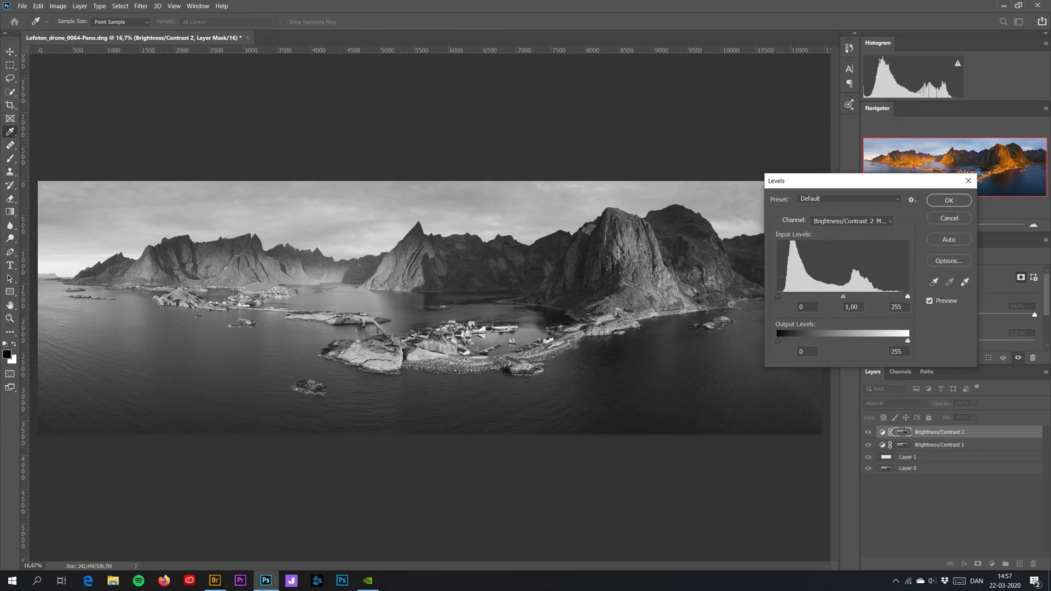
{"action": "left_click_drag", "start_coordinate": [778, 296], "coordinate": [828, 296]}
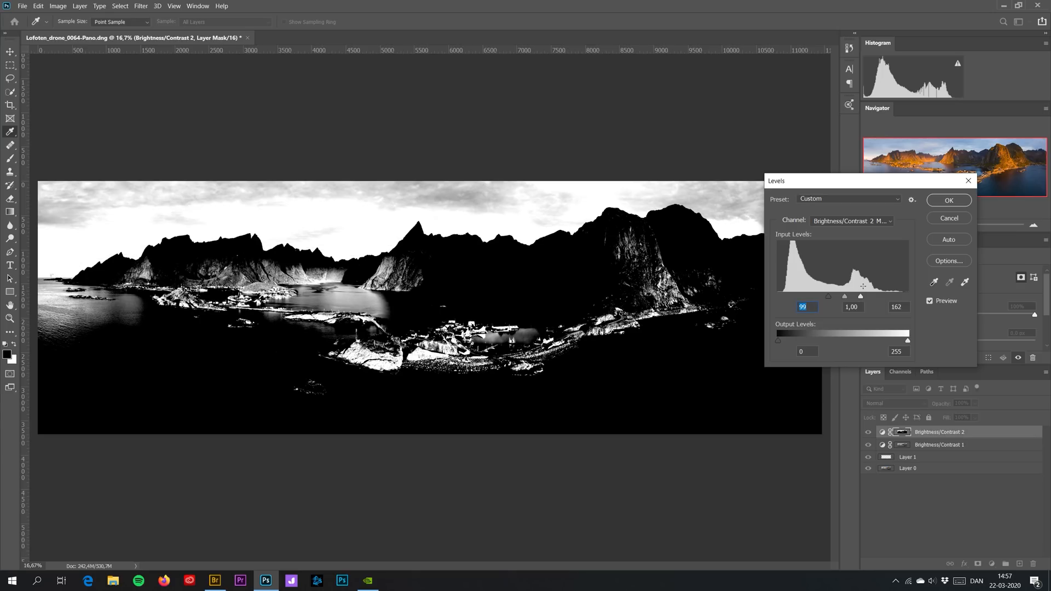
{"action": "left_click_drag", "start_coordinate": [860, 296], "coordinate": [858, 296]}
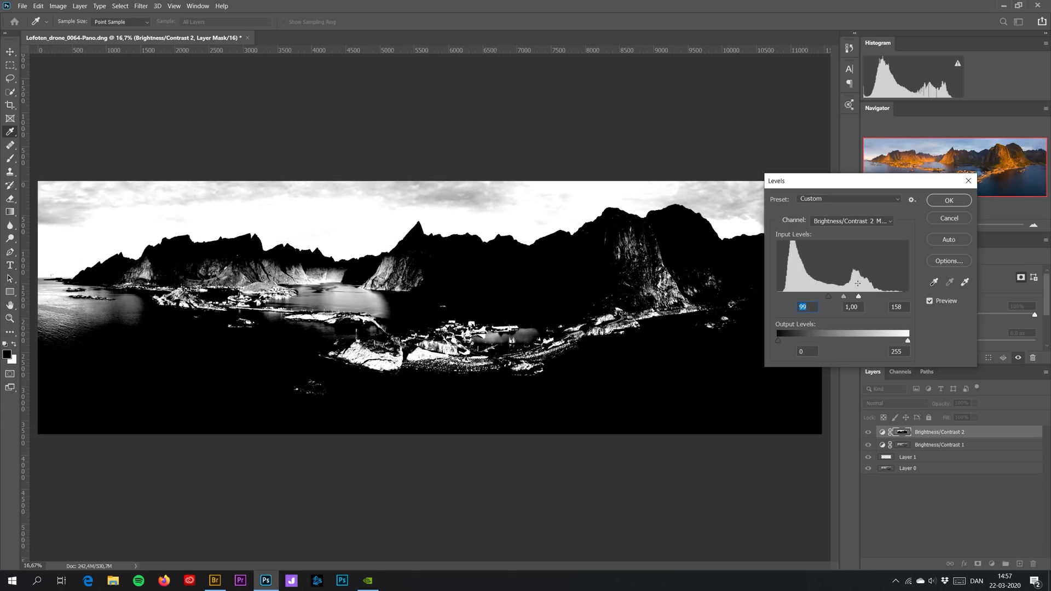
{"action": "left_click_drag", "start_coordinate": [858, 296], "coordinate": [849, 296]}
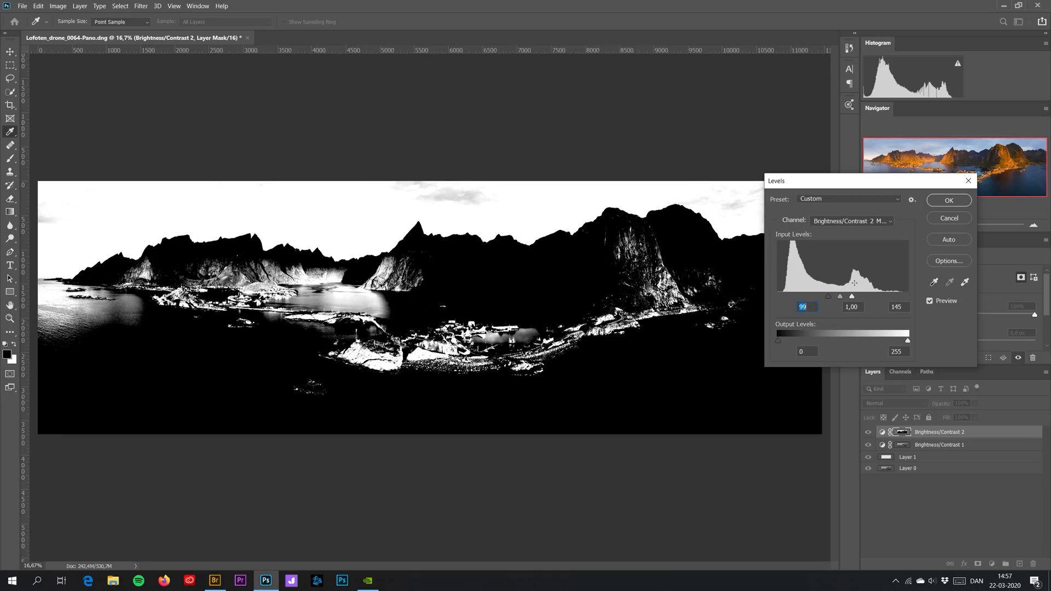
{"action": "left_click", "coordinate": [948, 200]}
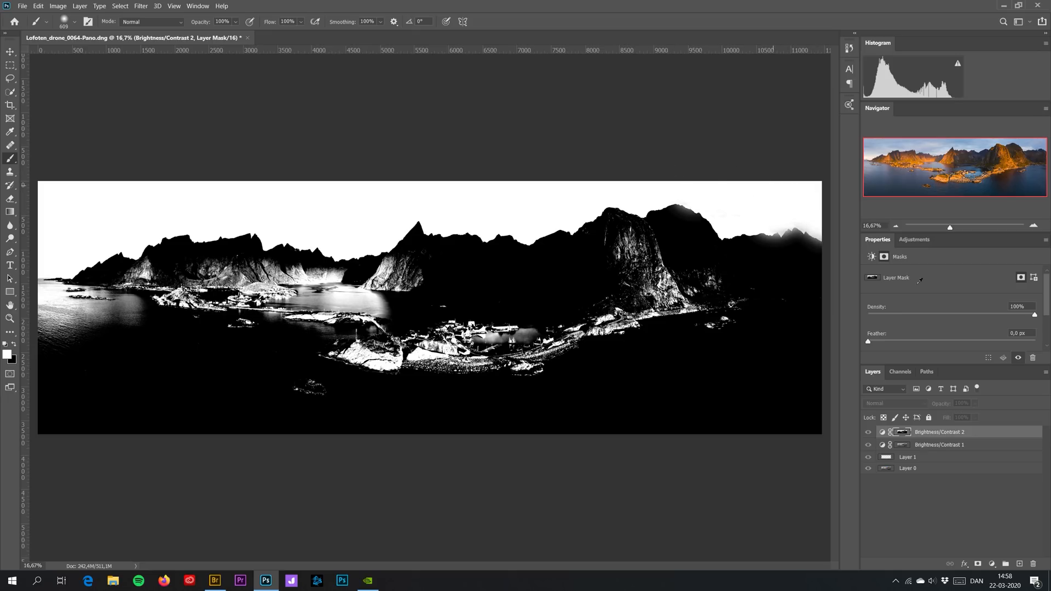
- Lower the brightness of Brightness/Contrast 2 slightly and fine-tune its contrast
{"action": "left_click", "coordinate": [902, 431]}
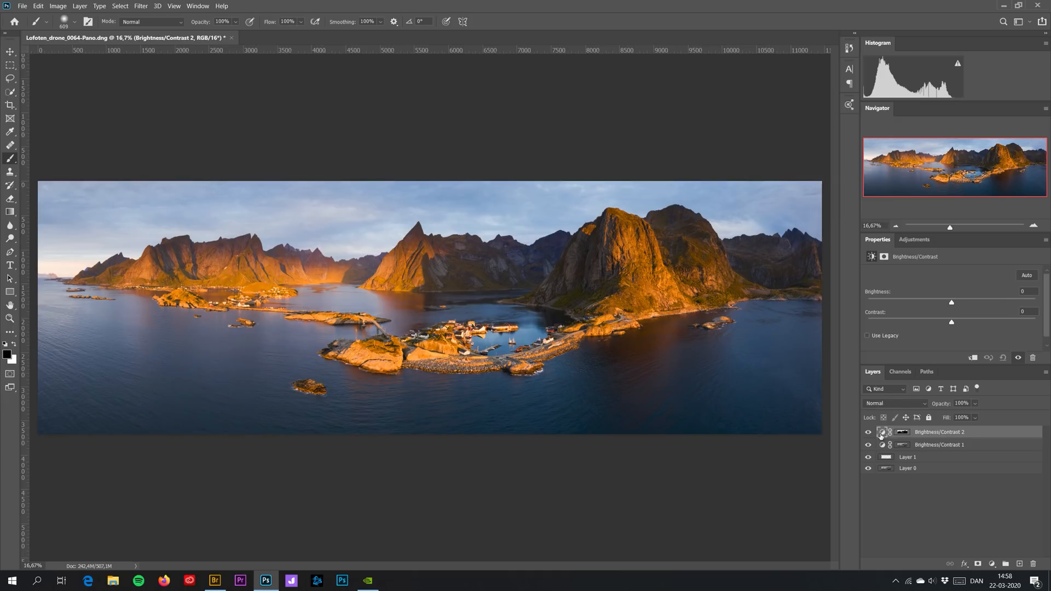
{"action": "left_click_drag", "start_coordinate": [951, 303], "coordinate": [947, 302]}
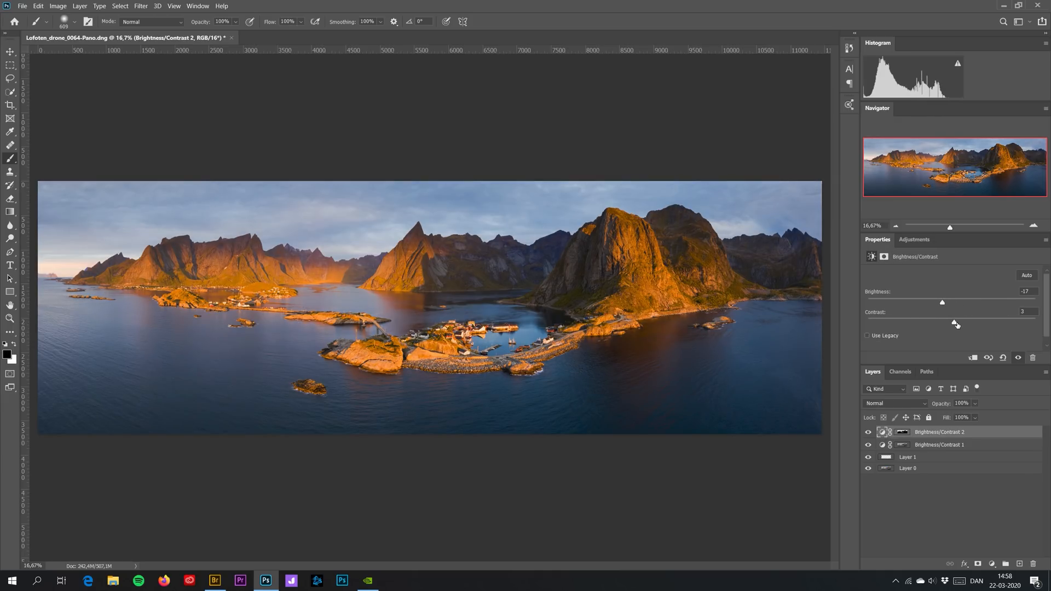
{"action": "left_click_drag", "start_coordinate": [955, 322], "coordinate": [975, 322]}
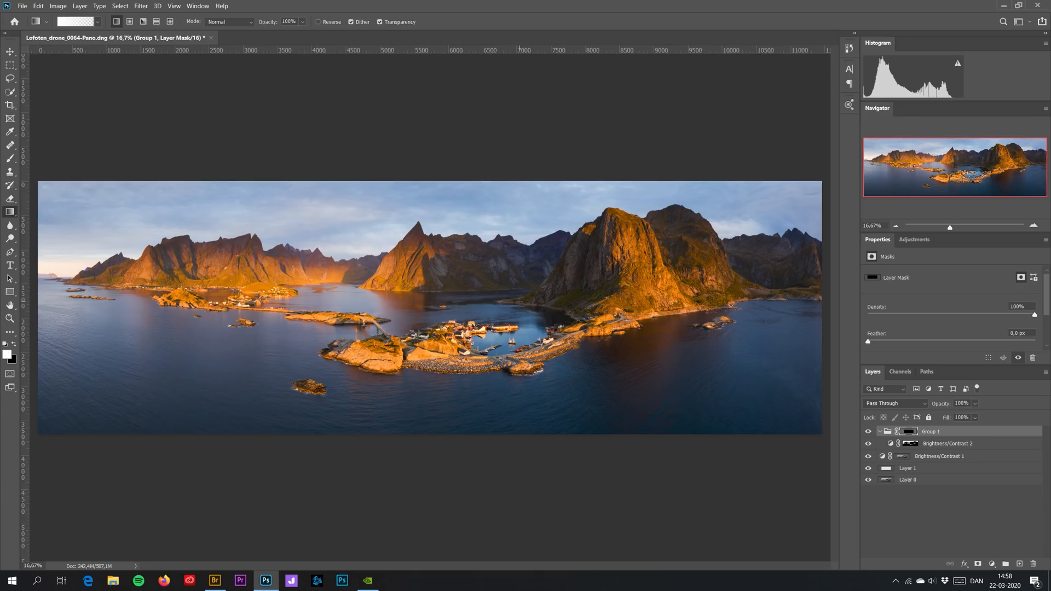
- Group Brightness/Contrast 2 with a group mask and toggle the group's visibility to compare
{"action": "left_click", "coordinate": [10, 158]}
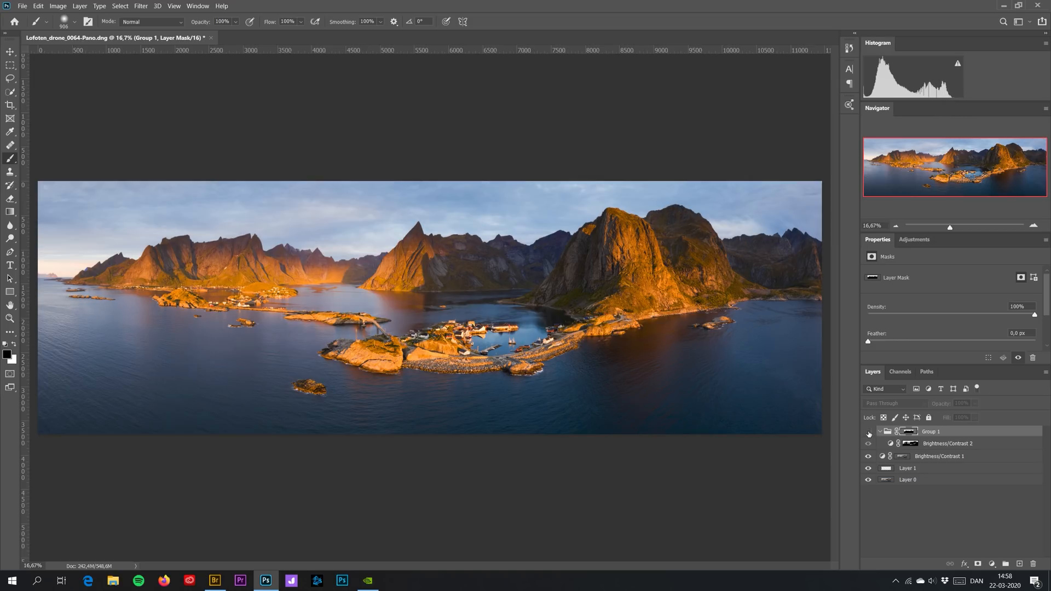
{"action": "left_click", "coordinate": [868, 431]}
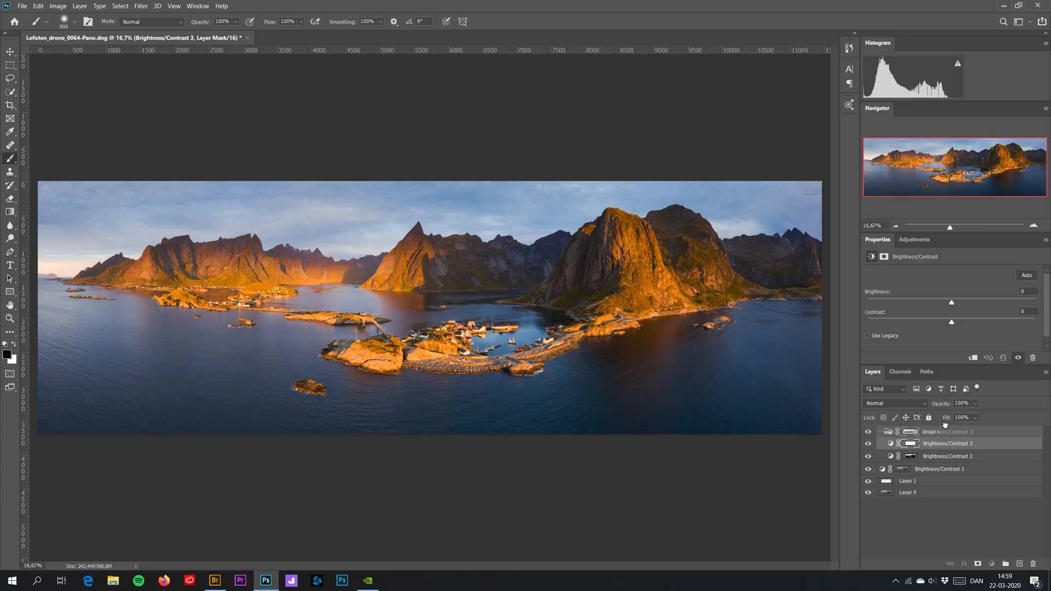
- Move Brightness/Contrast 3 to the top of the stack and set the pasteboard colour to white
{"action": "left_click_drag", "start_coordinate": [951, 303], "coordinate": [957, 303]}
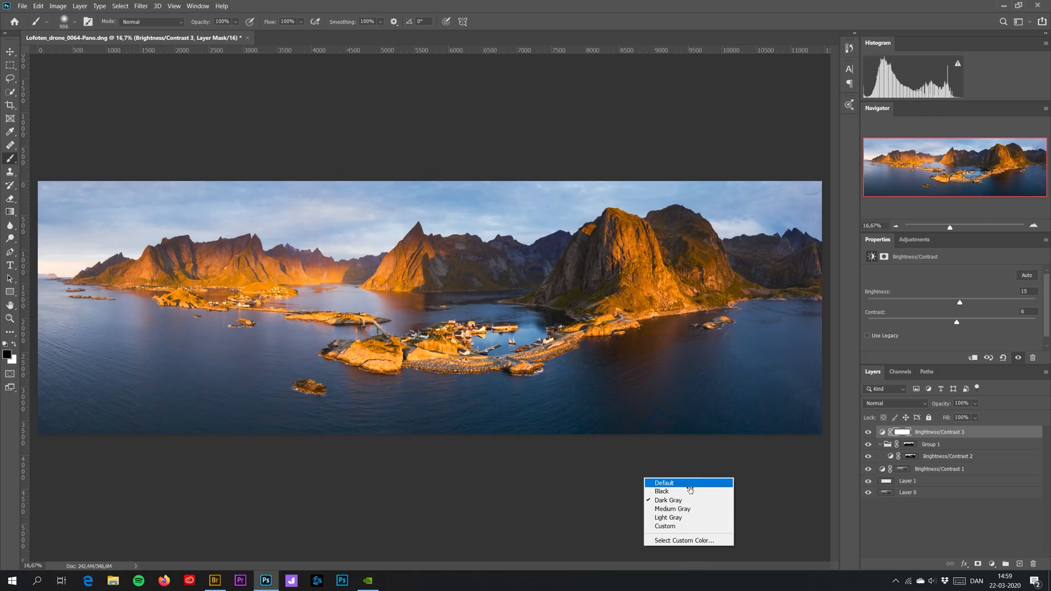
{"action": "mouse_move", "coordinate": [666, 527]}
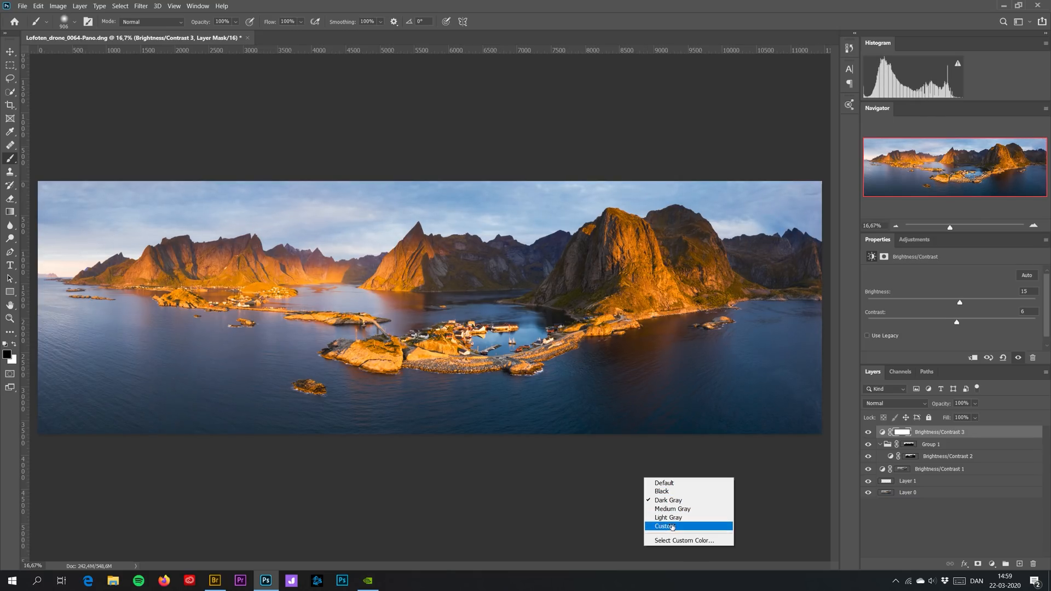
{"action": "left_click", "coordinate": [664, 527]}
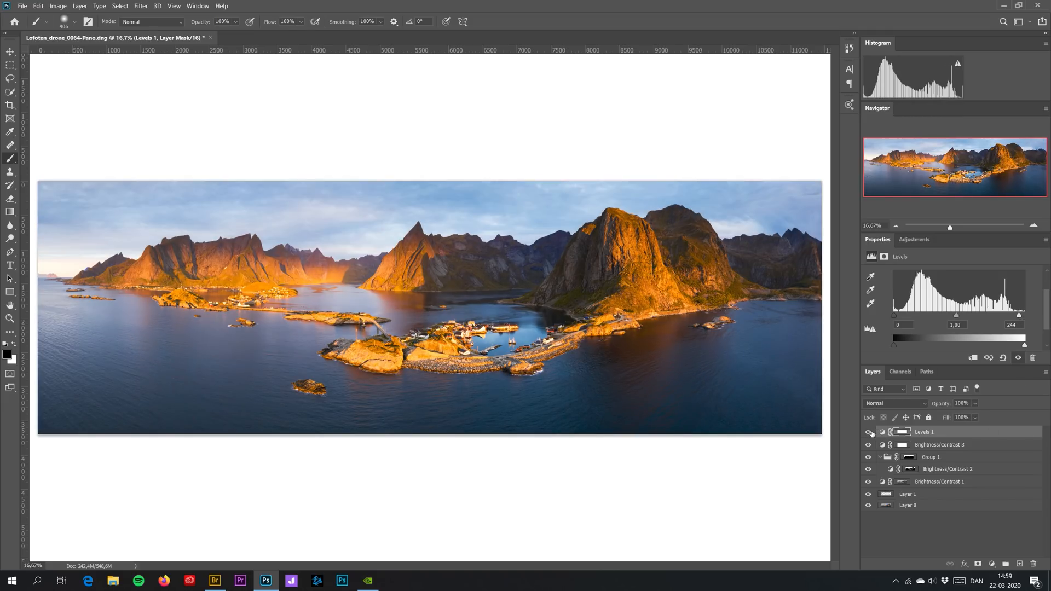
- Toggle Levels 1 to compare, then add Brightness/Contrast 4 set to about -14 brightness
{"action": "left_click", "coordinate": [870, 432]}
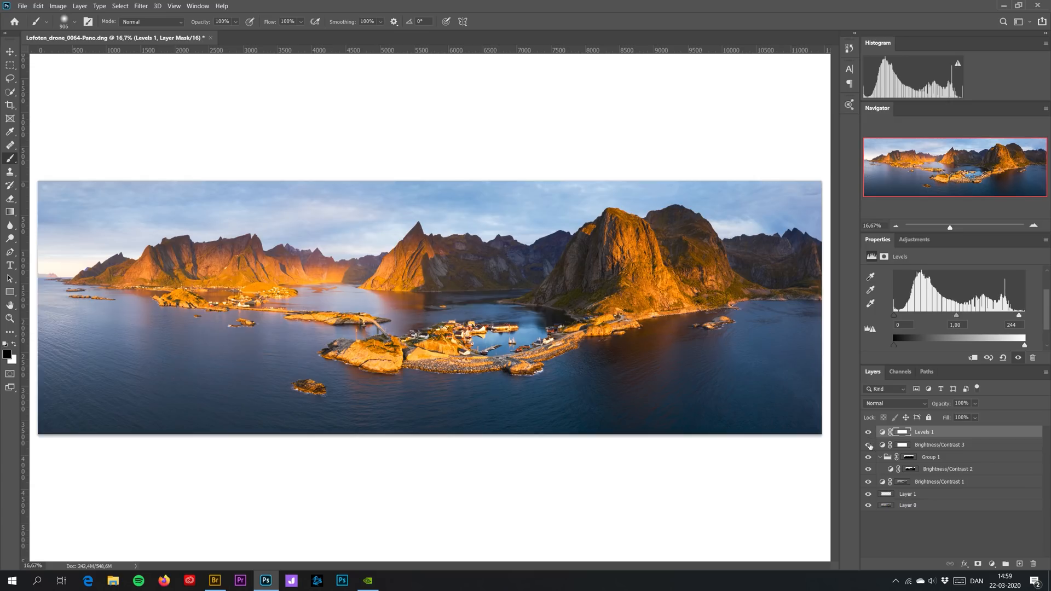
{"action": "left_click", "coordinate": [914, 239]}
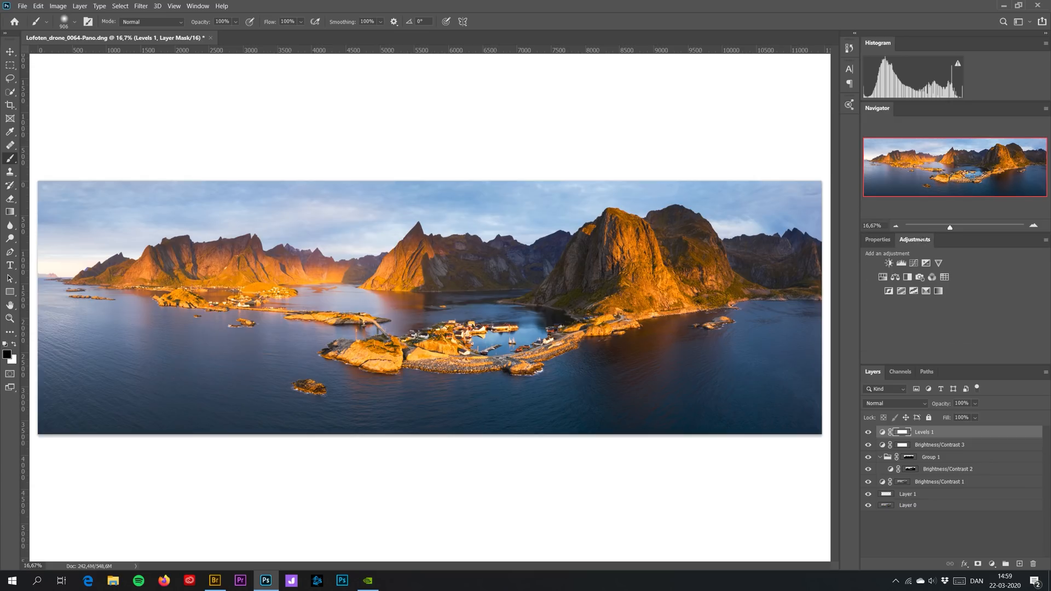
{"action": "left_click", "coordinate": [889, 263]}
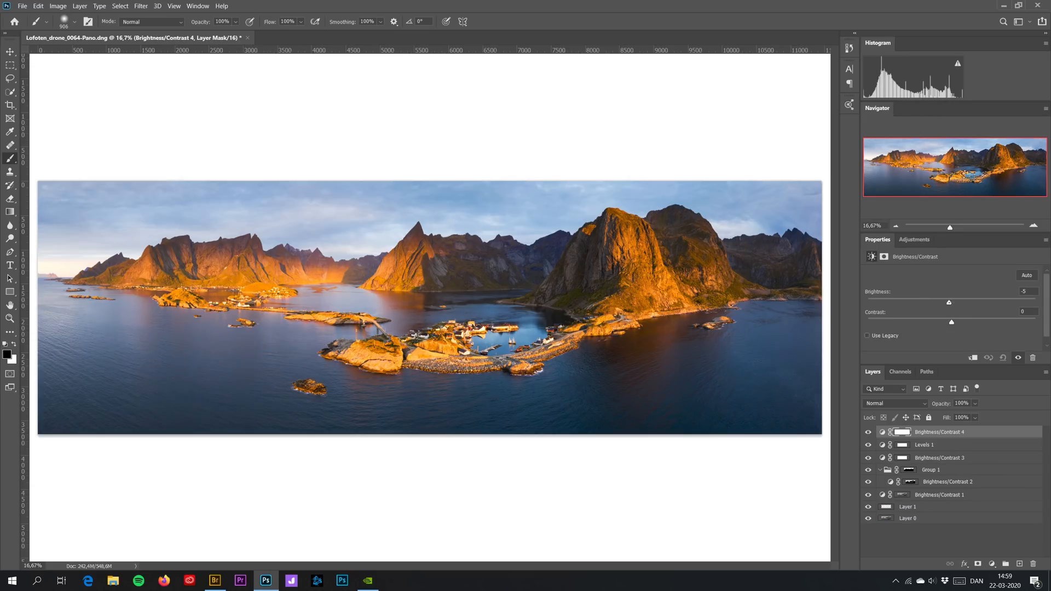
{"action": "left_click_drag", "start_coordinate": [949, 302], "coordinate": [942, 302]}
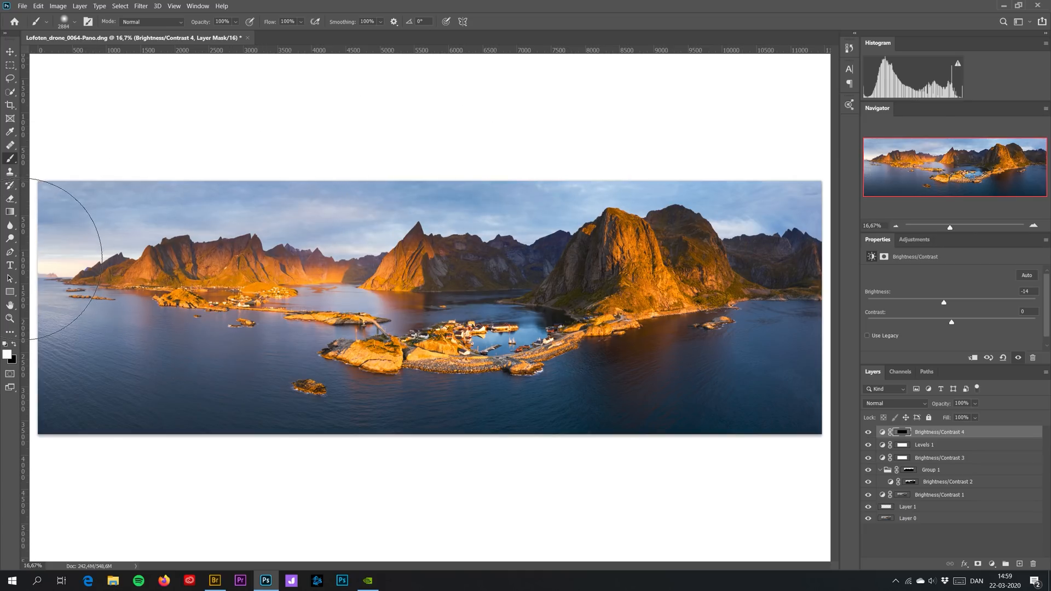
{"action": "mouse_move", "coordinate": [570, 113]}
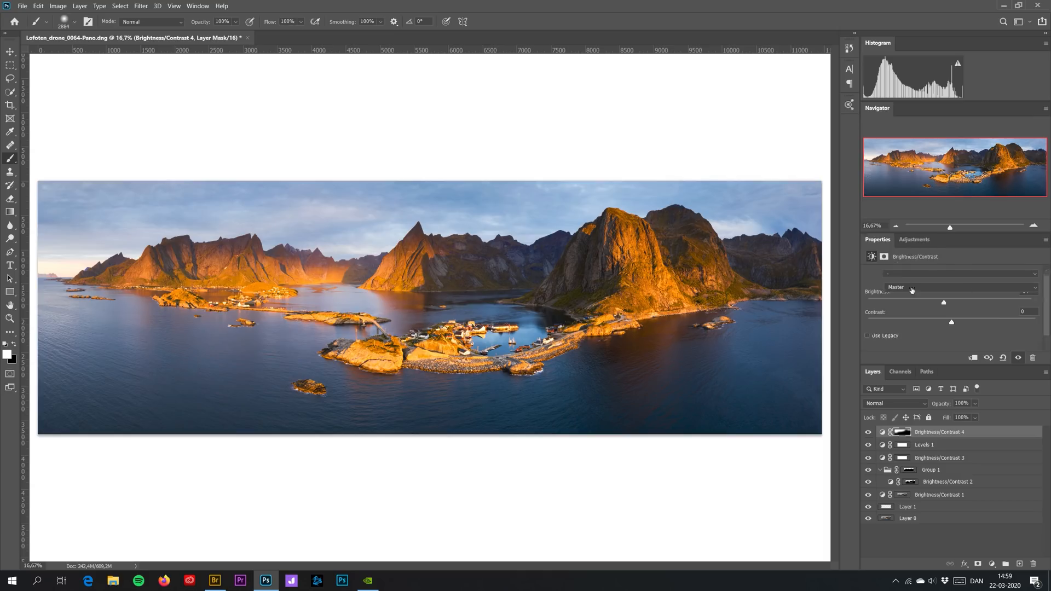
- Add a Hue/Saturation adjustment desaturating the Blues channel to about -20
{"action": "left_click", "coordinate": [960, 287]}
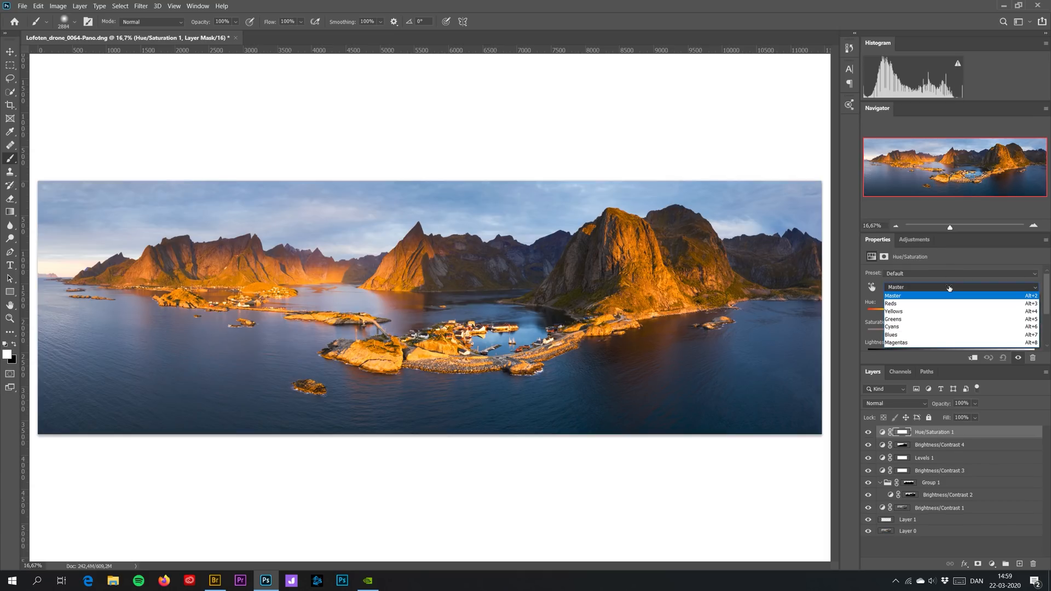
{"action": "left_click", "coordinate": [891, 335]}
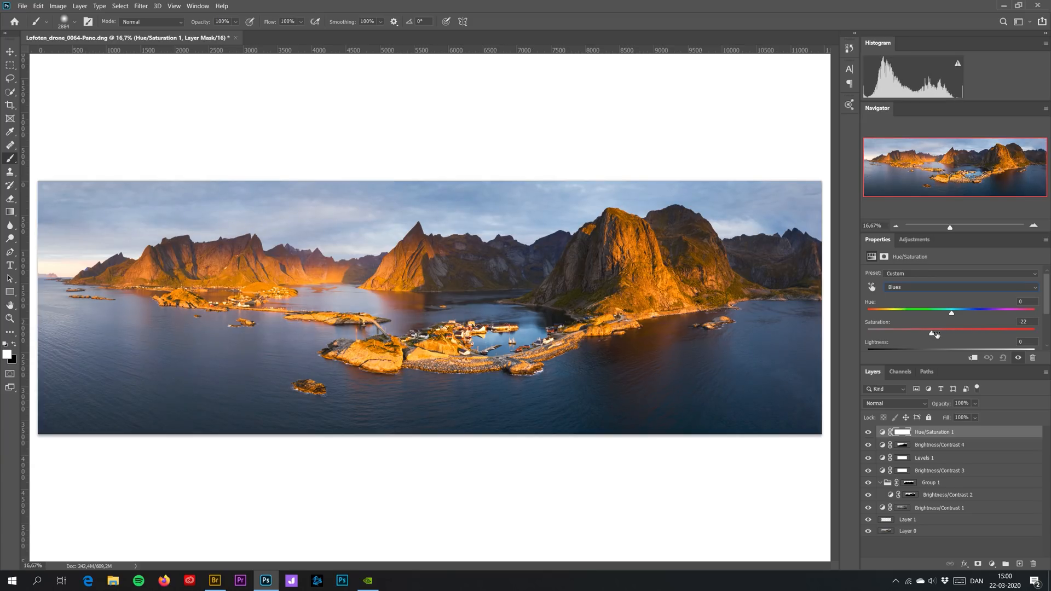
{"action": "left_click_drag", "start_coordinate": [936, 334], "coordinate": [927, 332]}
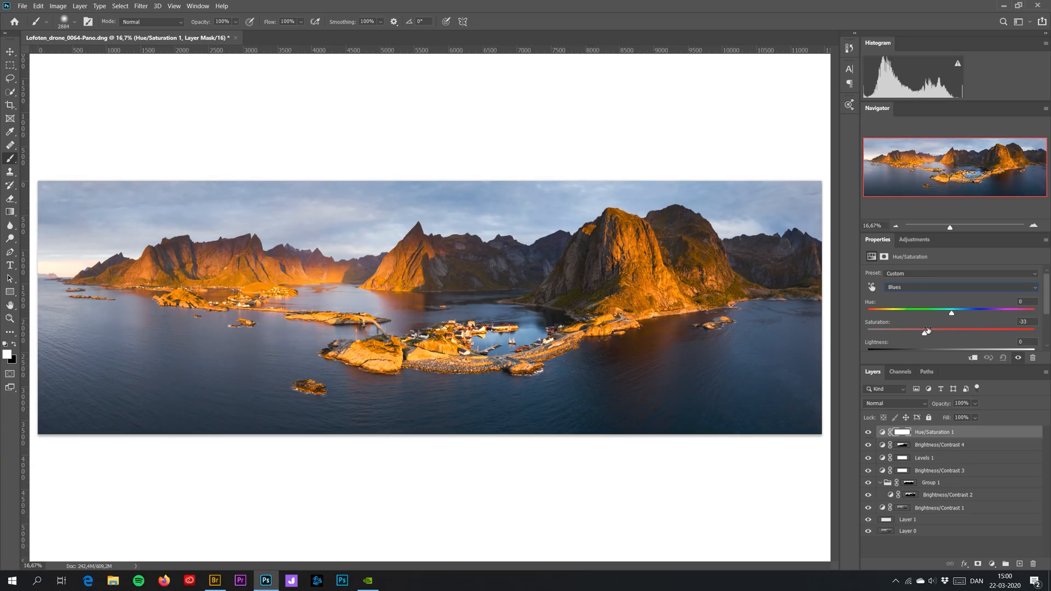
{"action": "left_click_drag", "start_coordinate": [927, 330], "coordinate": [927, 332]}
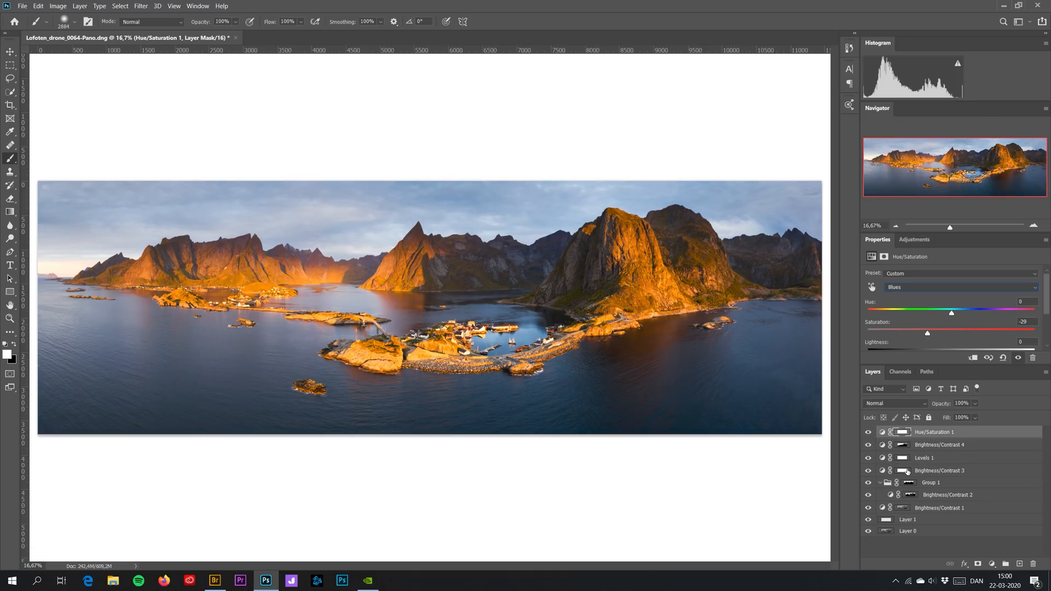
{"action": "mouse_move", "coordinate": [939, 438]}
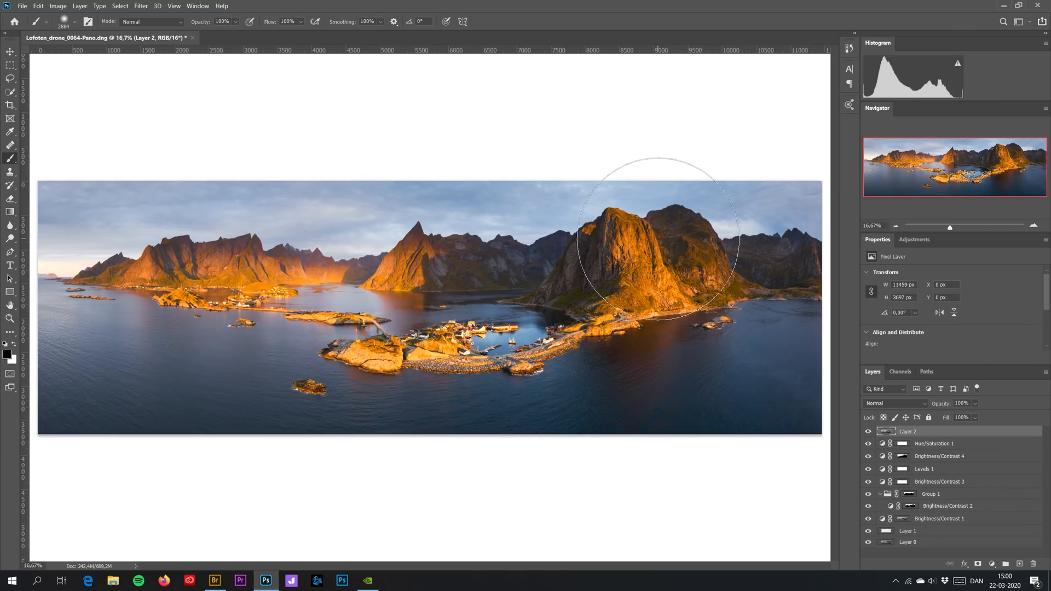
- Go to the Filter > Other category to apply High Pass to the stamped copy
{"action": "left_click", "coordinate": [141, 6]}
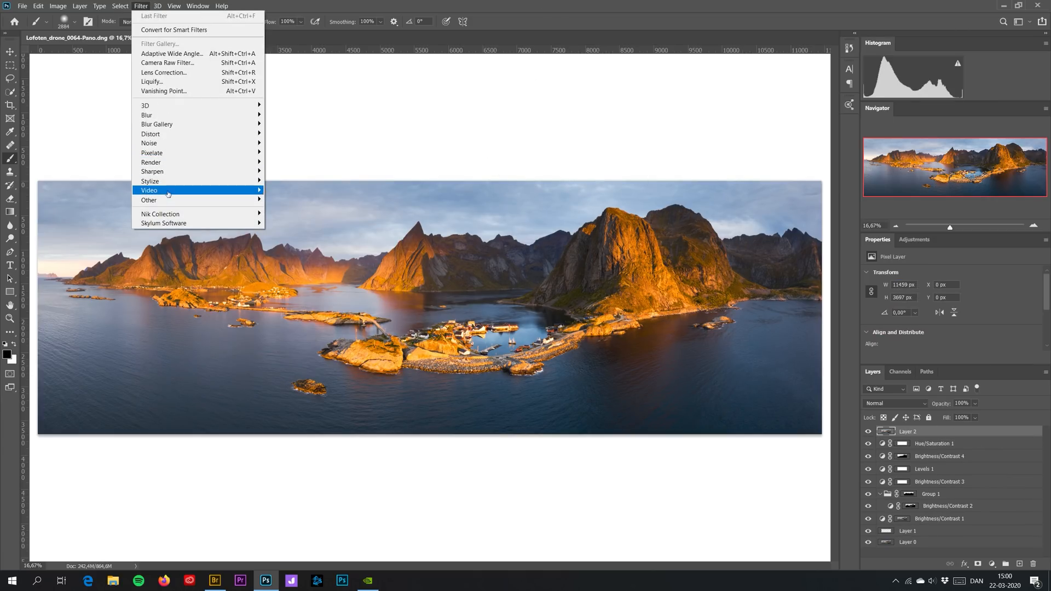
{"action": "left_click", "coordinate": [149, 200]}
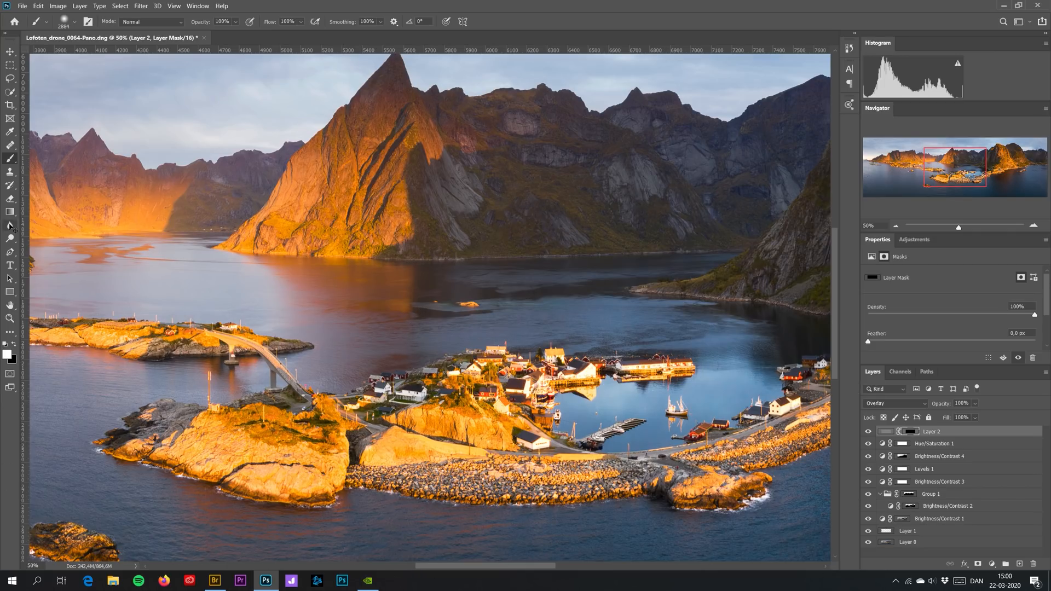
{"action": "mouse_move", "coordinate": [386, 248]}
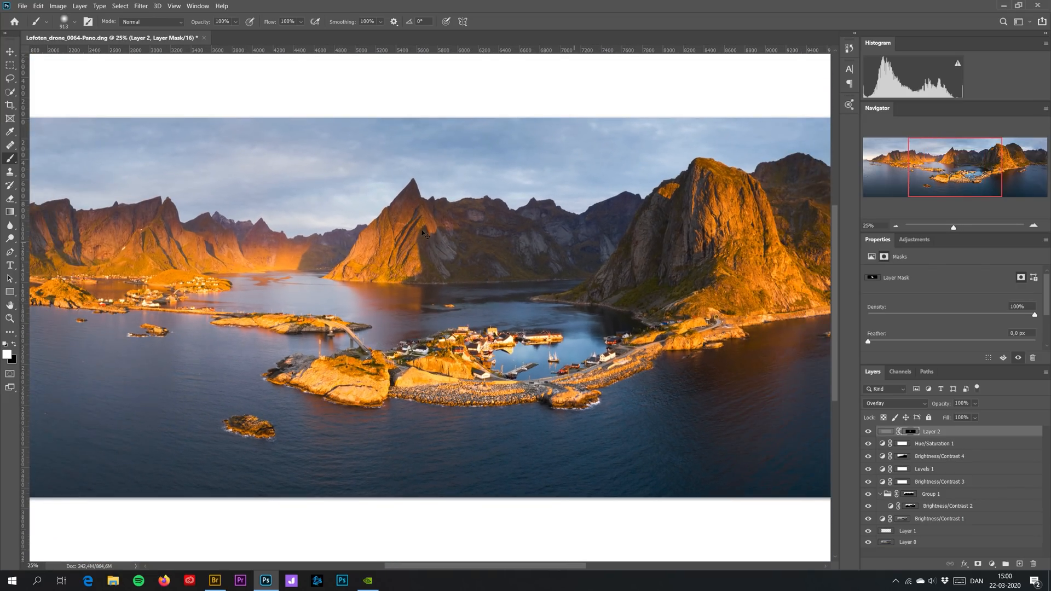
{"action": "mouse_move", "coordinate": [277, 289]}
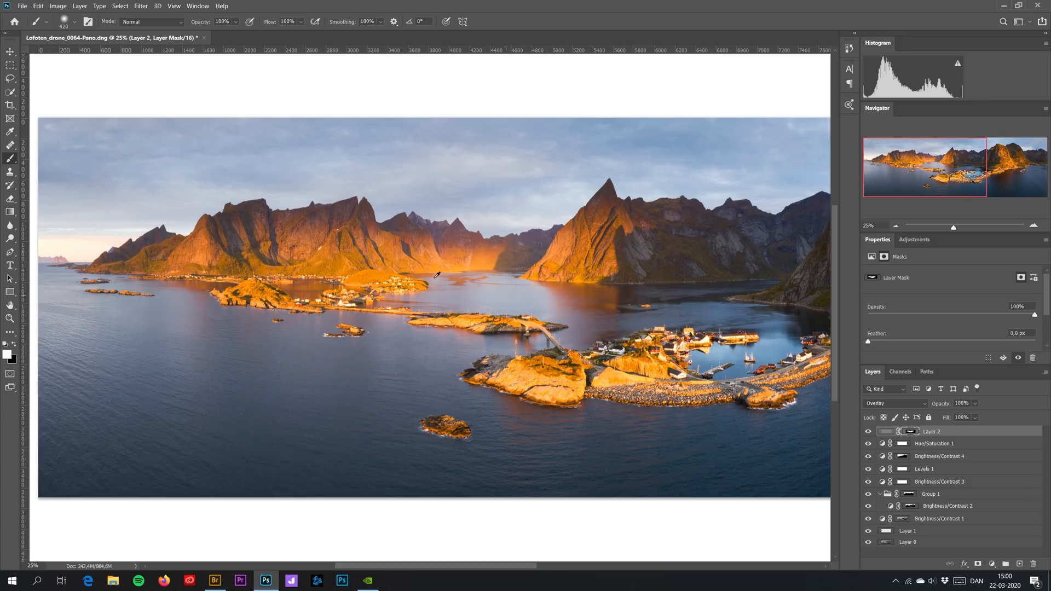
{"action": "mouse_move", "coordinate": [657, 294]}
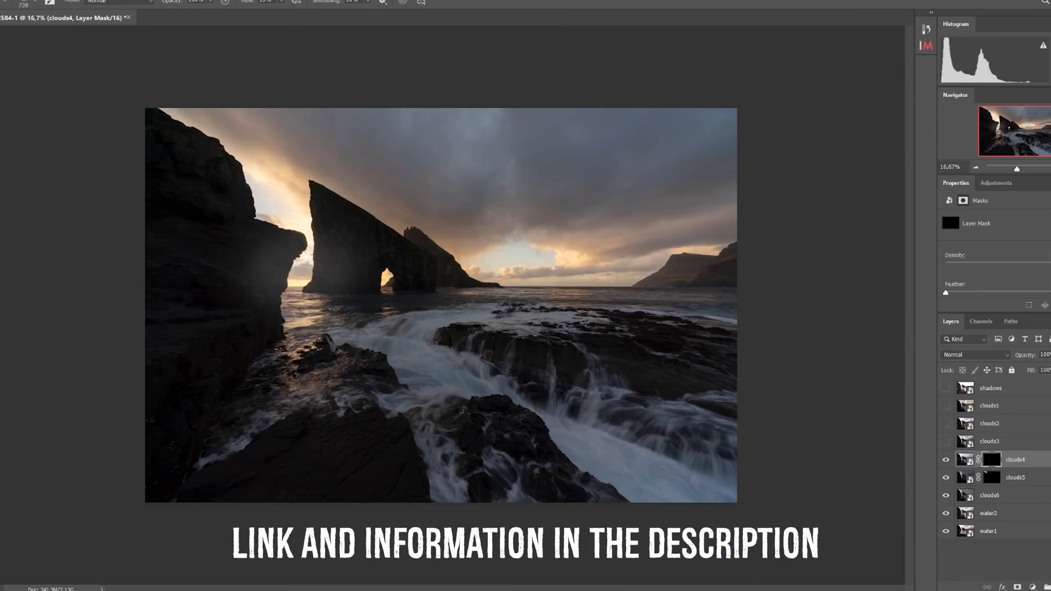
- Select clouds4 and switch on the clouds3 and clouds1 layers
{"action": "left_click", "coordinate": [966, 459]}
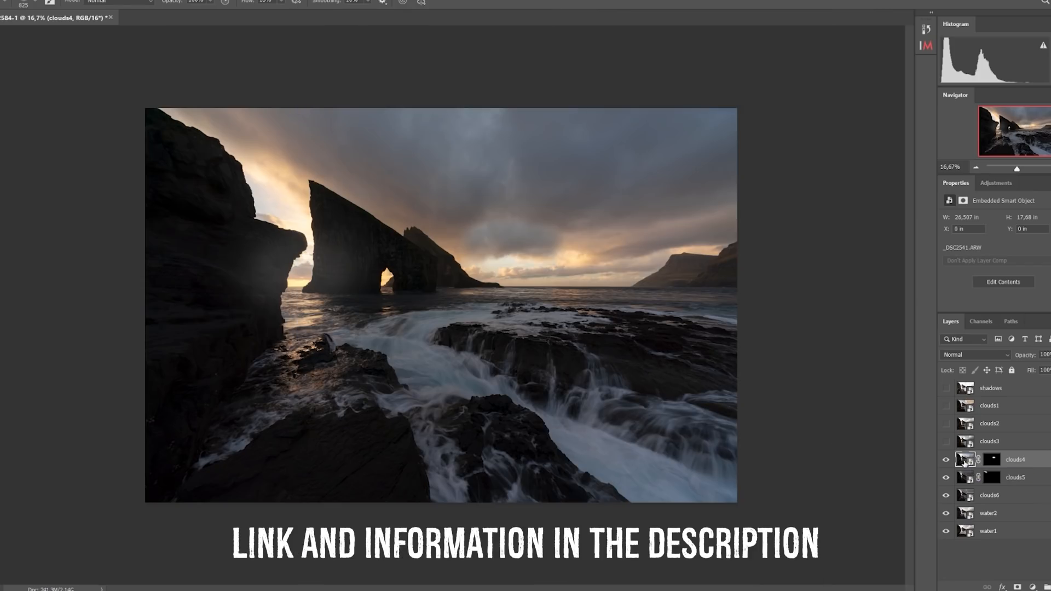
{"action": "left_click", "coordinate": [992, 459]}
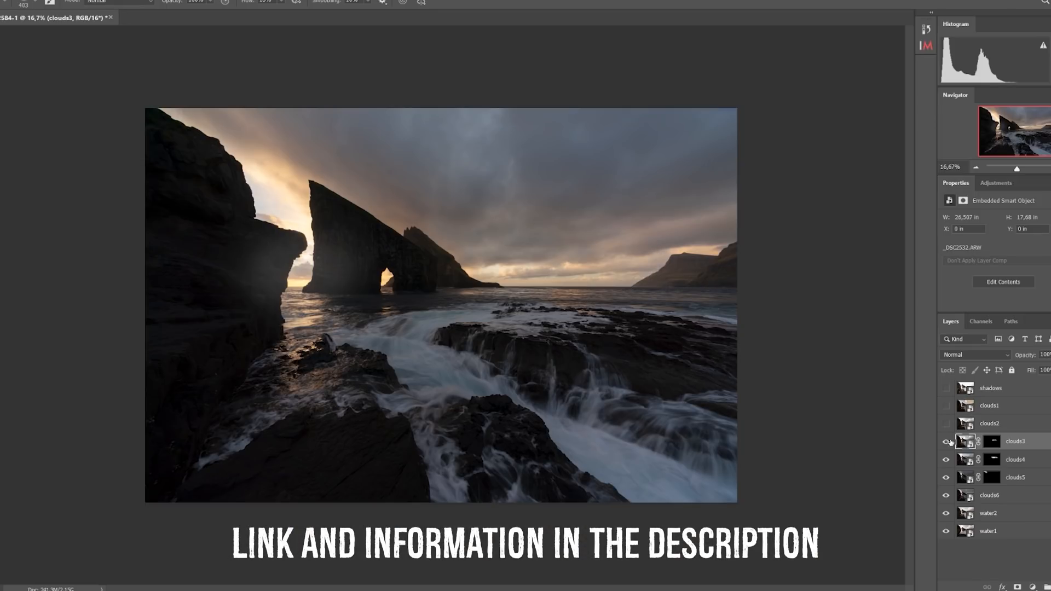
{"action": "left_click", "coordinate": [947, 405]}
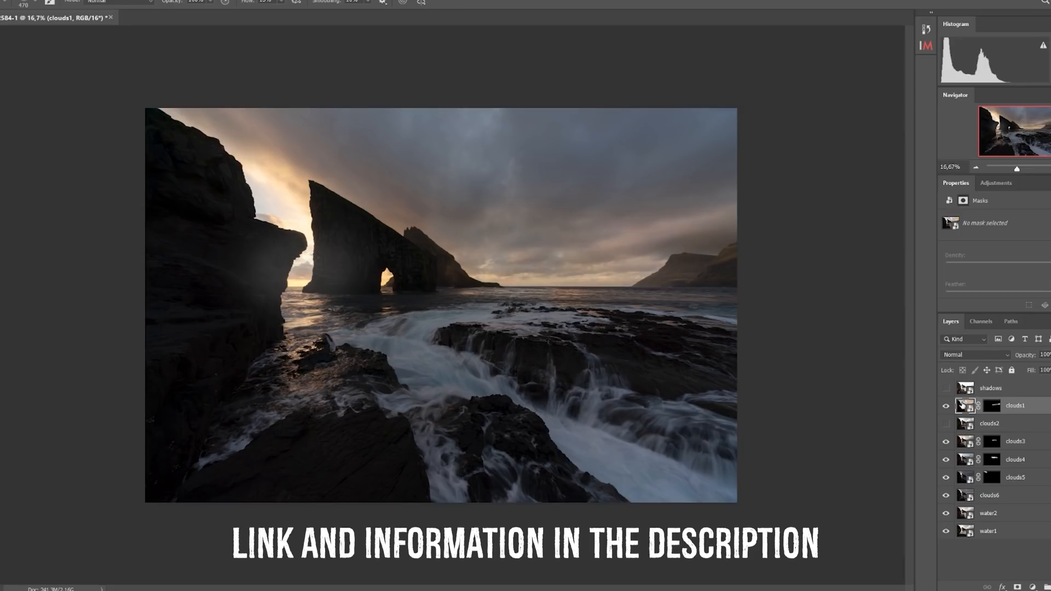